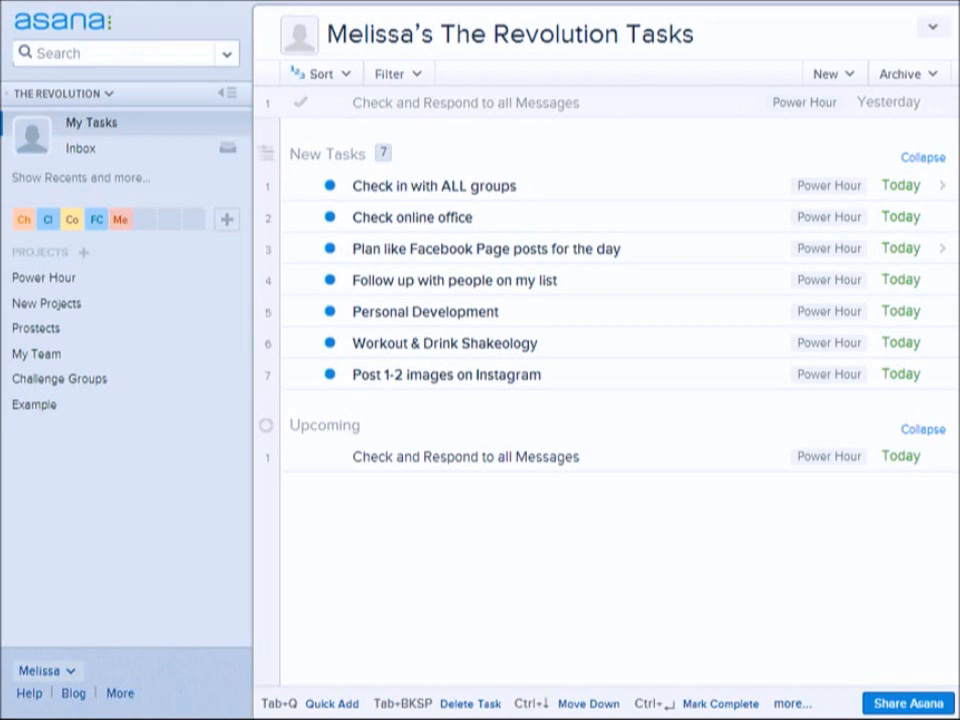
pyautogui.moveTo(954, 602)
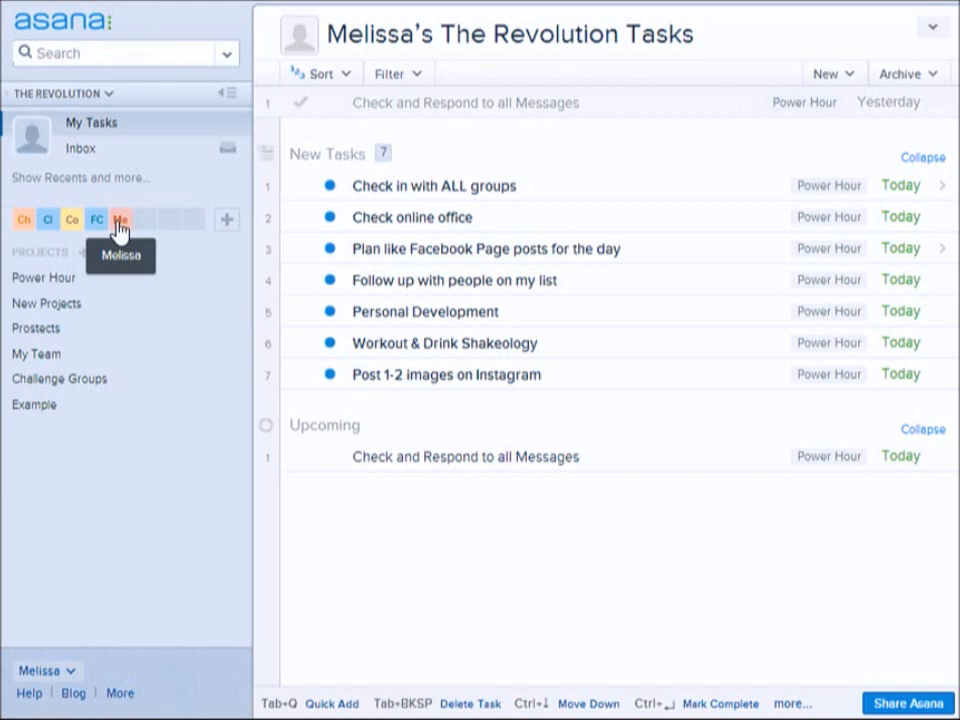
pyautogui.moveTo(228, 220)
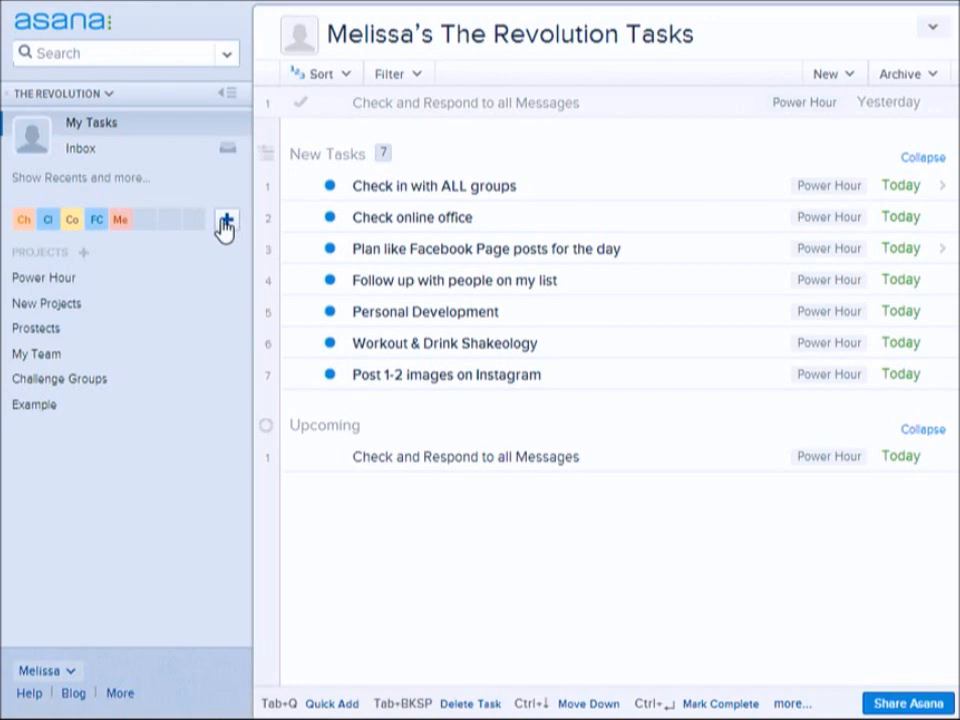
pyautogui.moveTo(23, 219)
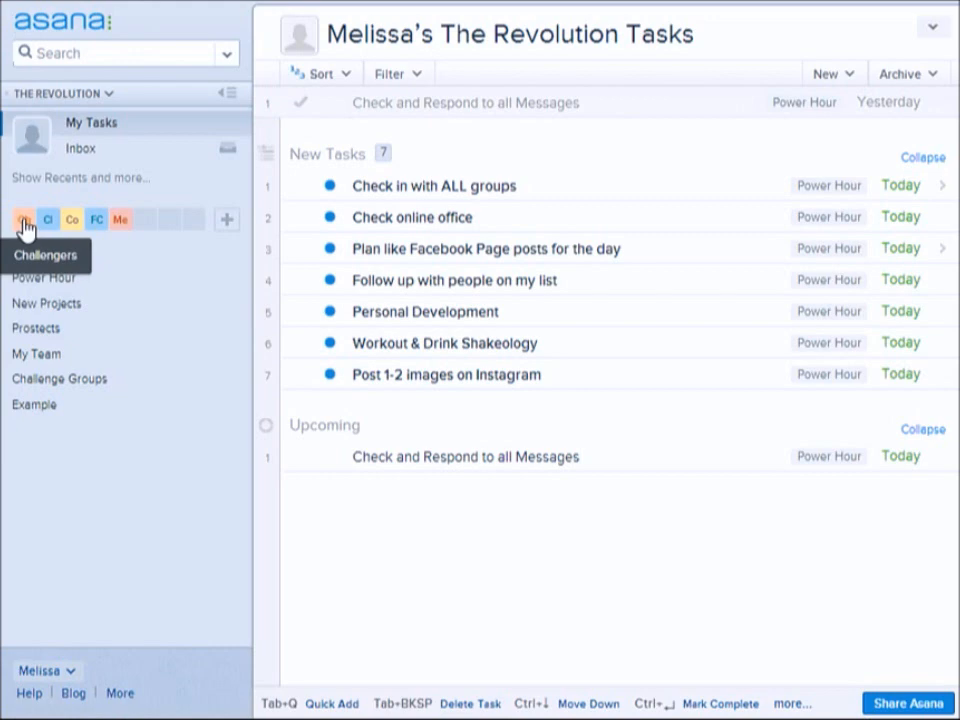
pyautogui.moveTo(48, 219)
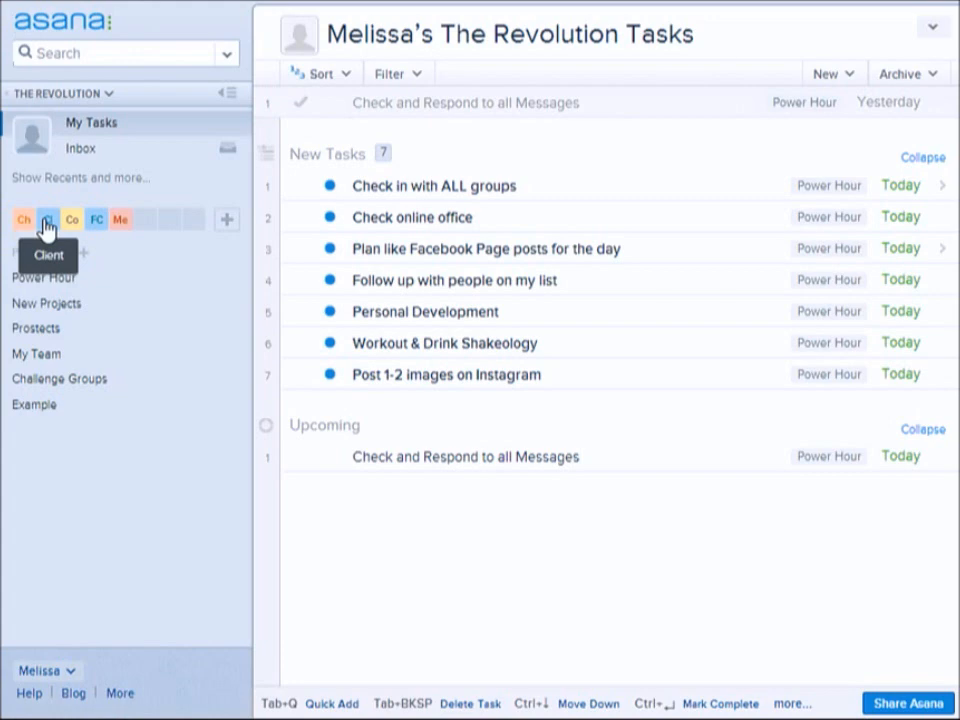
pyautogui.moveTo(71, 220)
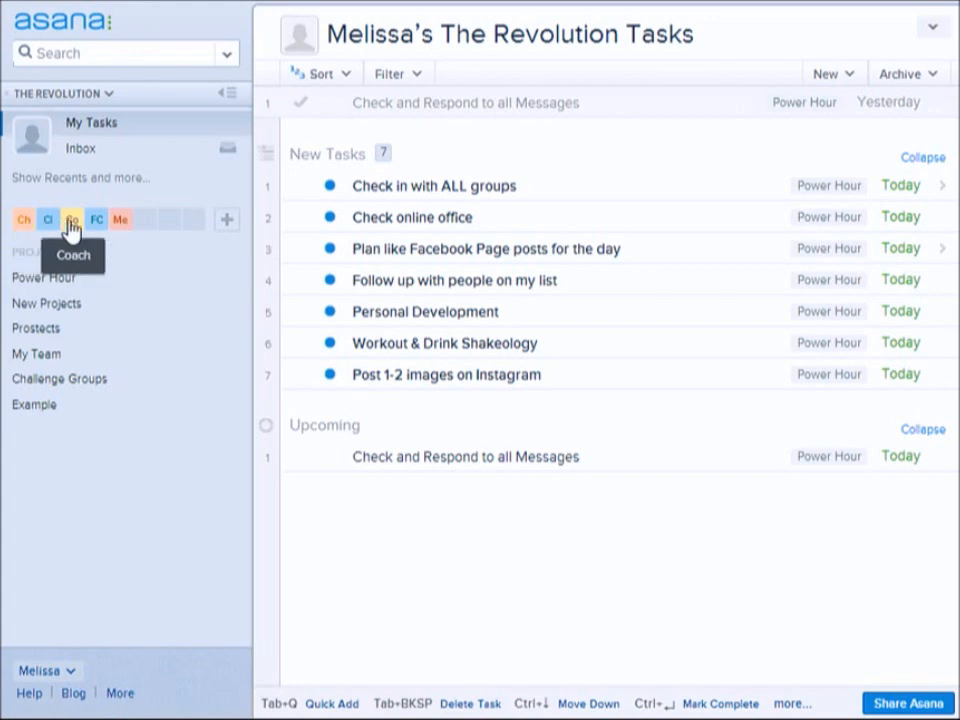
pyautogui.moveTo(96, 219)
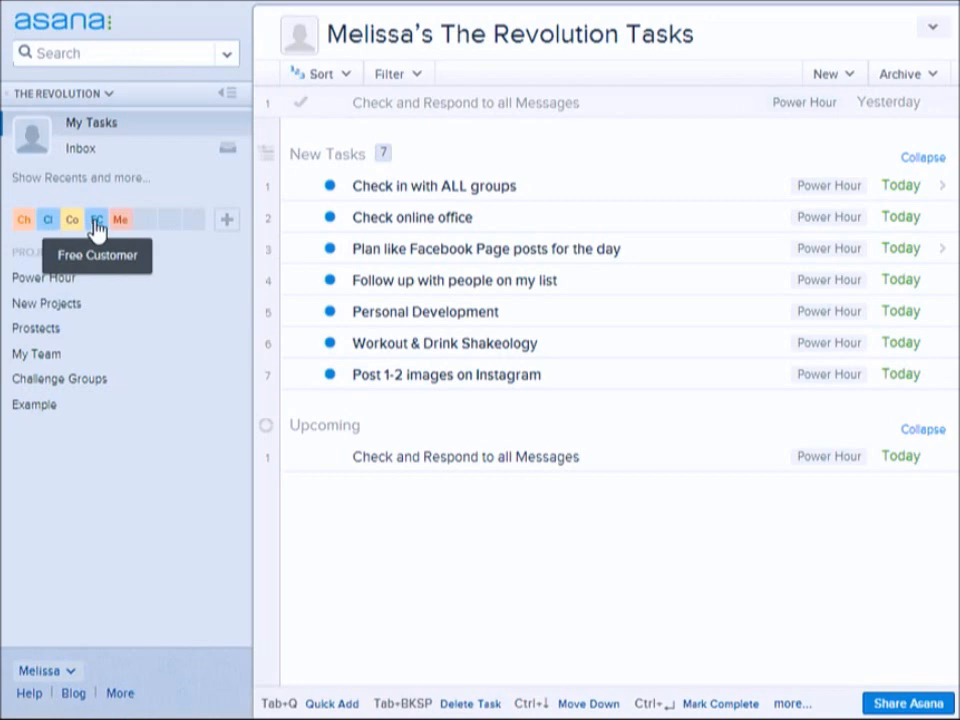
pyautogui.moveTo(121, 219)
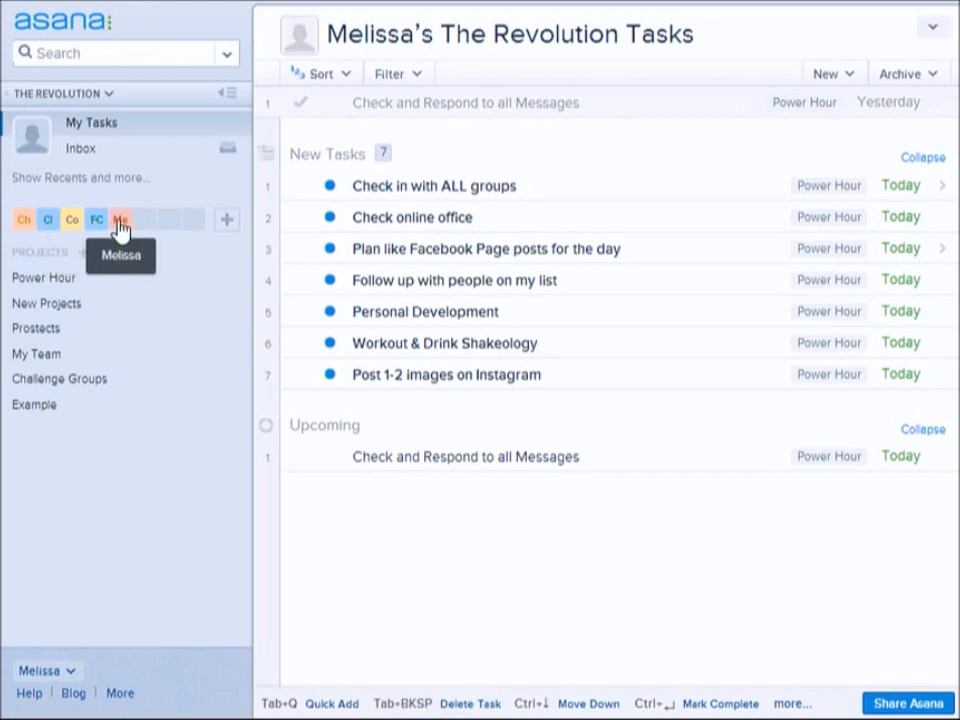
pyautogui.moveTo(120, 265)
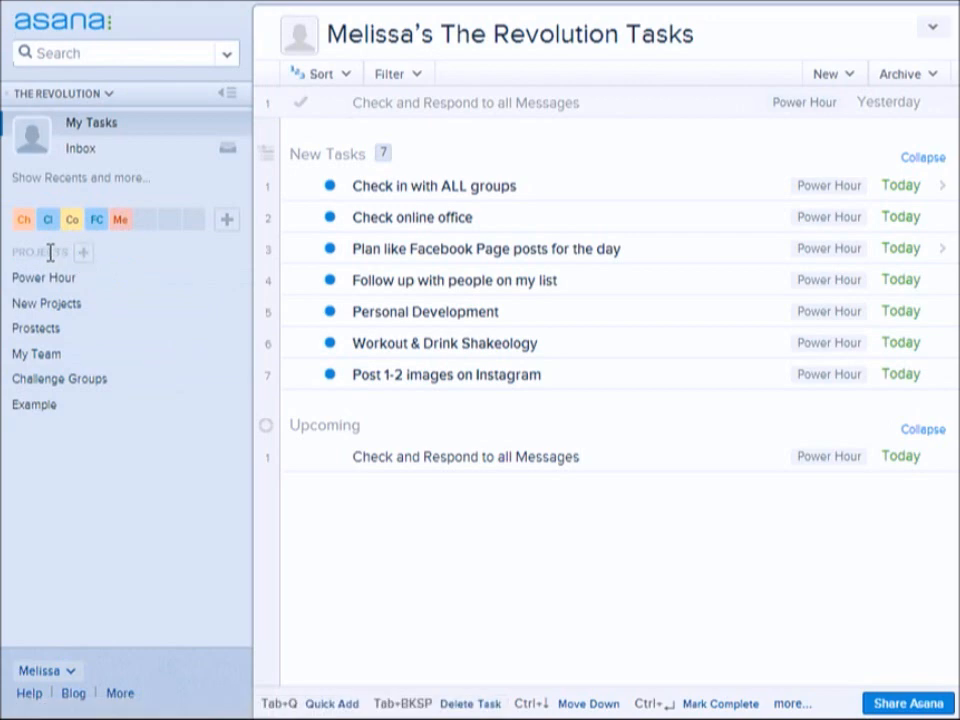
pyautogui.moveTo(48, 245)
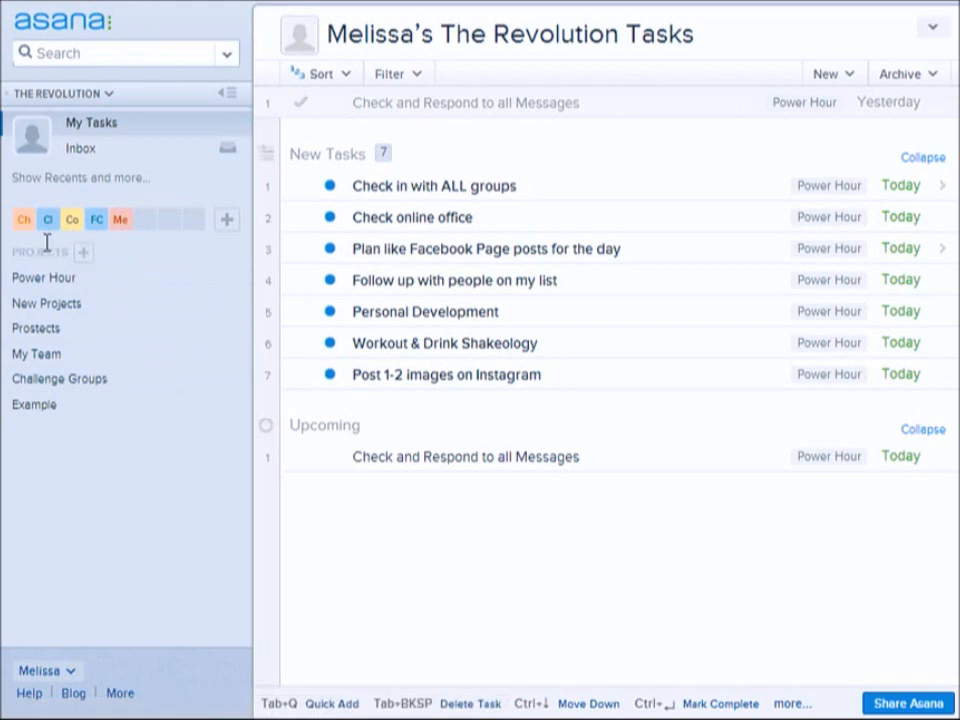
pyautogui.moveTo(48, 219)
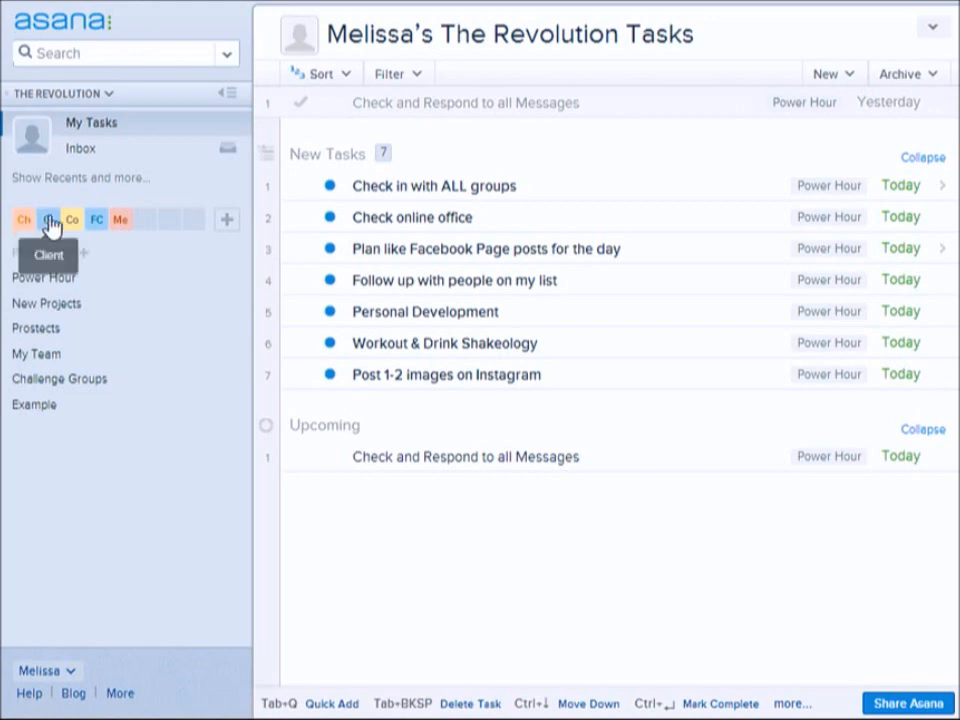
pyautogui.moveTo(120, 220)
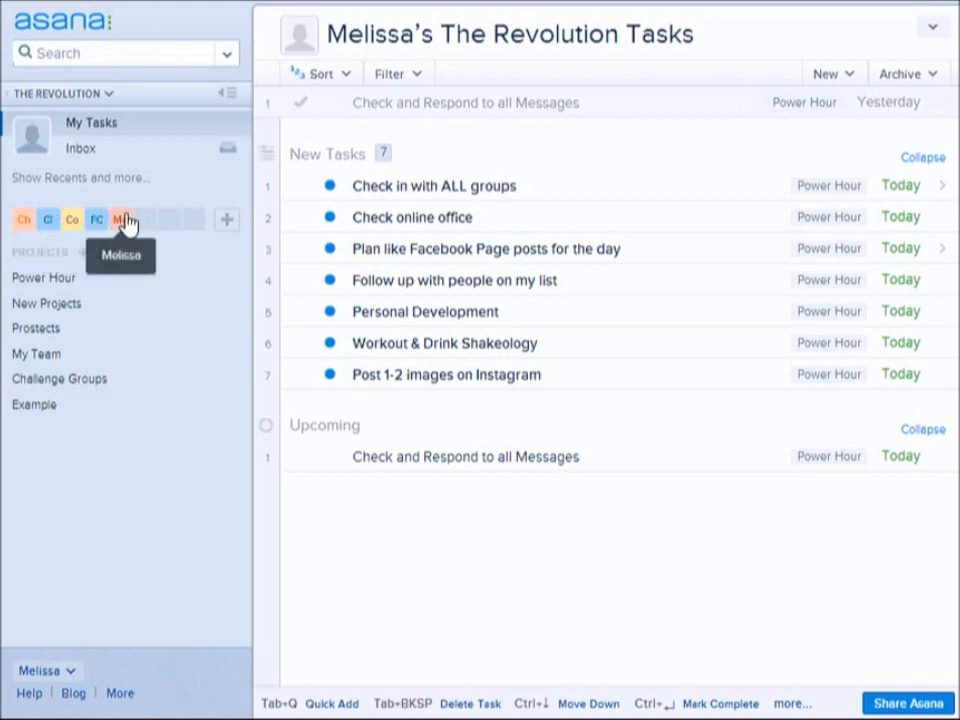
pyautogui.moveTo(122, 262)
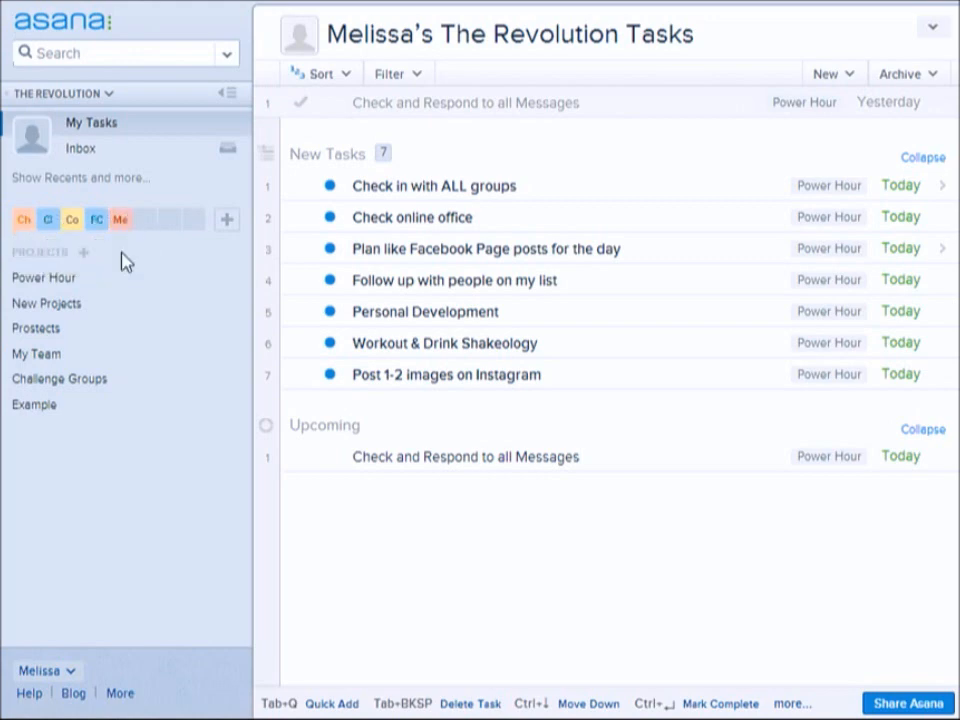
pyautogui.moveTo(150, 304)
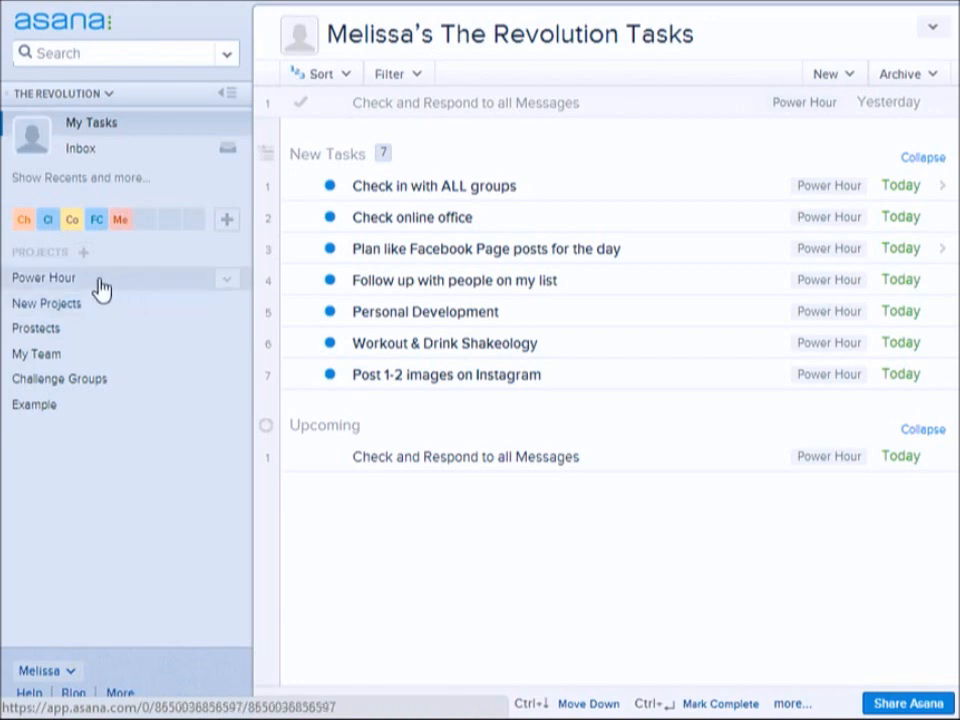
# Open Power Hour and view Workout & Drink Shakeology's due date calendar without changing it.
pyautogui.click(43, 277)
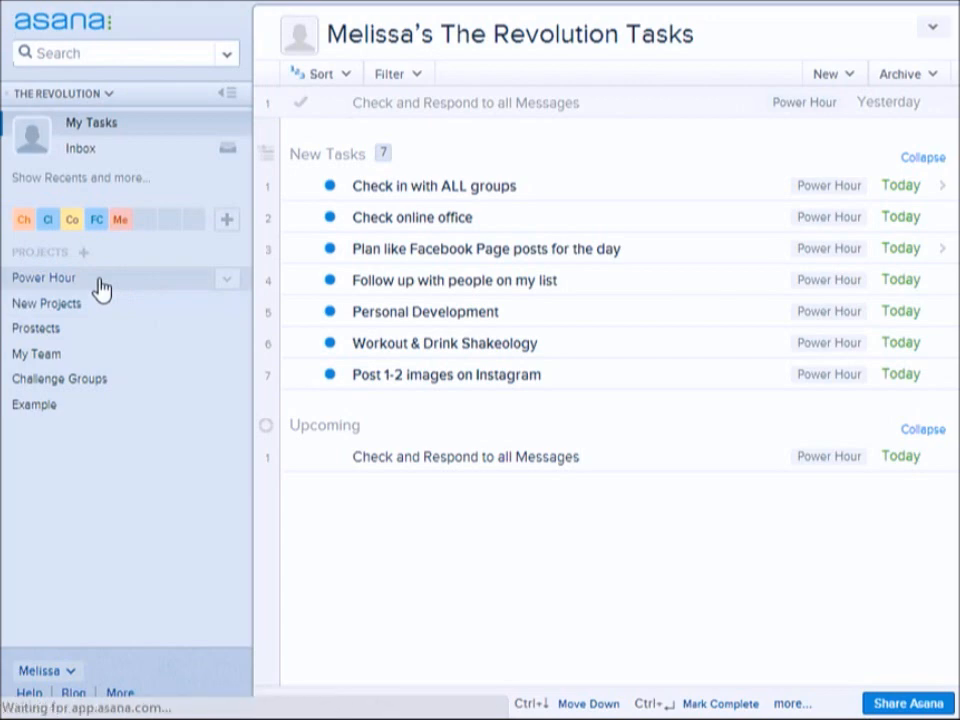
pyautogui.click(44, 277)
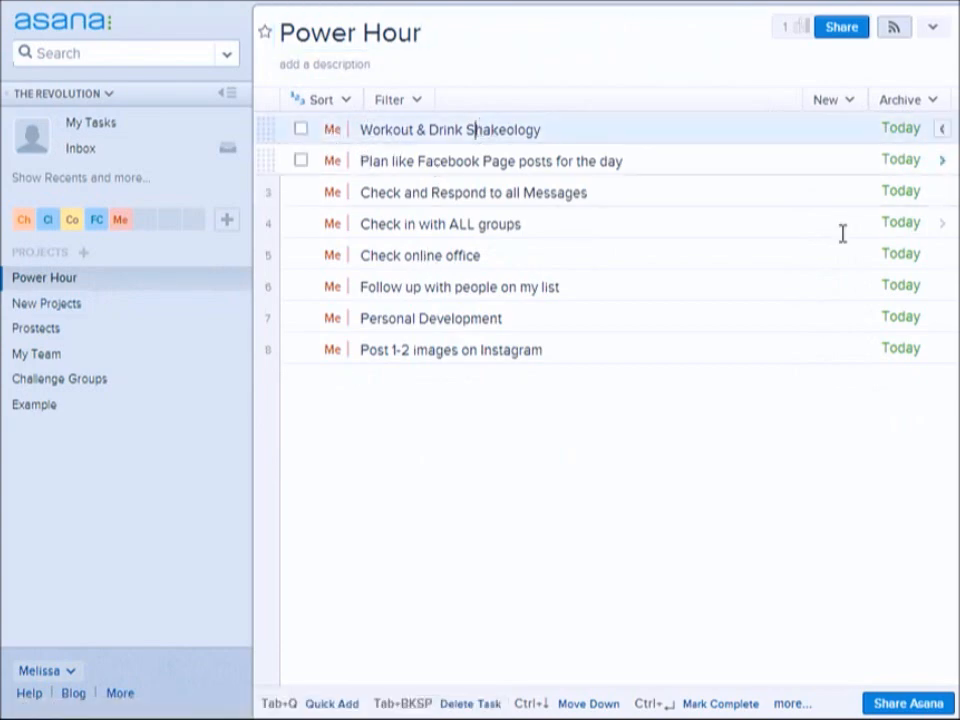
pyautogui.click(449, 129)
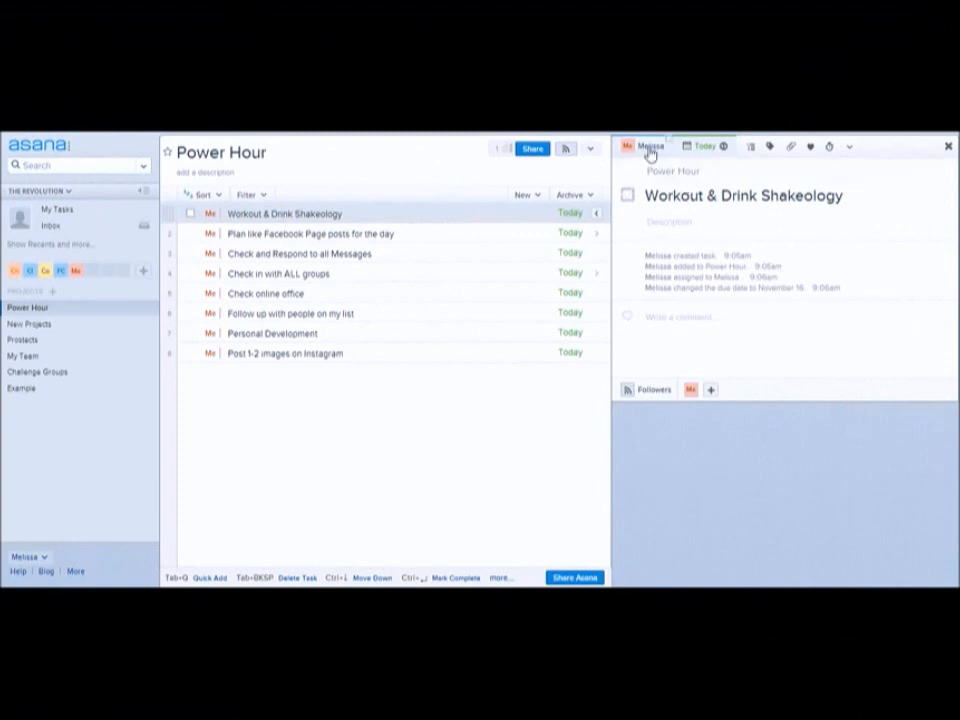
pyautogui.moveTo(708, 147)
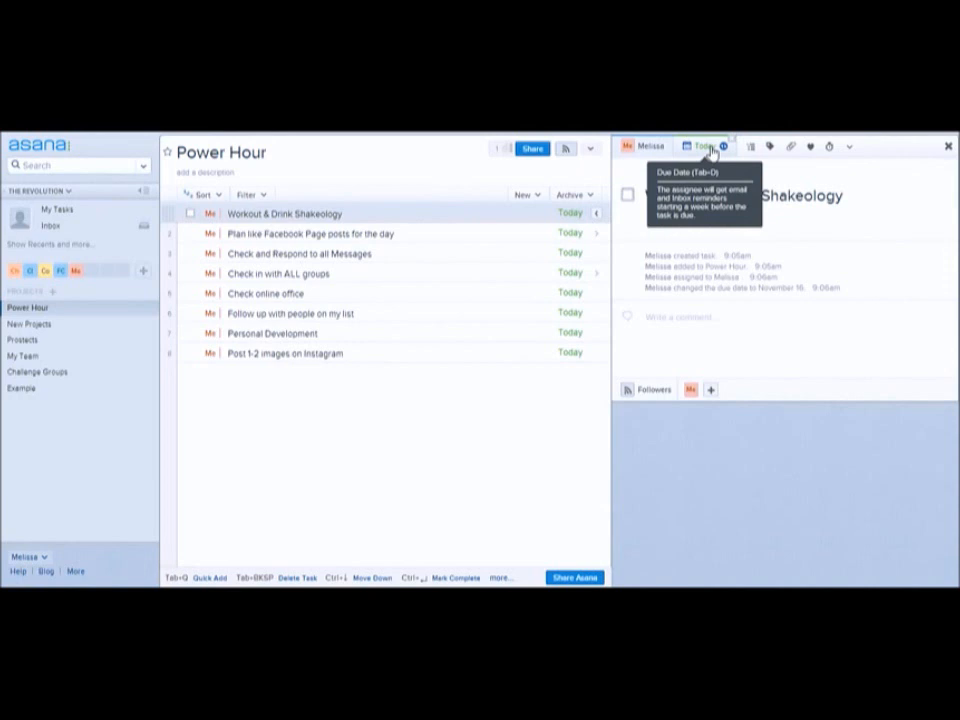
pyautogui.click(688, 146)
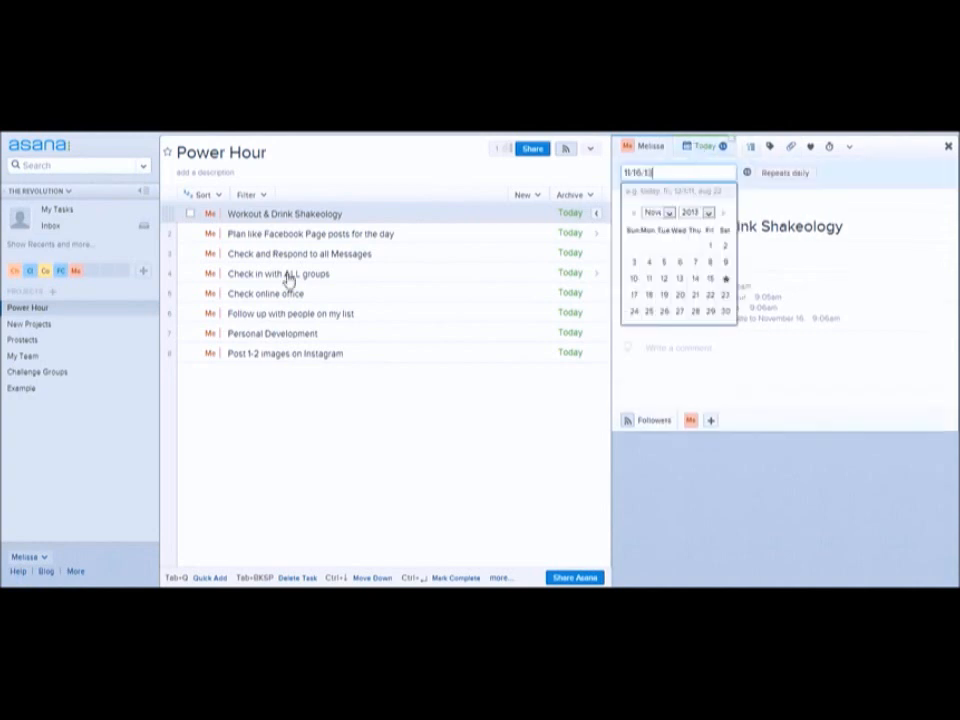
pyautogui.click(190, 213)
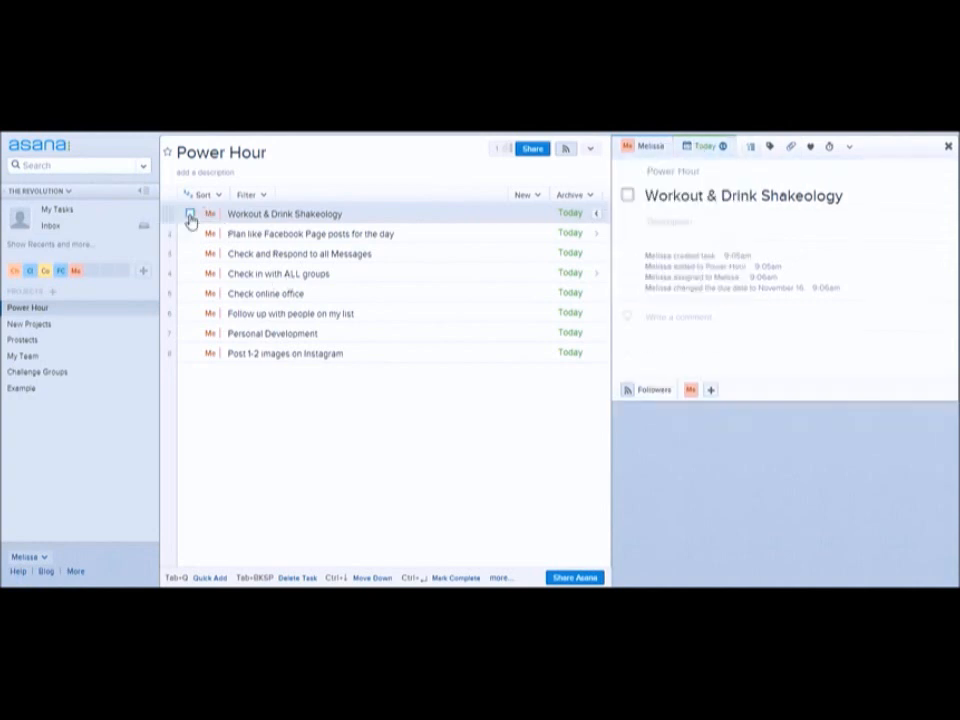
pyautogui.click(190, 213)
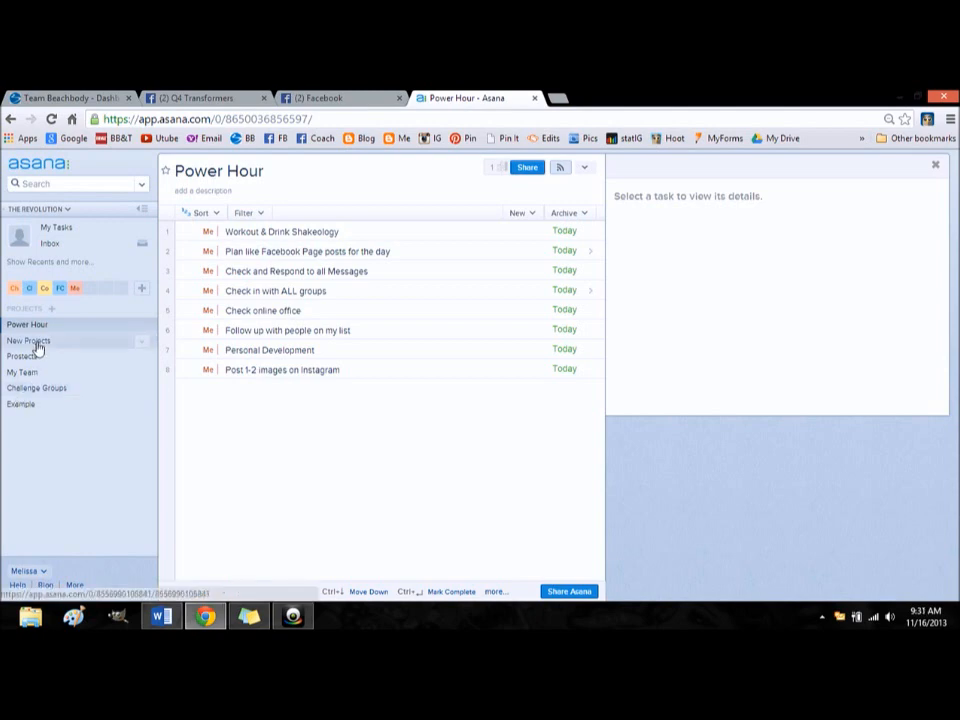
# Open New Projects and show the 30 Day New Coach Training task with its four subtasks.
pyautogui.click(29, 340)
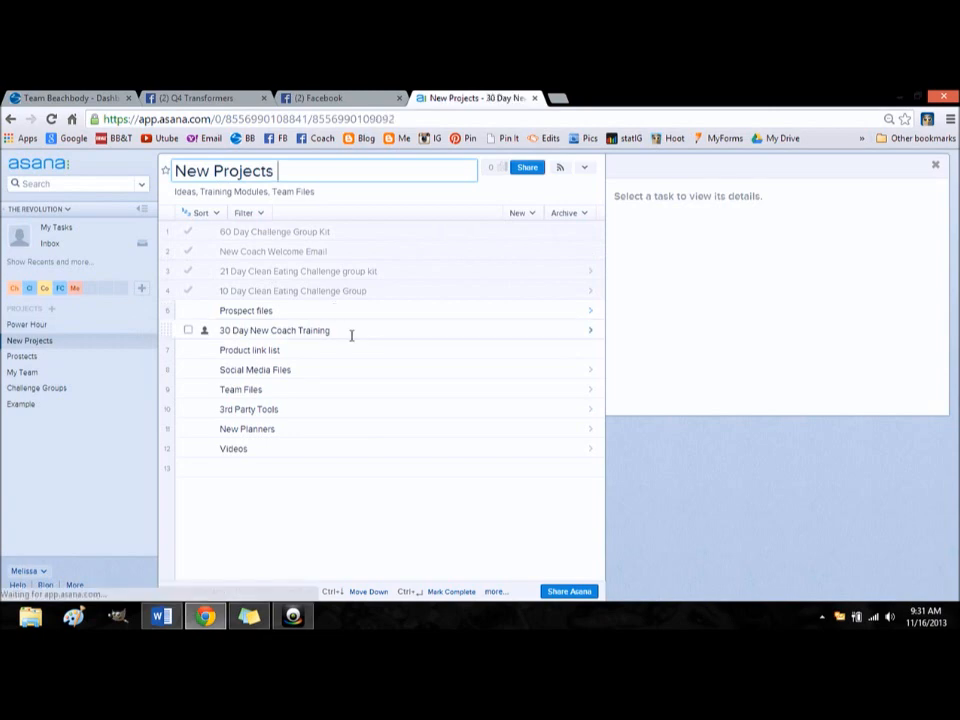
pyautogui.click(275, 330)
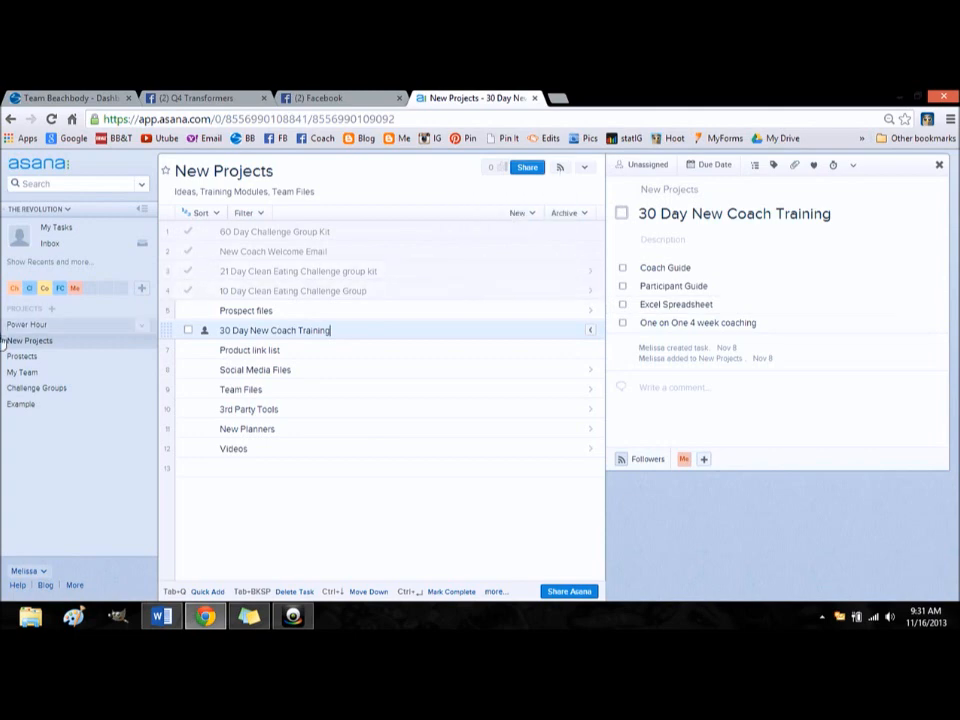
pyautogui.click(22, 356)
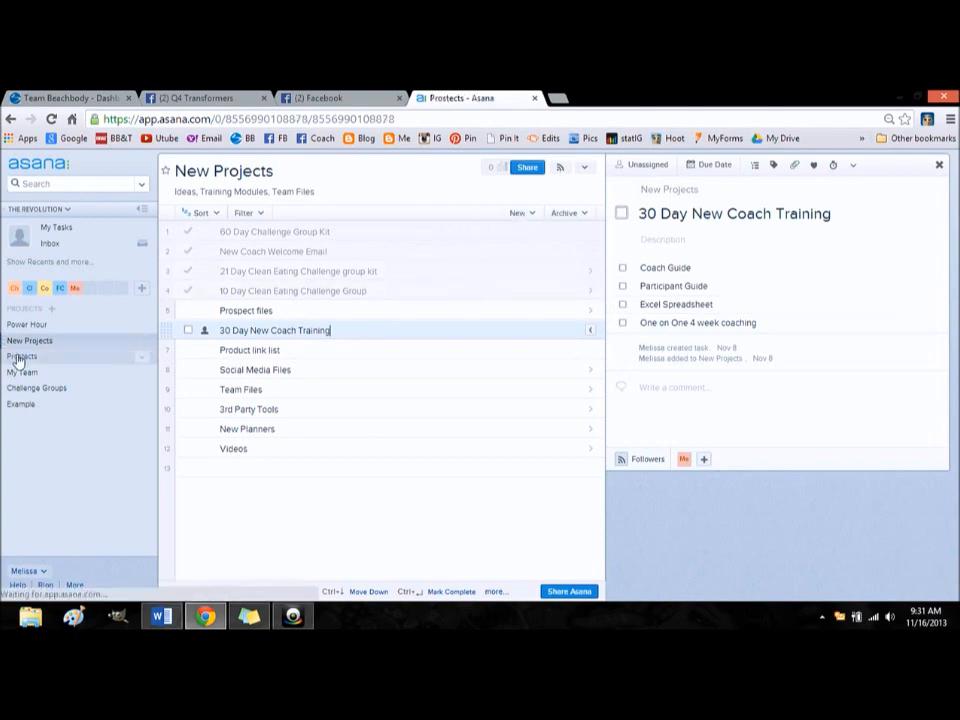
pyautogui.click(23, 355)
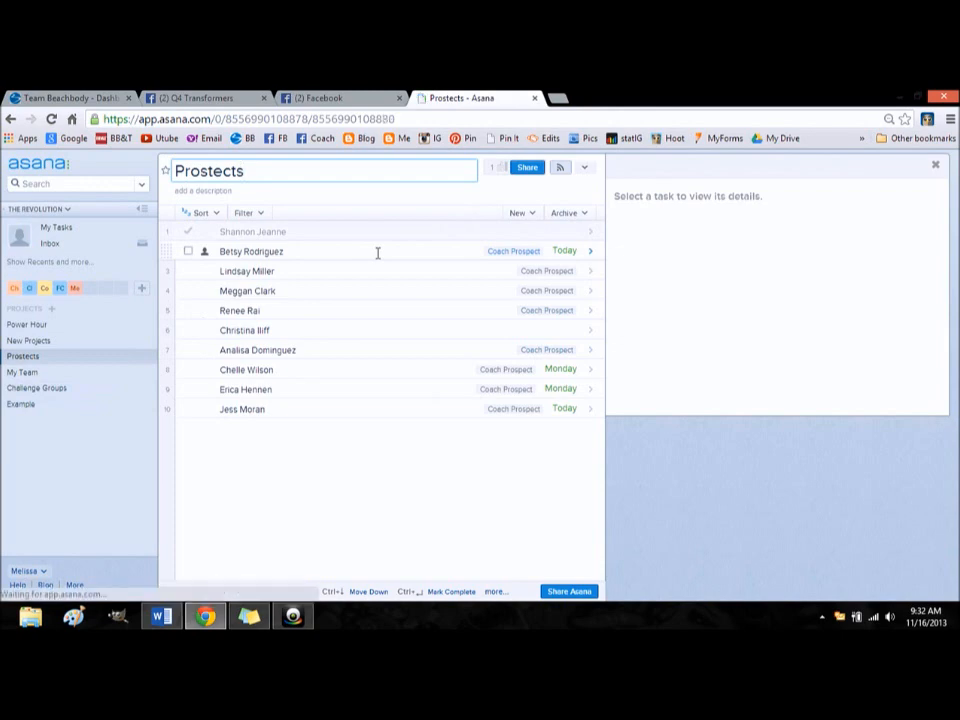
pyautogui.click(251, 251)
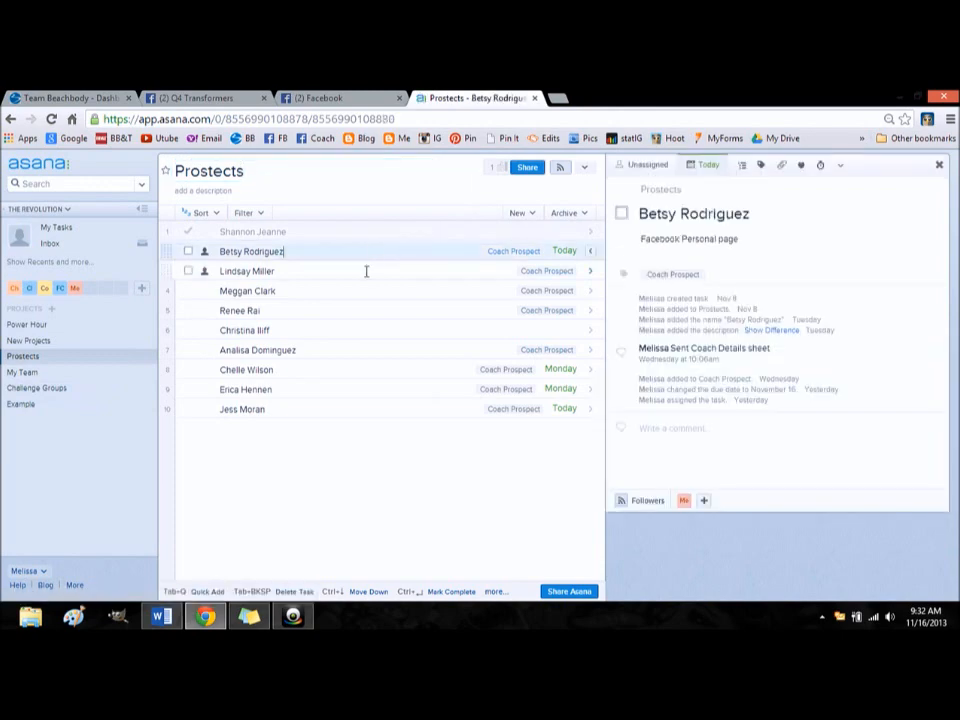
pyautogui.click(247, 271)
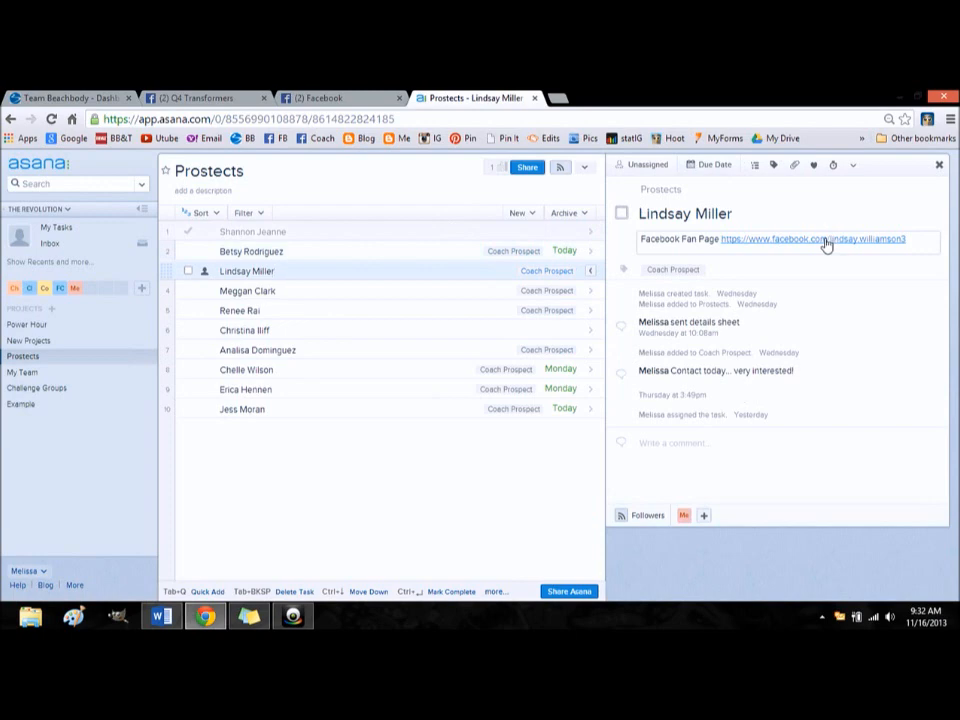
pyautogui.click(247, 271)
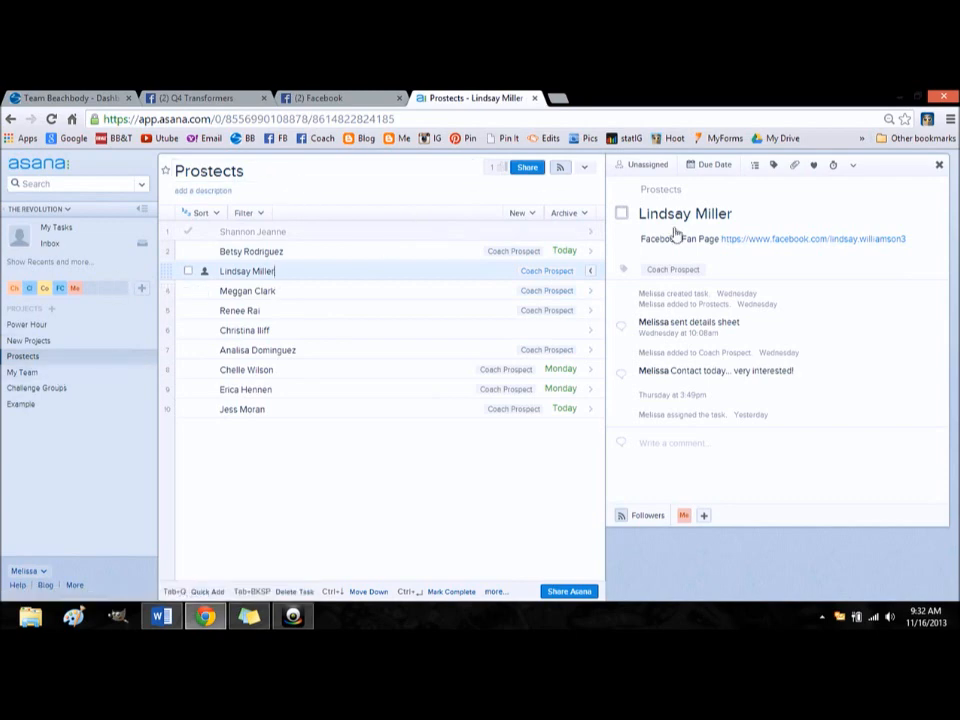
pyautogui.click(672, 269)
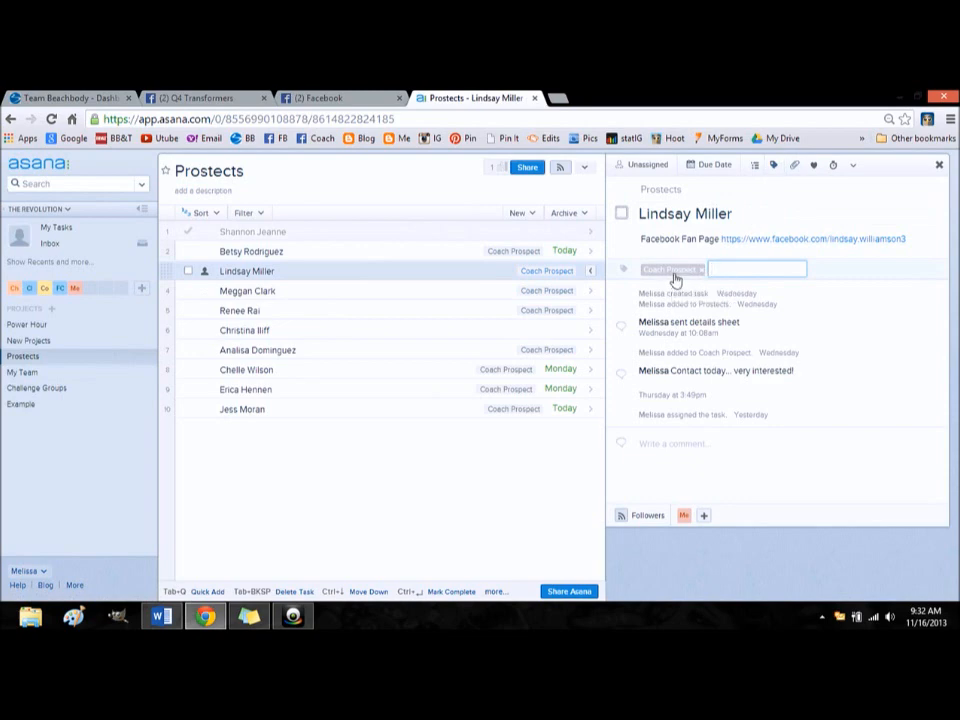
pyautogui.click(757, 268)
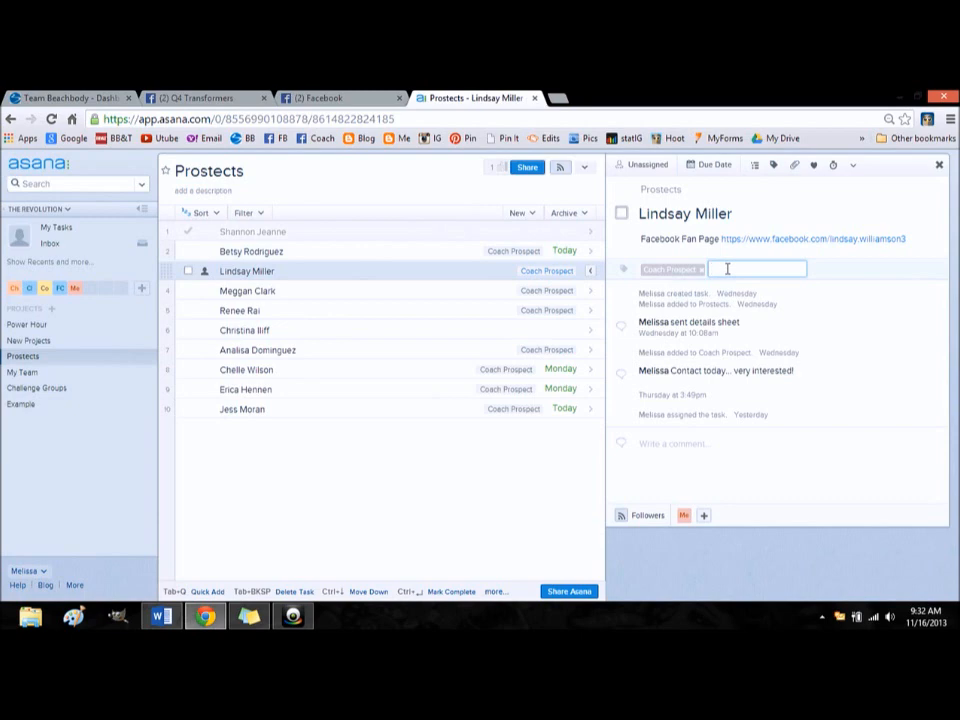
pyautogui.write('Challe')
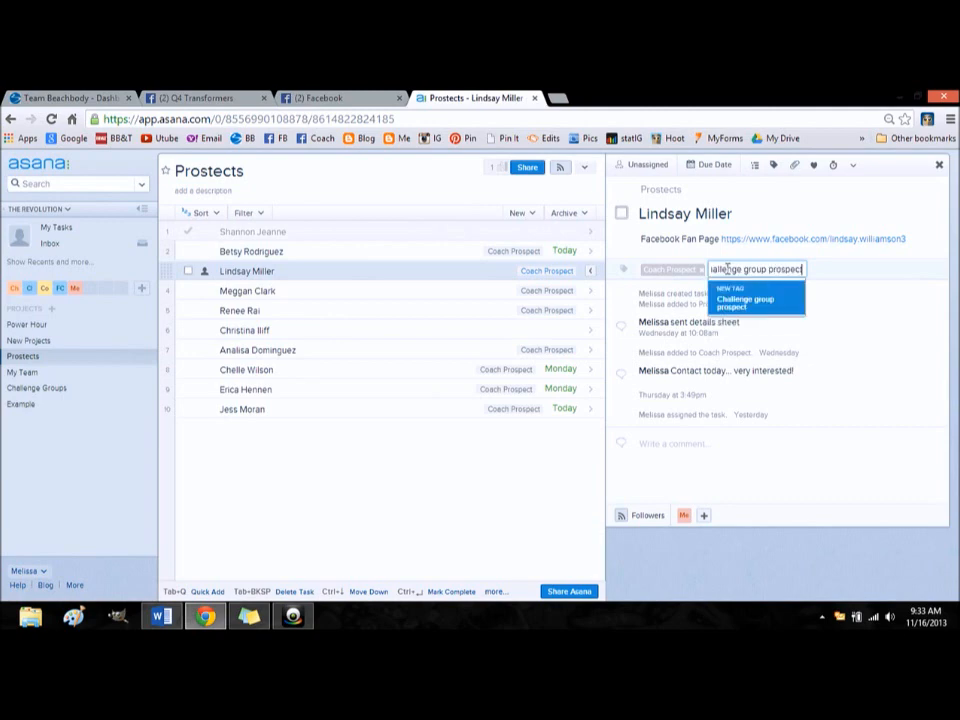
pyautogui.click(746, 302)
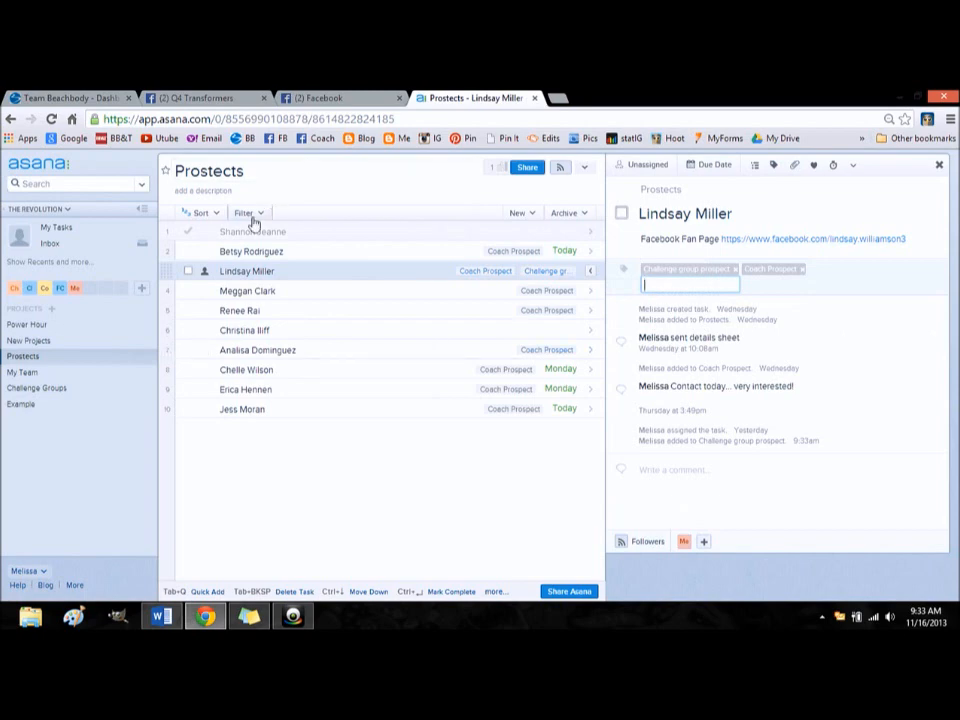
pyautogui.click(246, 212)
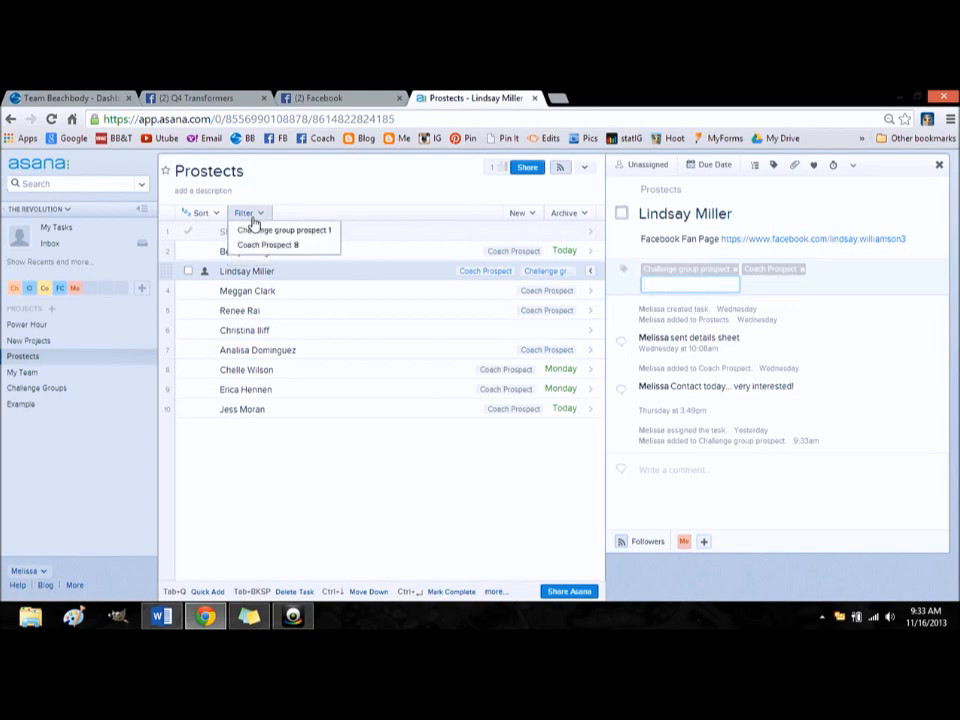
pyautogui.moveTo(267, 245)
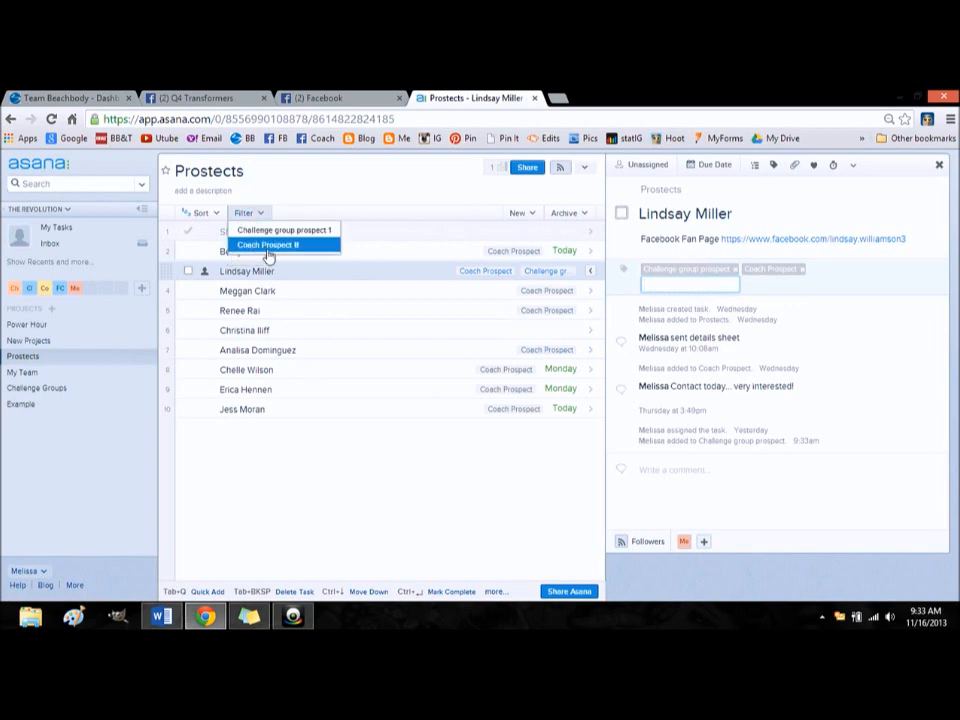
pyautogui.moveTo(284, 230)
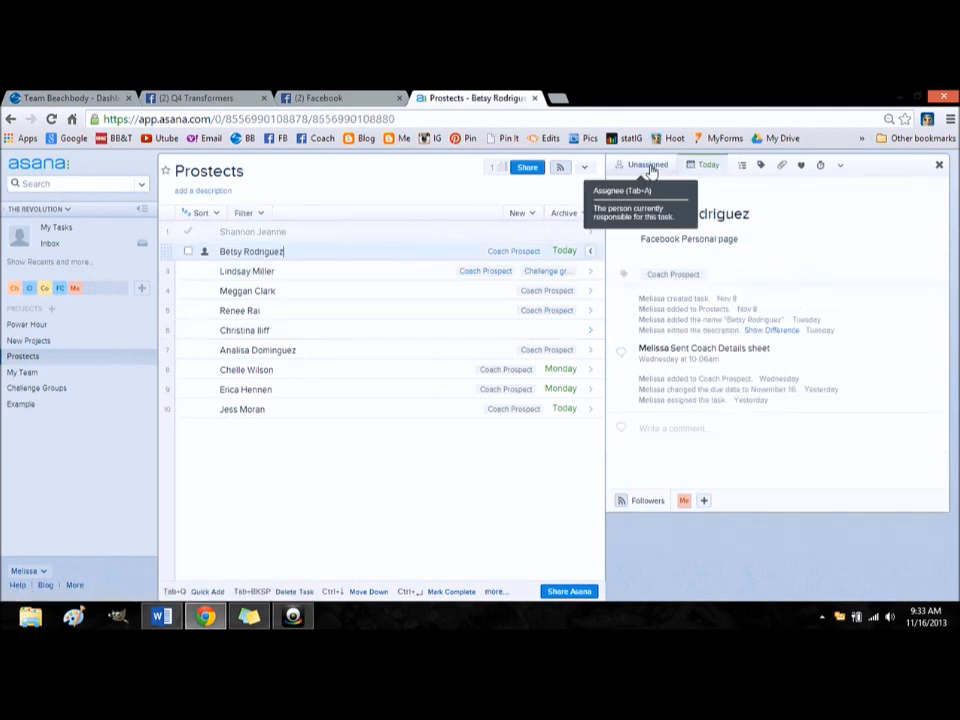
pyautogui.click(645, 165)
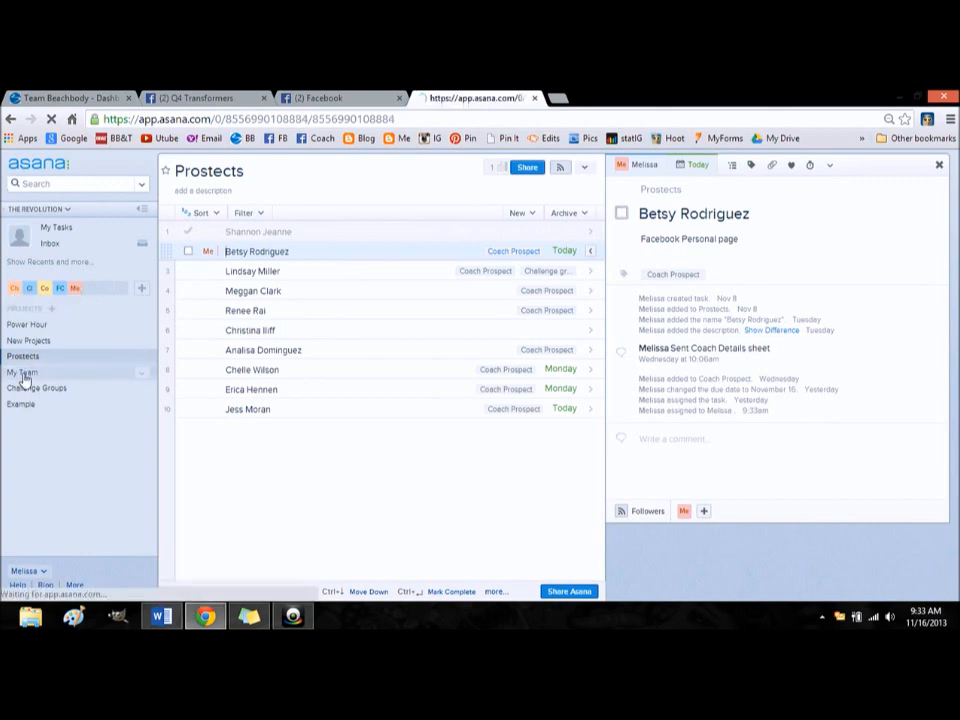
# Open the My Team project and check its filter dropdown without applying a filter.
pyautogui.click(23, 372)
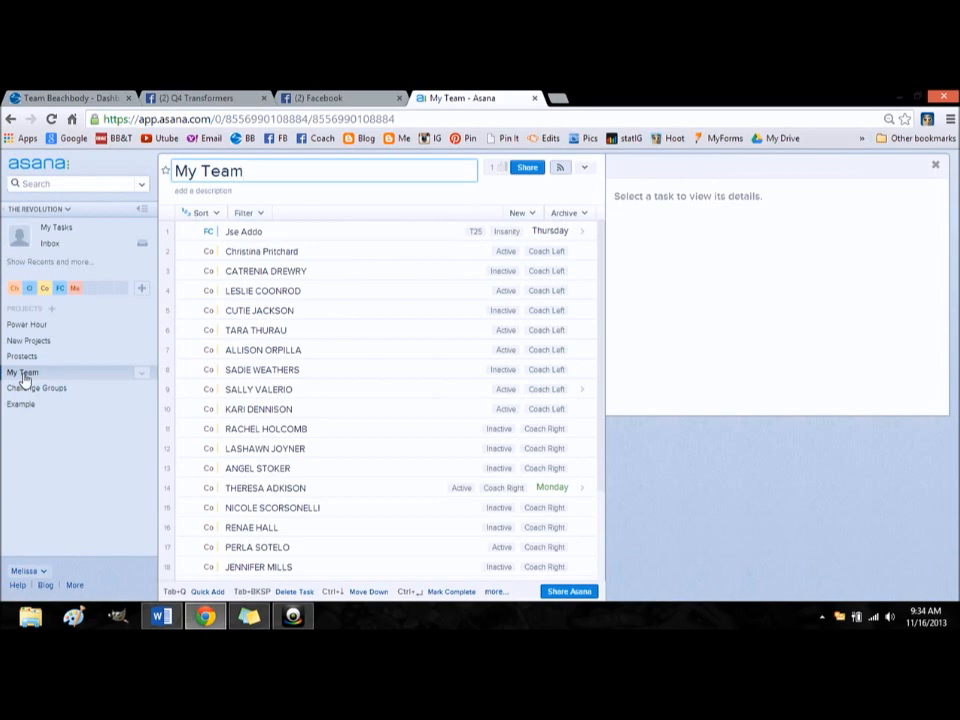
pyautogui.click(240, 170)
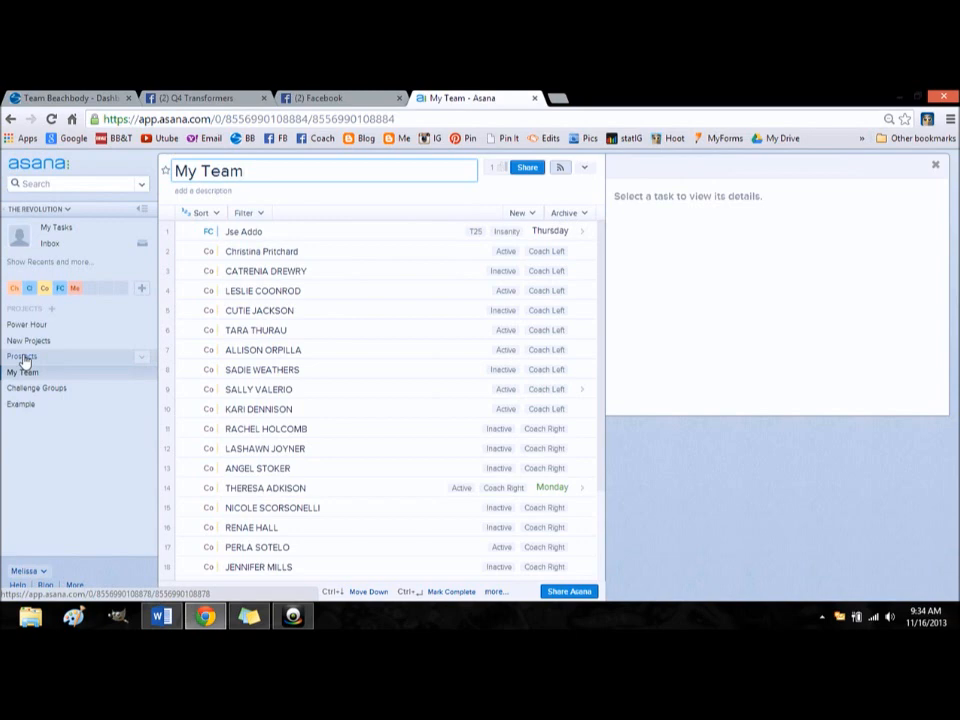
pyautogui.click(240, 170)
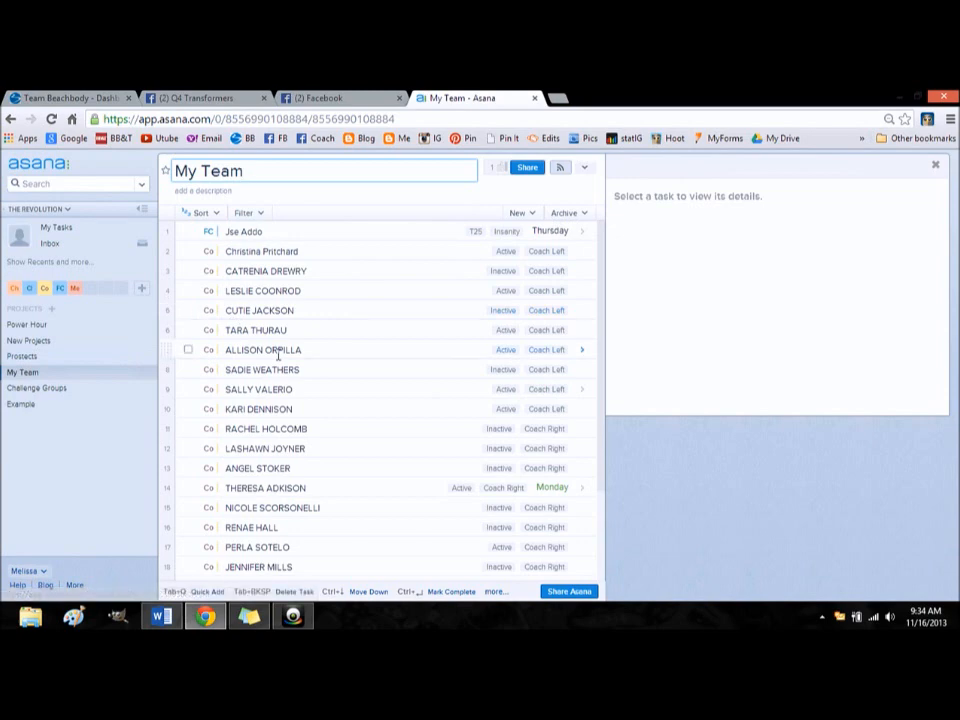
pyautogui.click(243, 170)
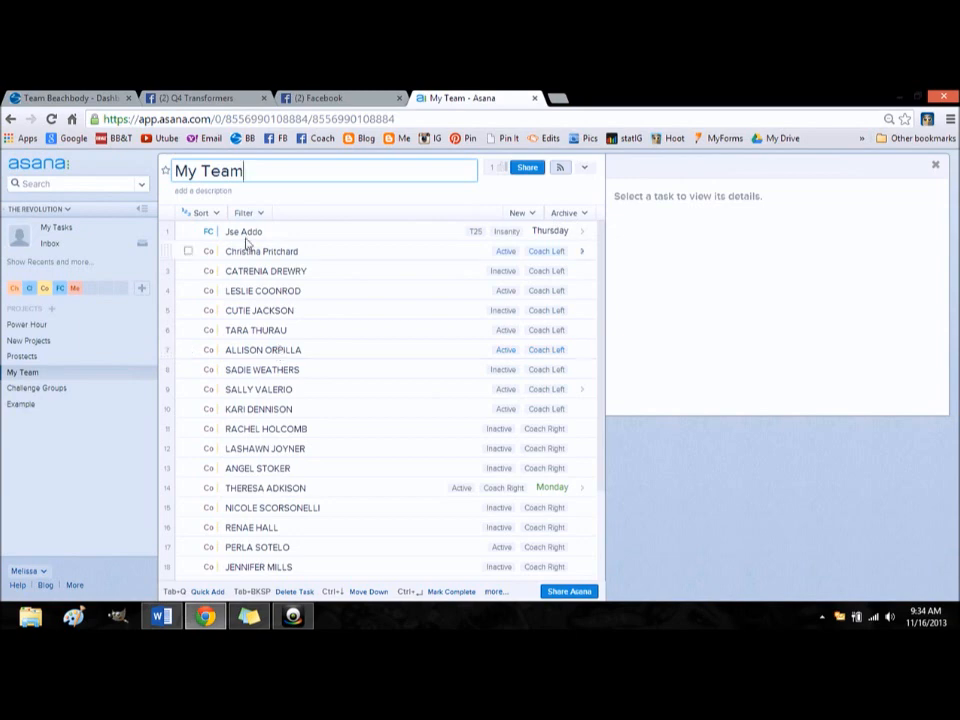
pyautogui.click(245, 212)
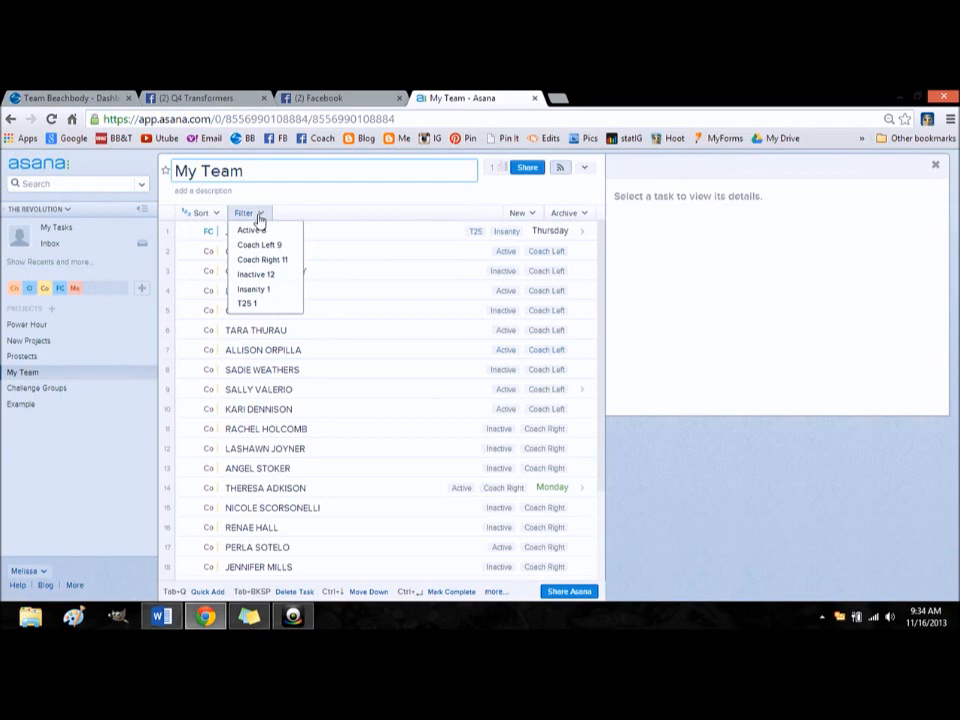
pyautogui.click(252, 229)
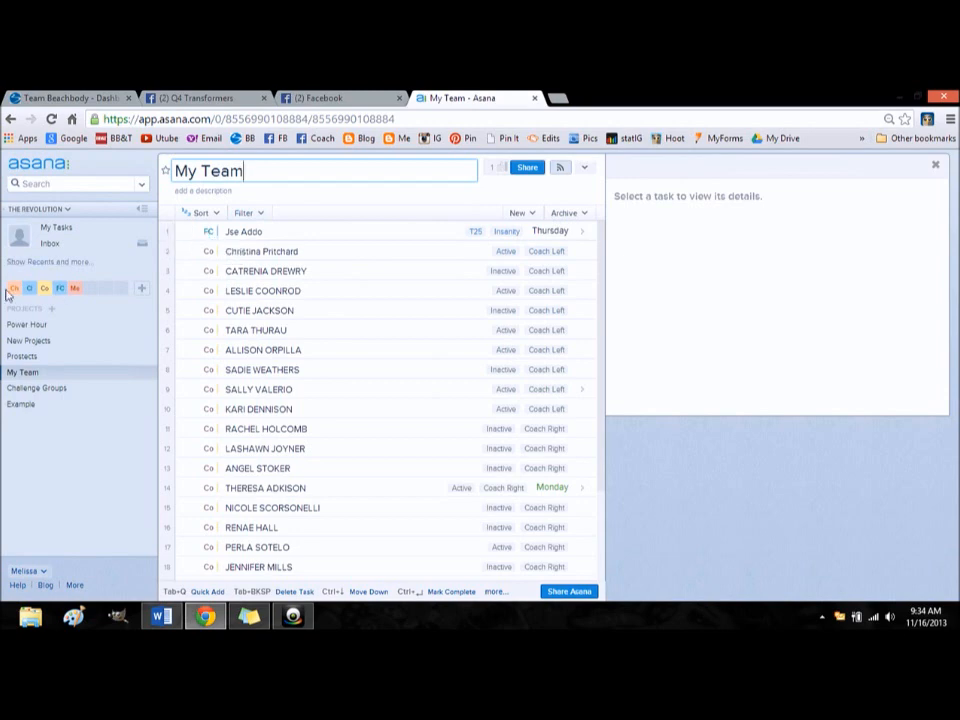
pyautogui.moveTo(14, 288)
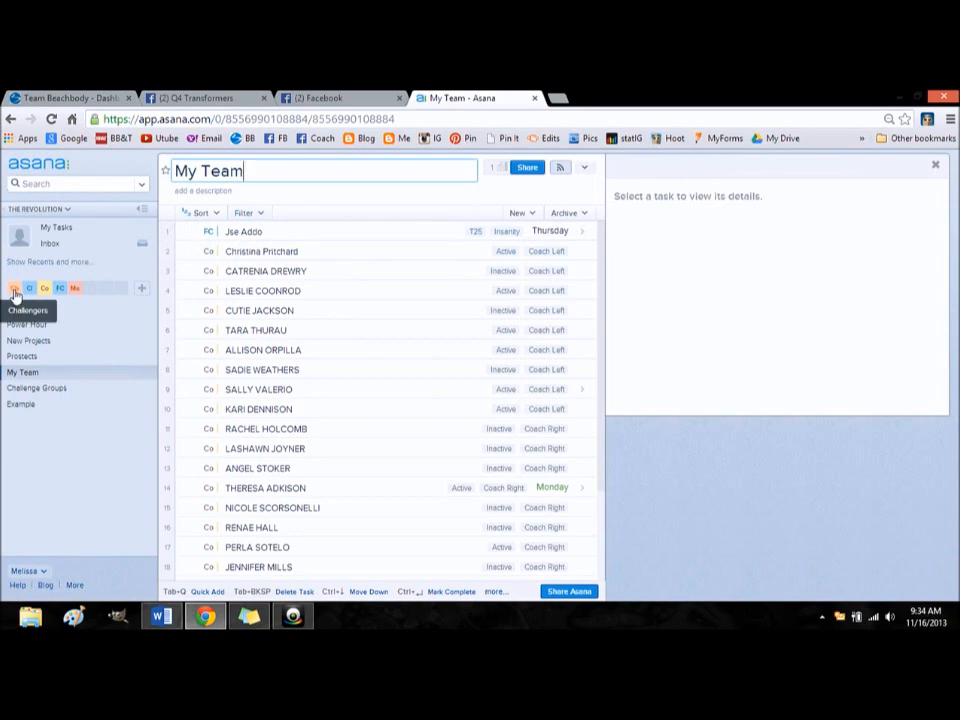
pyautogui.moveTo(45, 288)
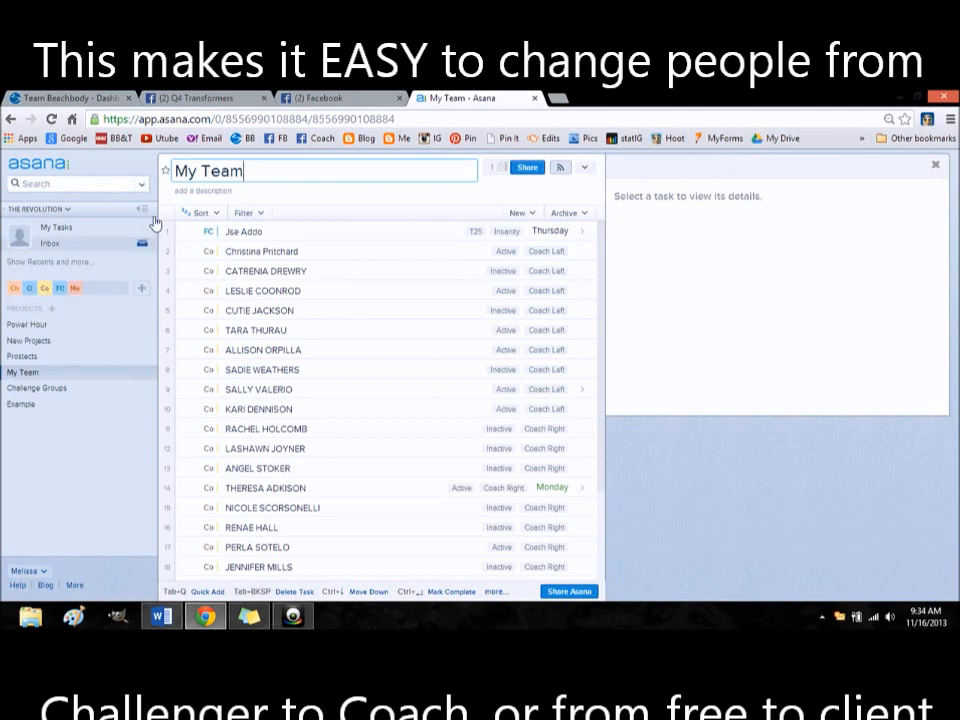
pyautogui.moveTo(45, 288)
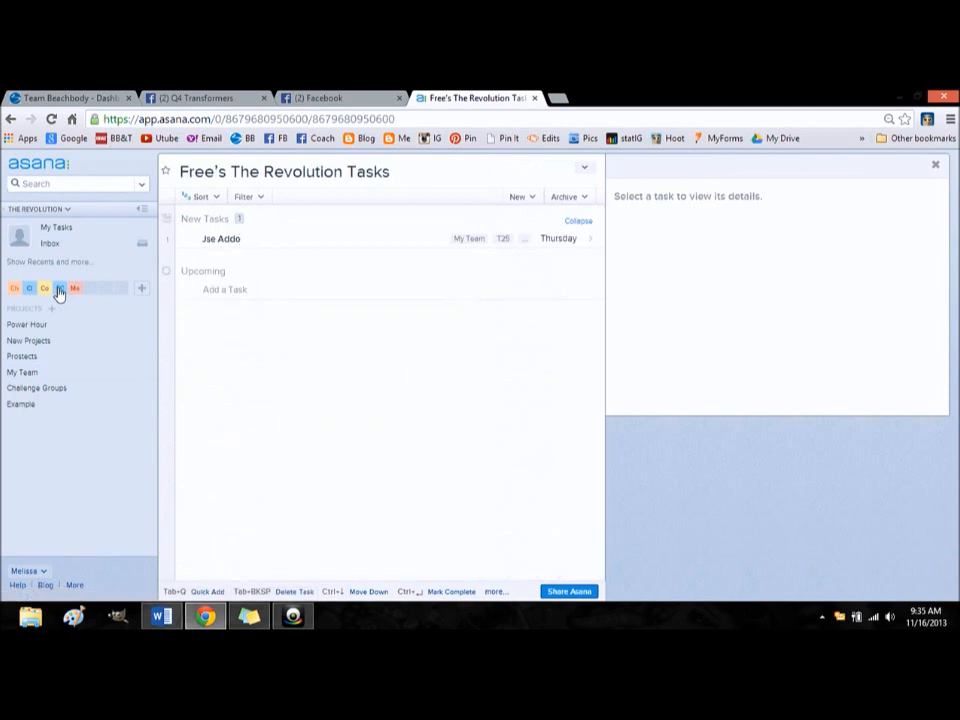
pyautogui.moveTo(30, 291)
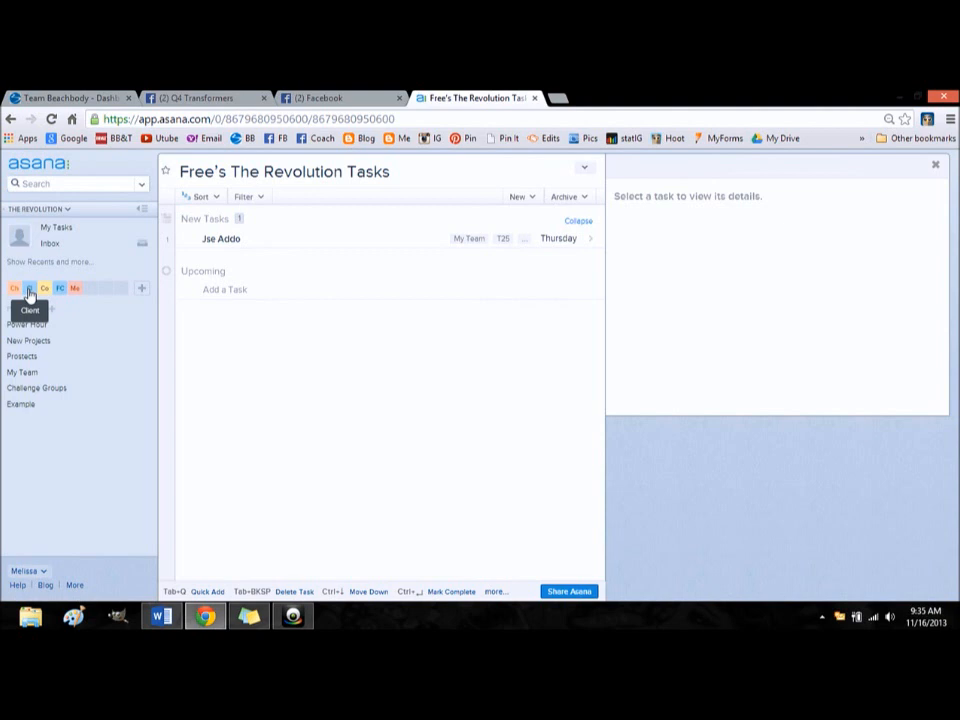
pyautogui.moveTo(15, 288)
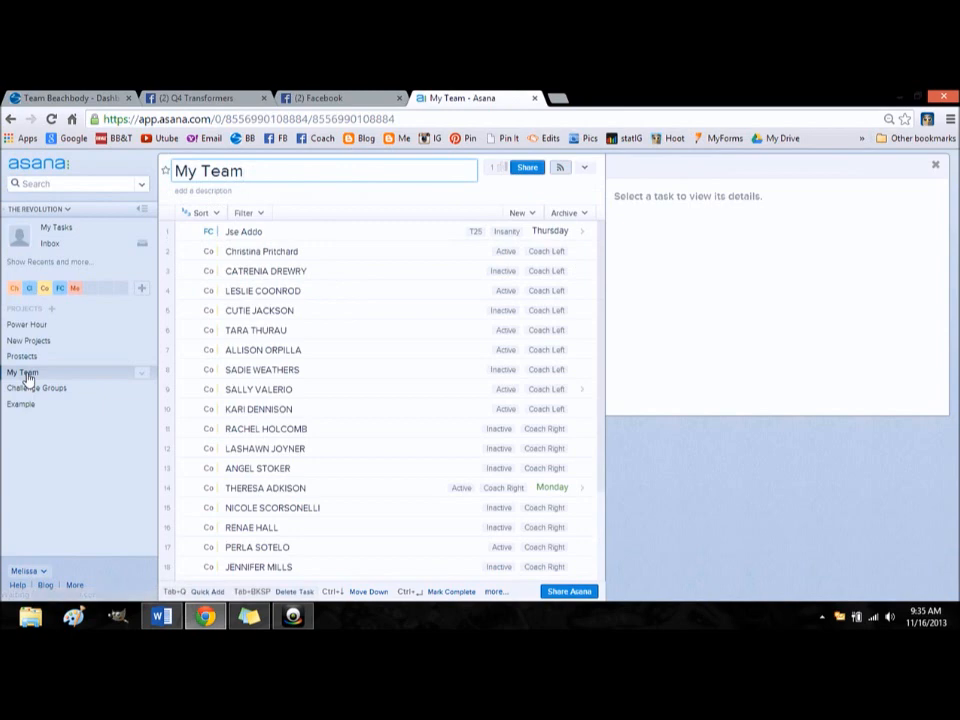
pyautogui.click(245, 170)
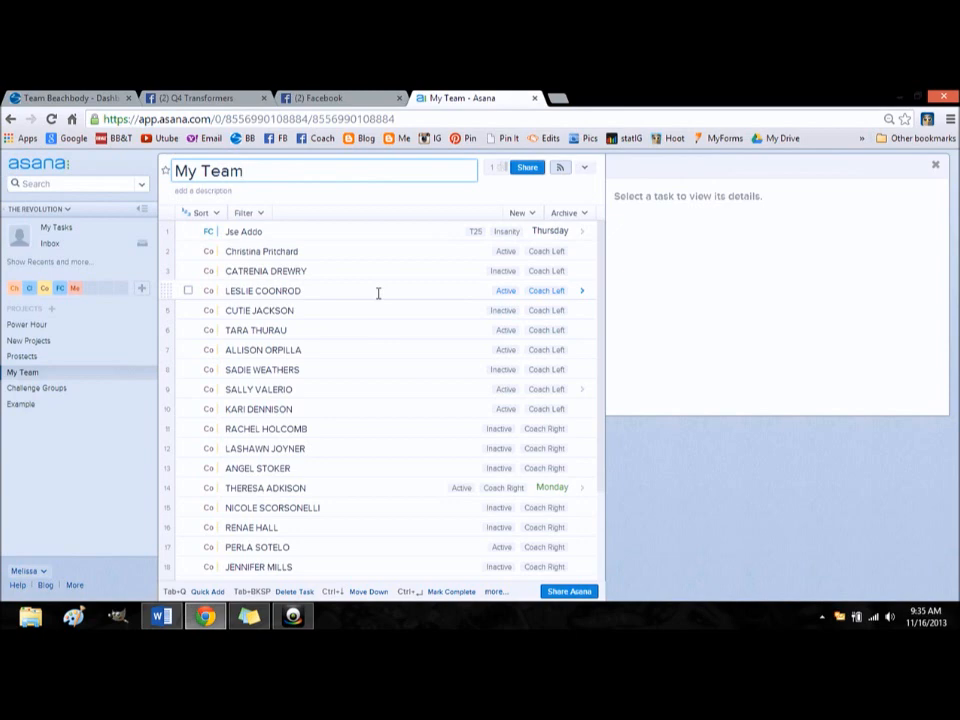
pyautogui.click(240, 170)
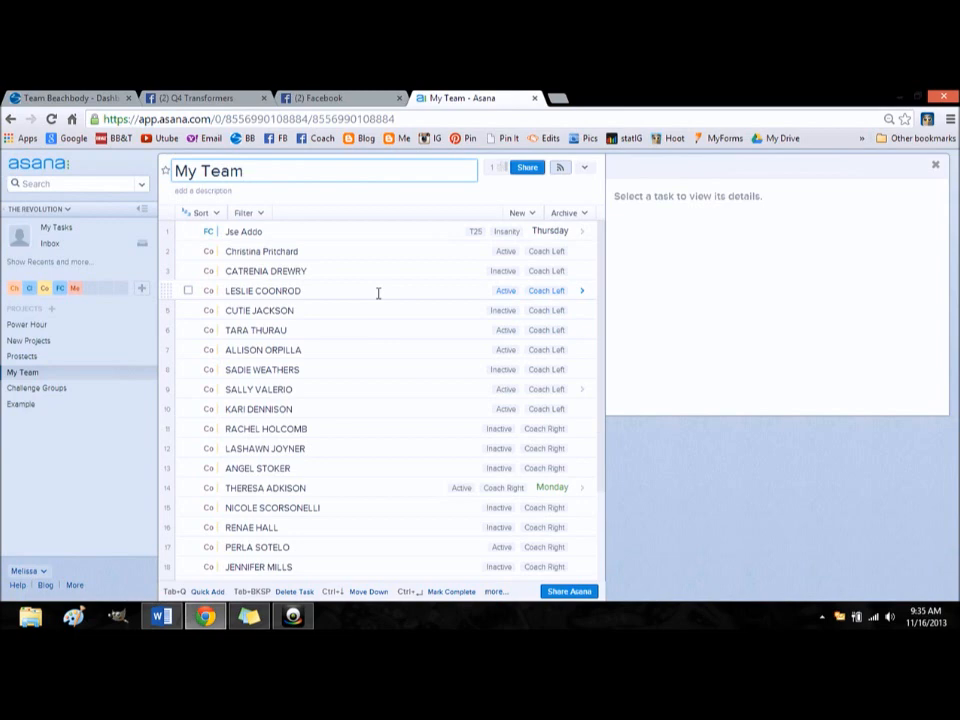
pyautogui.click(250, 170)
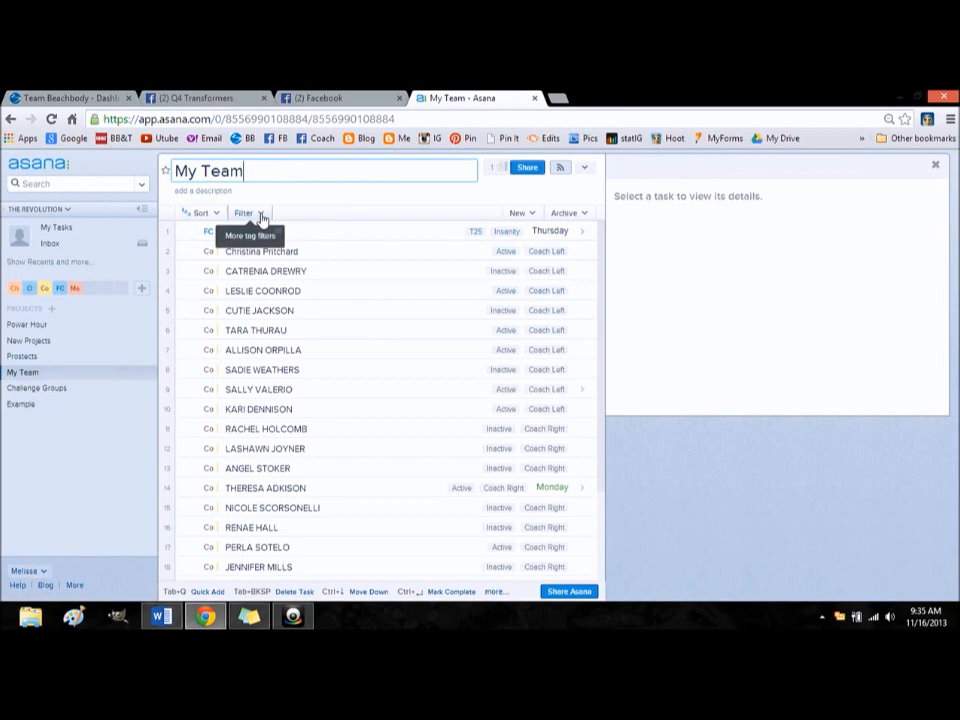
pyautogui.click(248, 212)
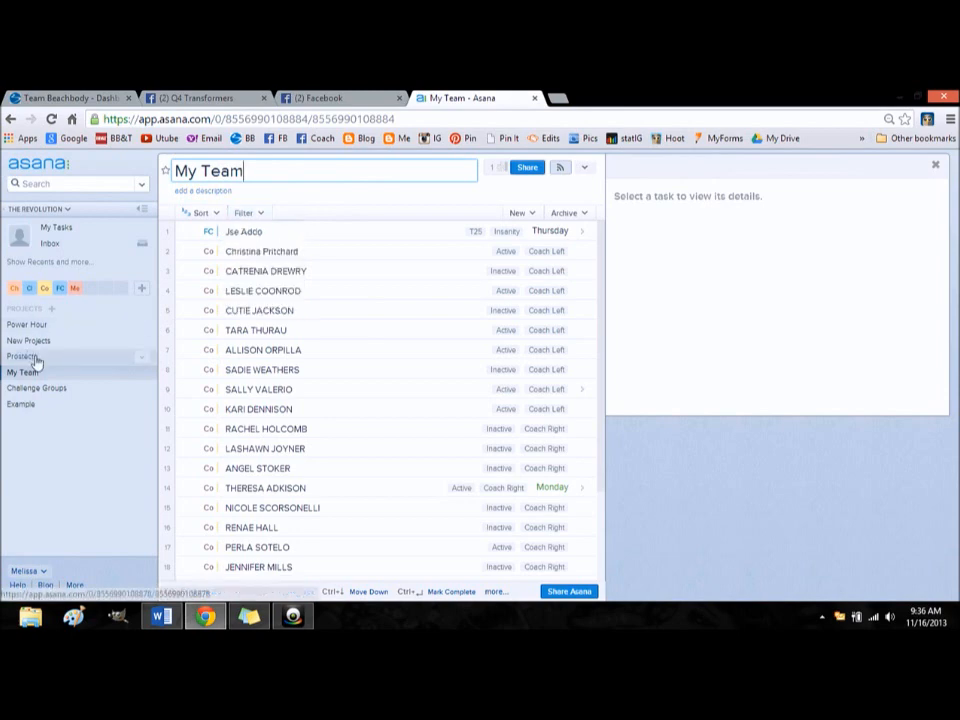
pyautogui.click(24, 356)
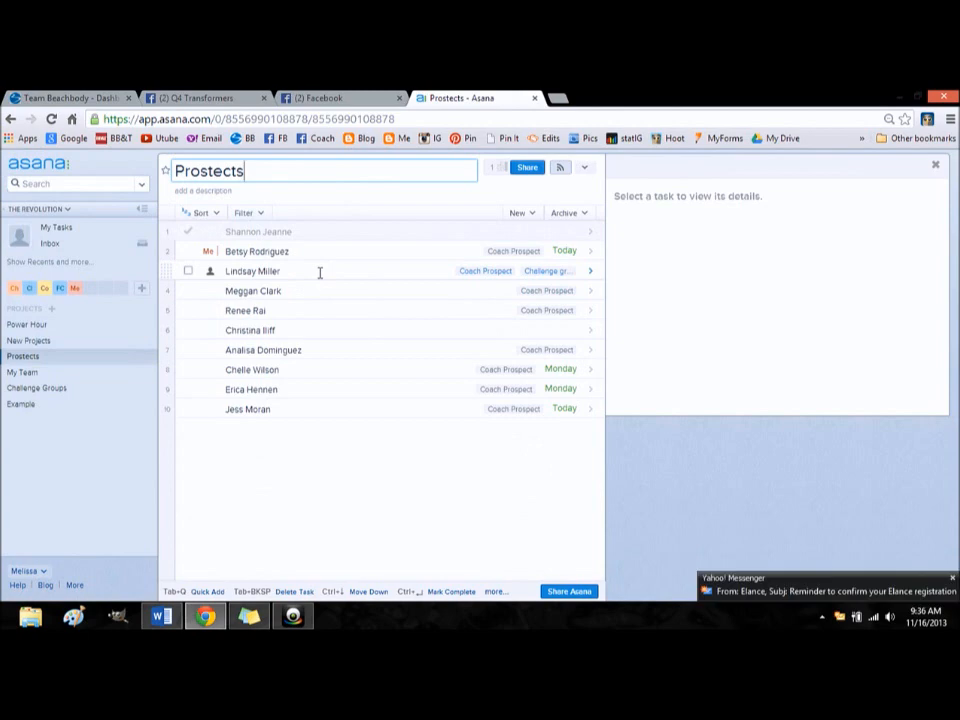
# View the third prospect's details, then open the Example project with Jill, John, Jane, Bill.
pyautogui.click(252, 271)
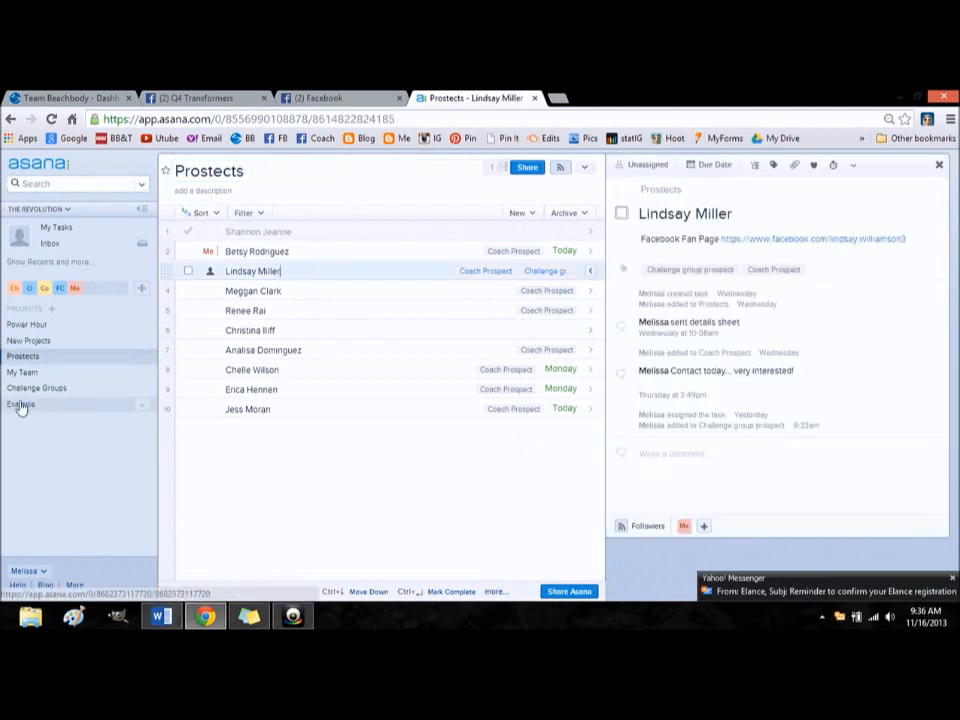
pyautogui.click(21, 404)
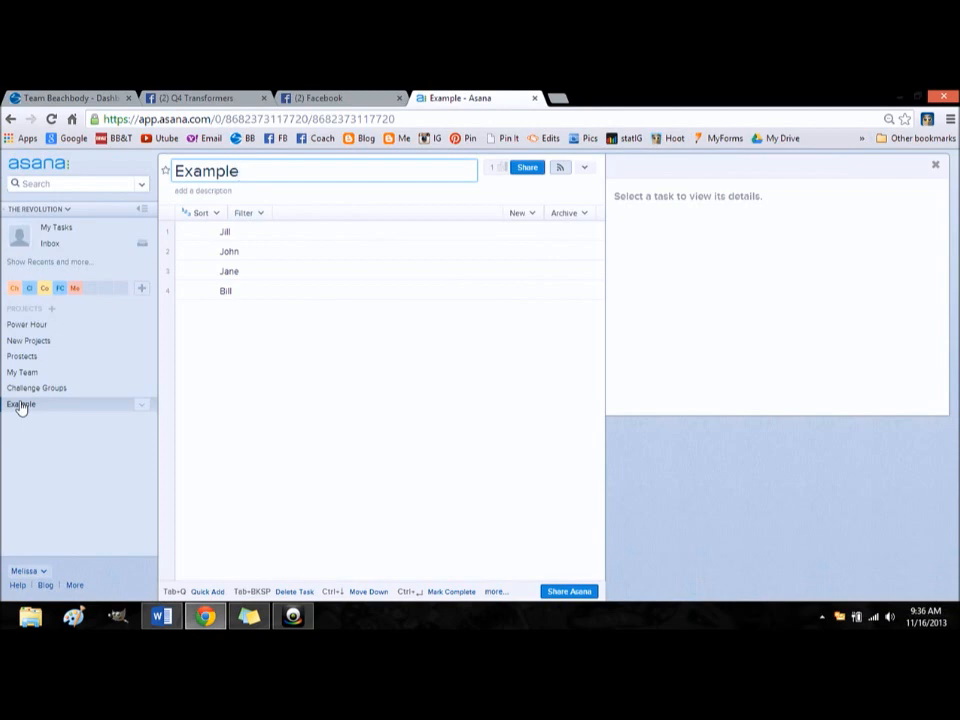
# Open Jill's task and assign it to Melissa.
pyautogui.click(240, 170)
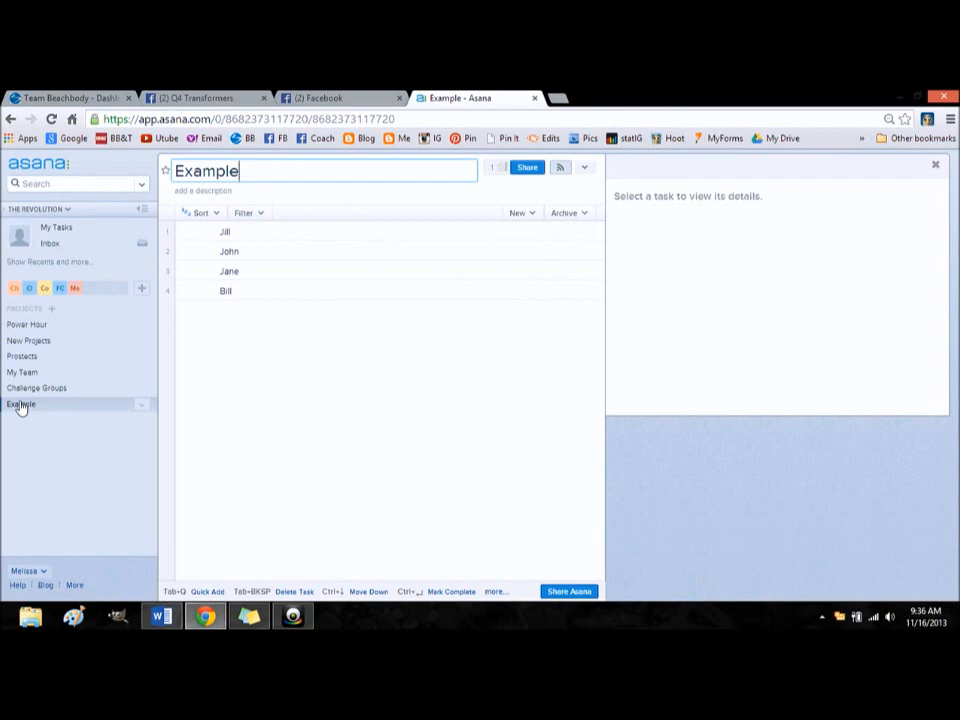
pyautogui.moveTo(288, 231)
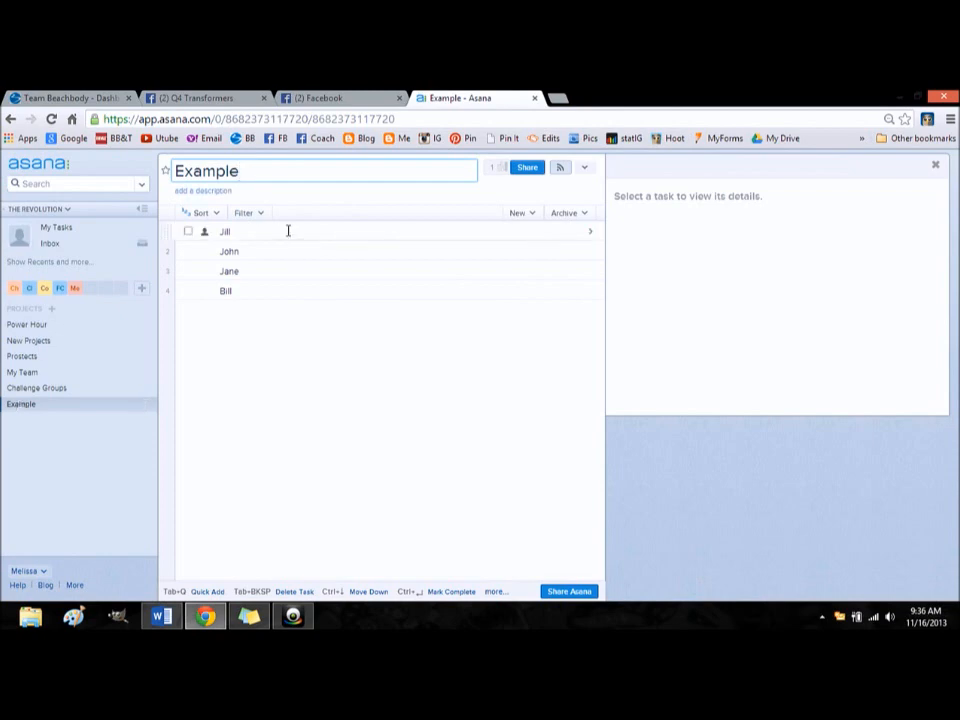
pyautogui.click(225, 231)
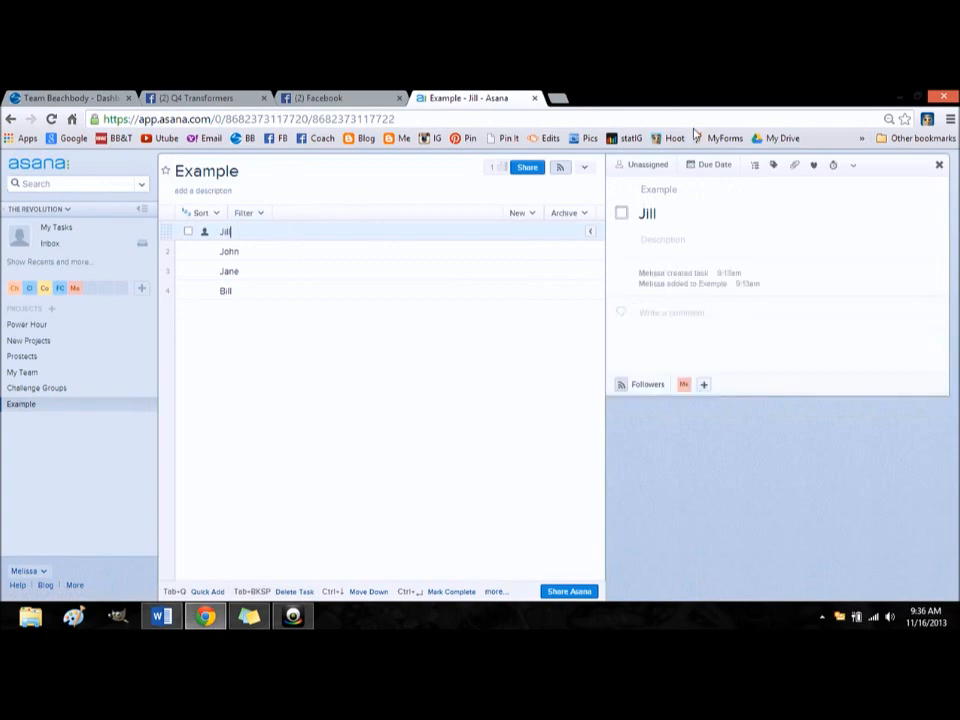
pyautogui.click(647, 165)
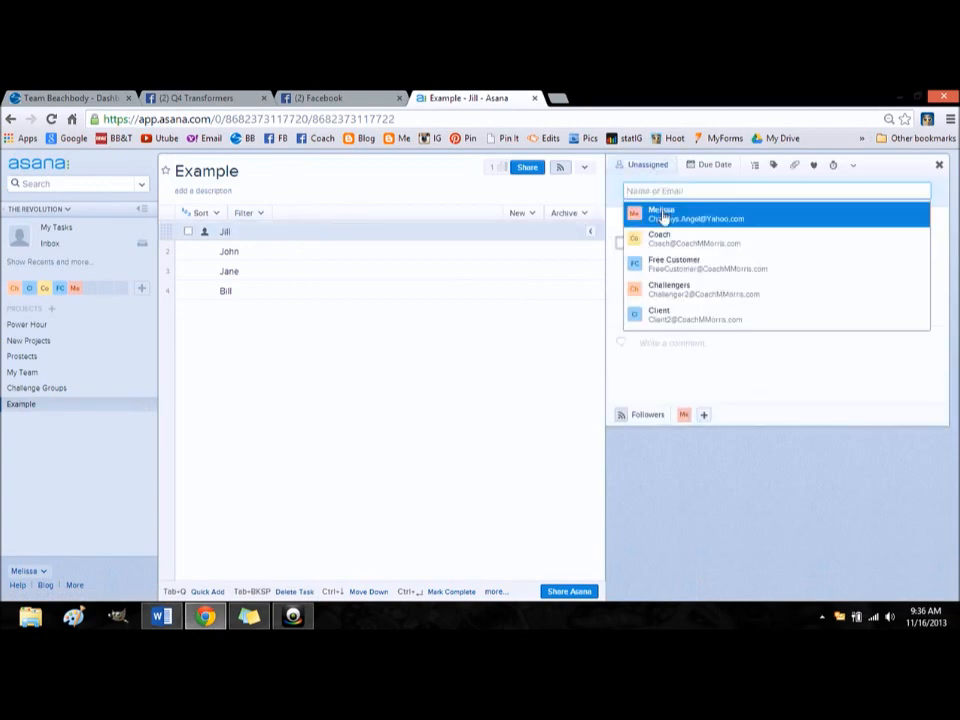
pyautogui.click(661, 214)
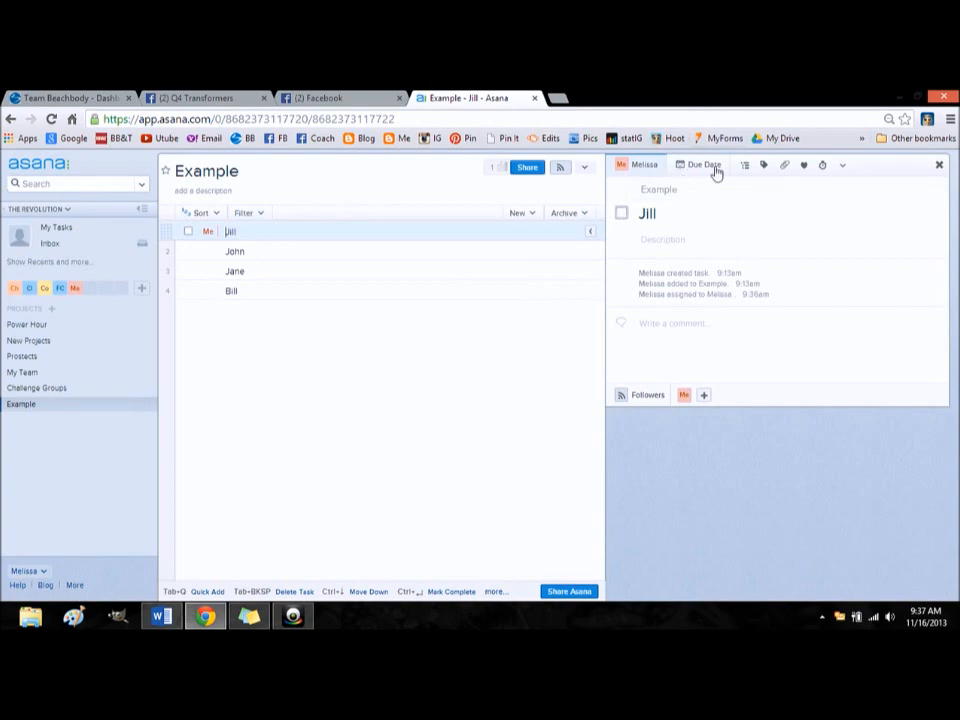
# Set Jill's task due date to Tuesday, November 19.
pyautogui.click(701, 165)
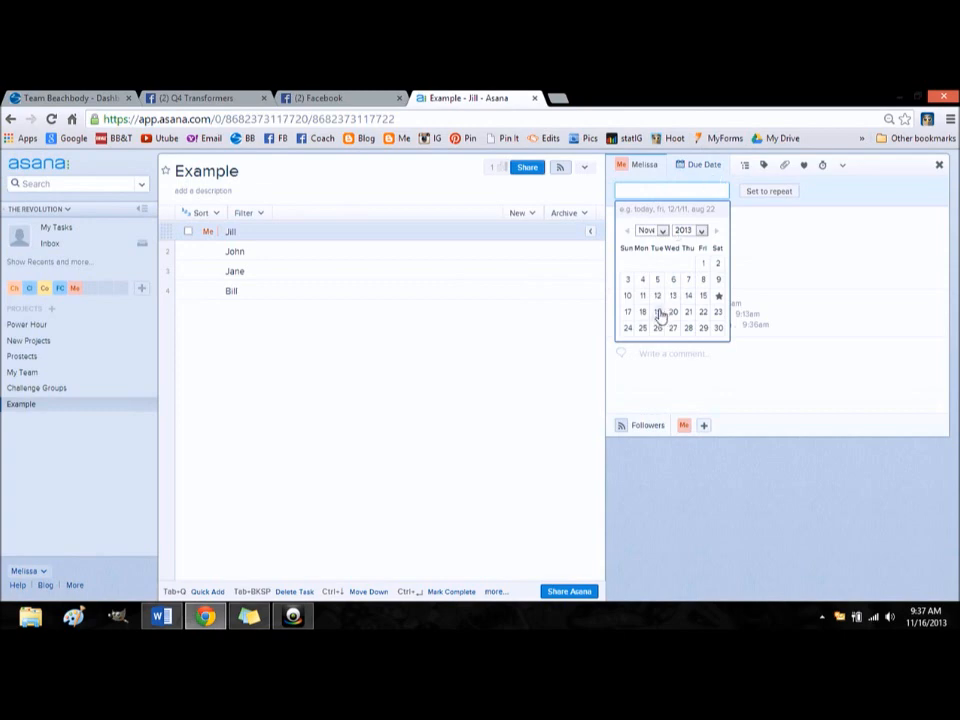
pyautogui.click(642, 312)
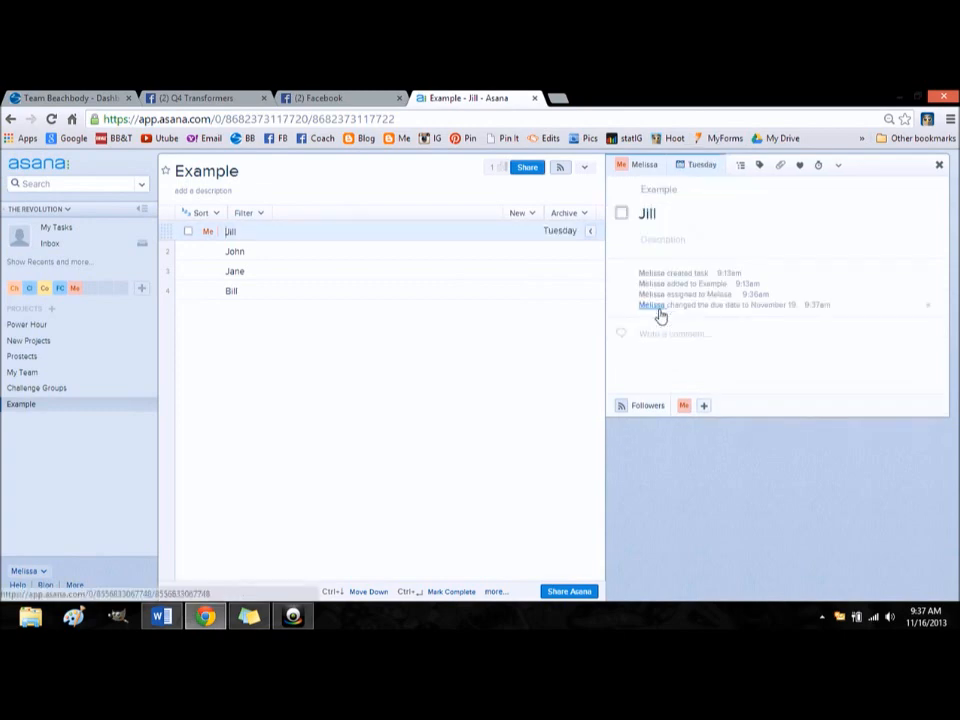
pyautogui.click(690, 239)
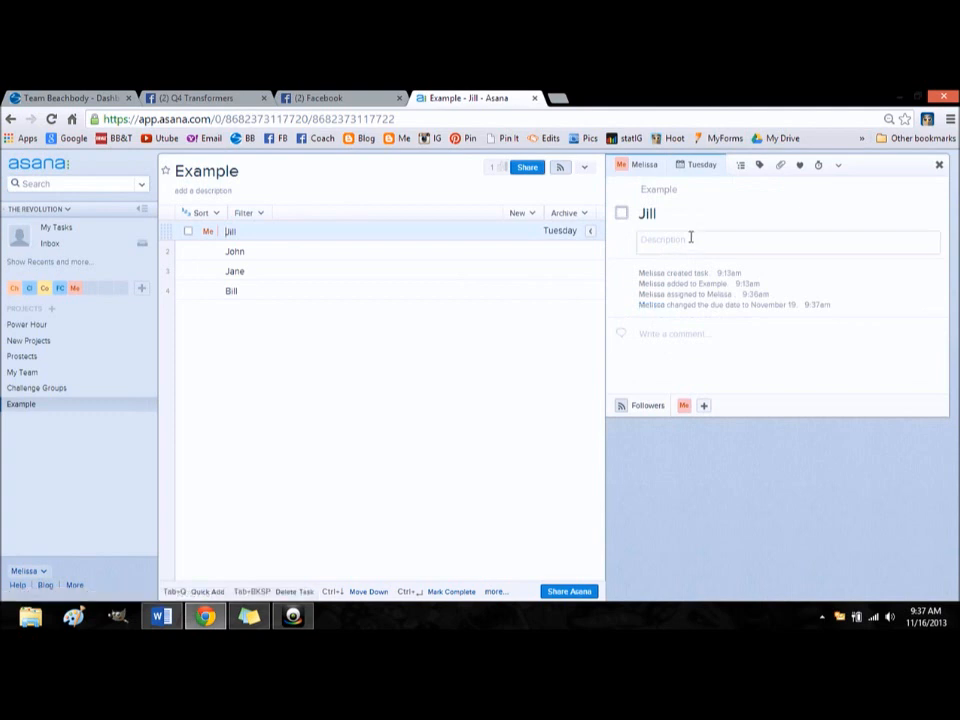
# Write the description 'Met on FB fan page, challenge group' on Jill's task.
pyautogui.click(787, 240)
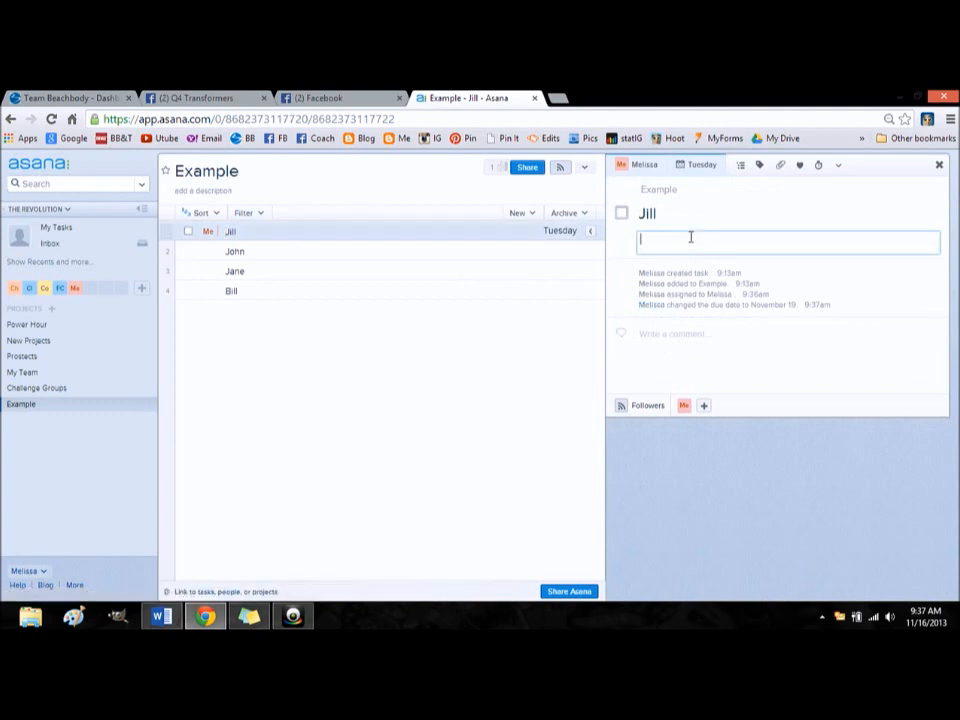
pyautogui.write('Met on FB')
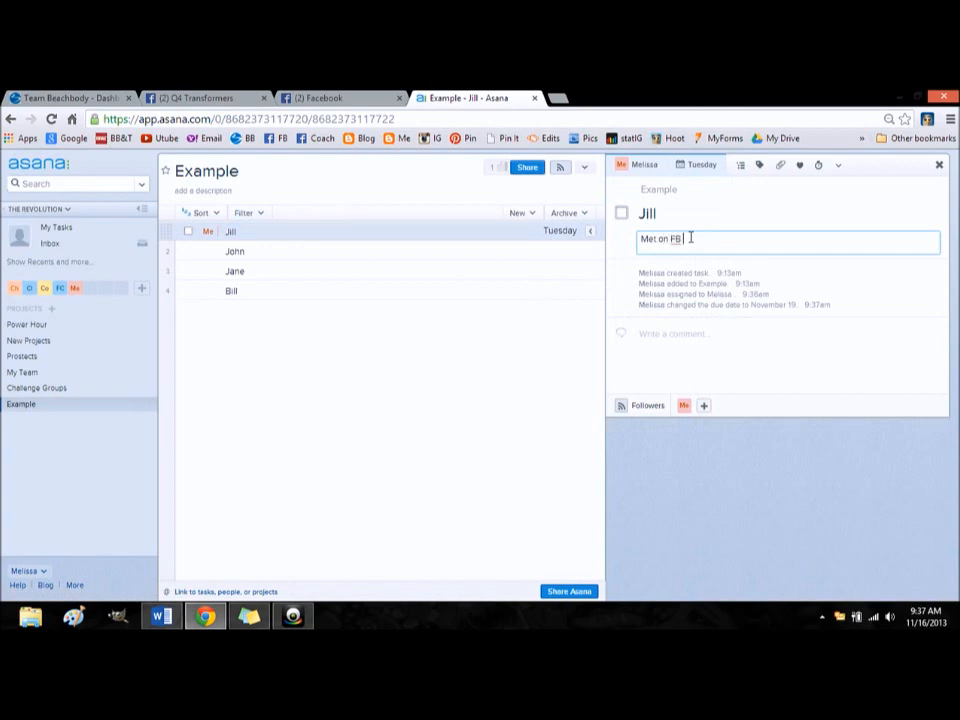
pyautogui.write('fan page')
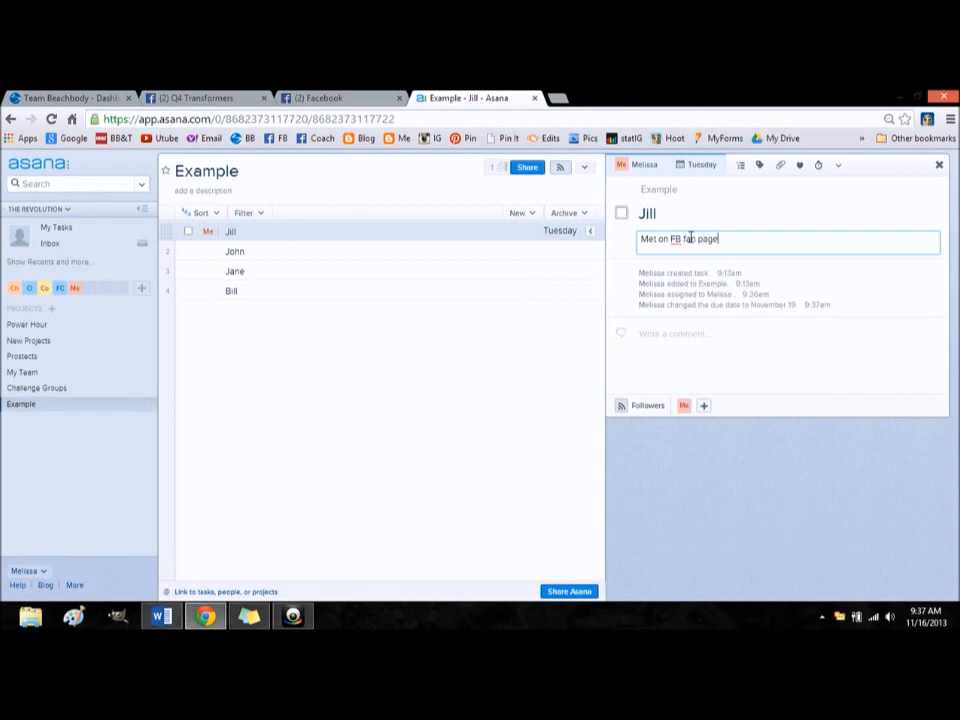
pyautogui.write('.')
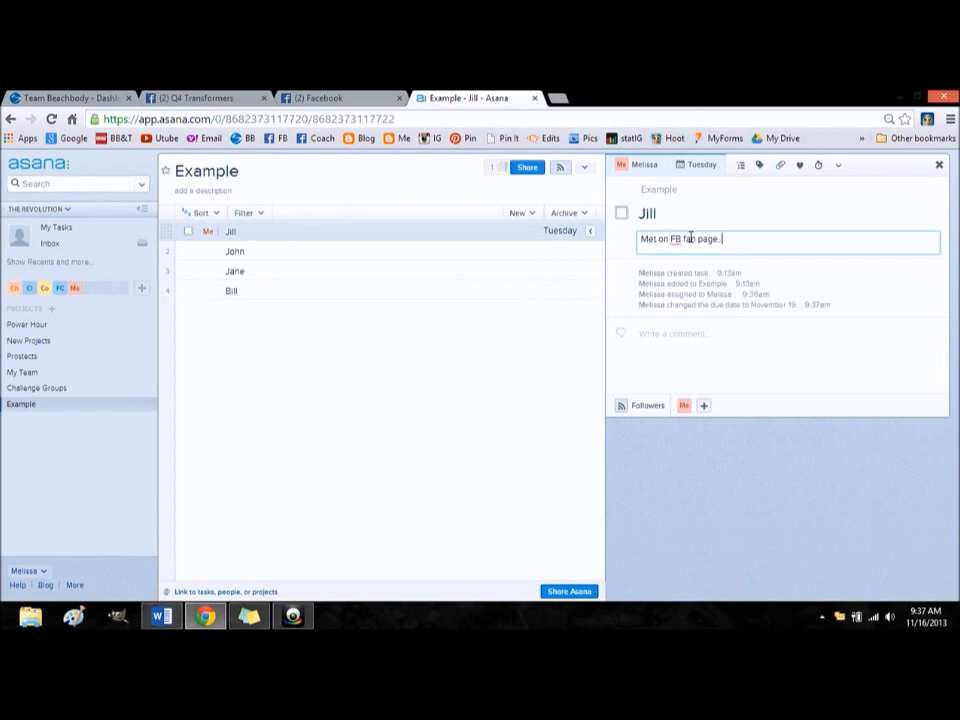
pyautogui.write(', challenge g')
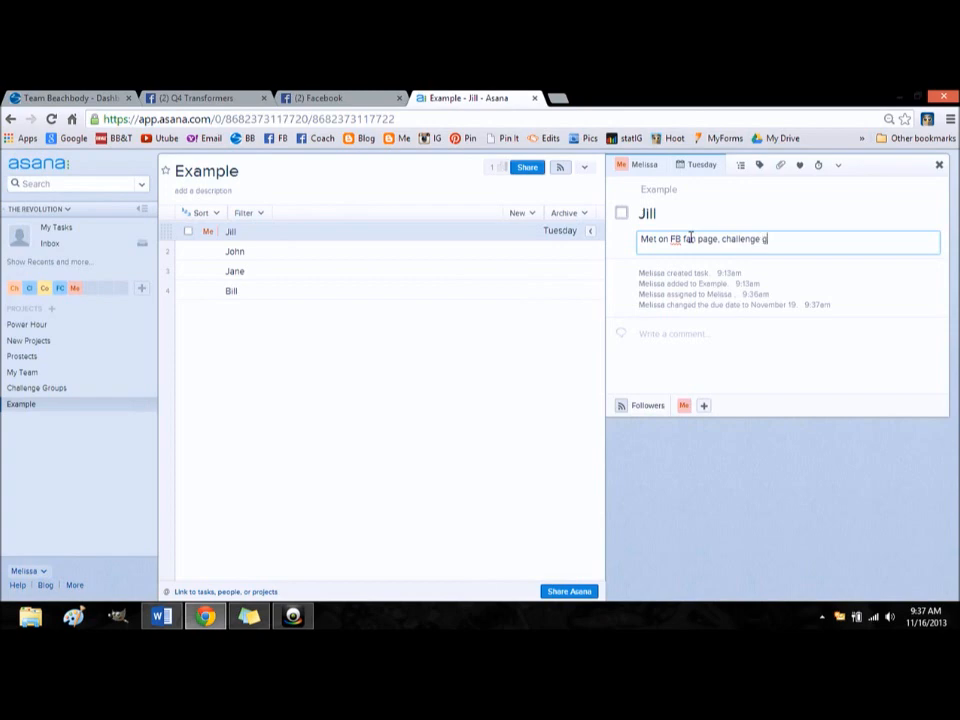
pyautogui.write('roup')
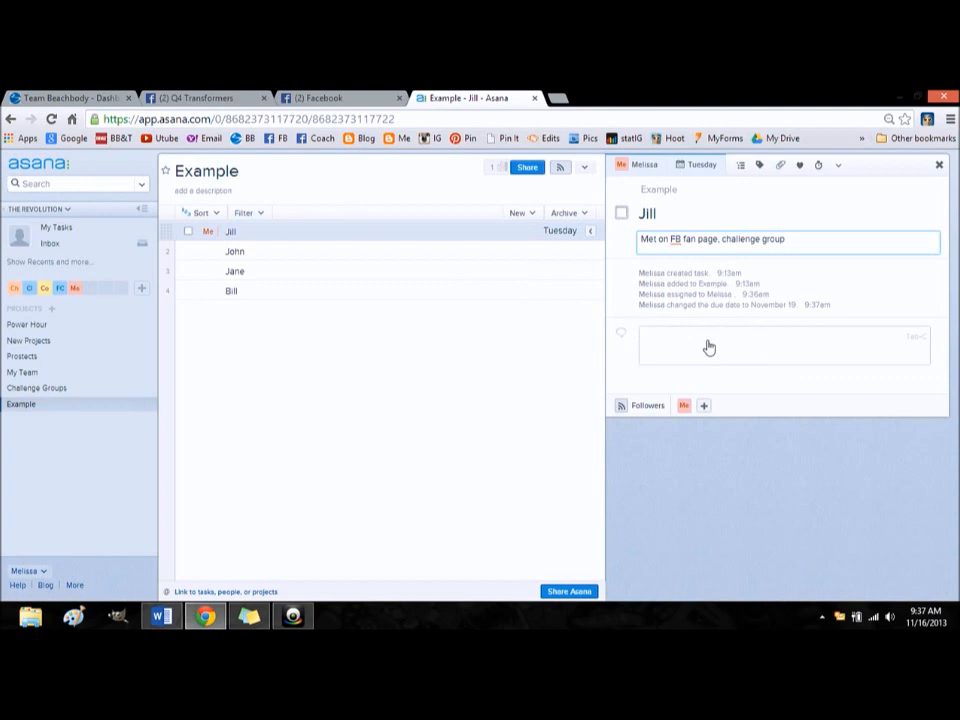
pyautogui.click(790, 239)
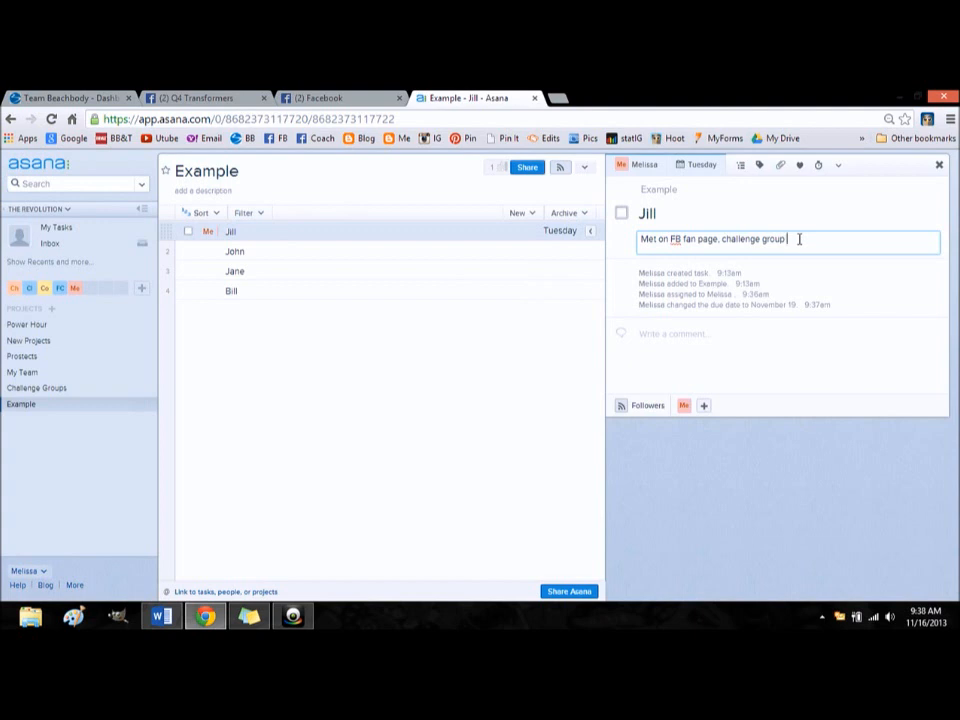
pyautogui.click(785, 334)
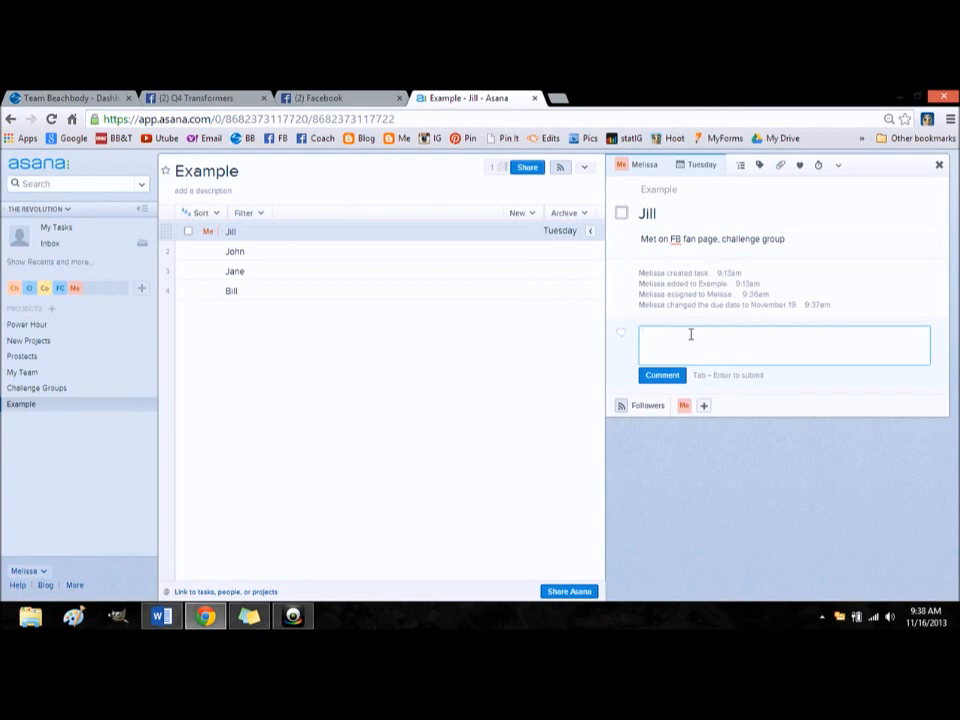
# Post the comment 'Contacted jill, gave her all the details' on Jill's task.
pyautogui.write('cted')
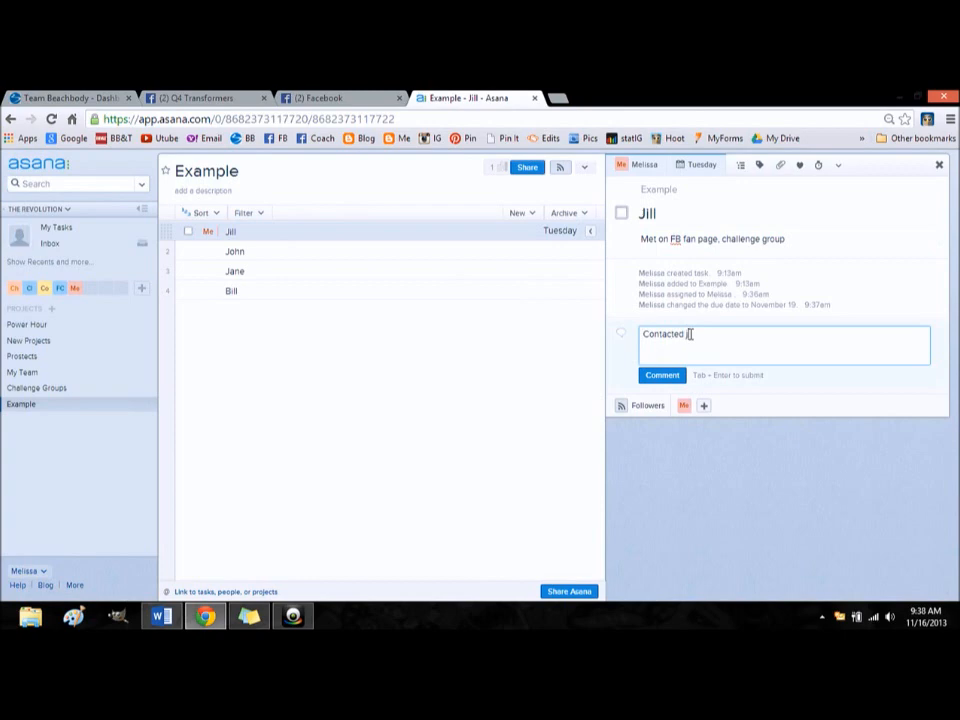
pyautogui.write(', gave her all the detail')
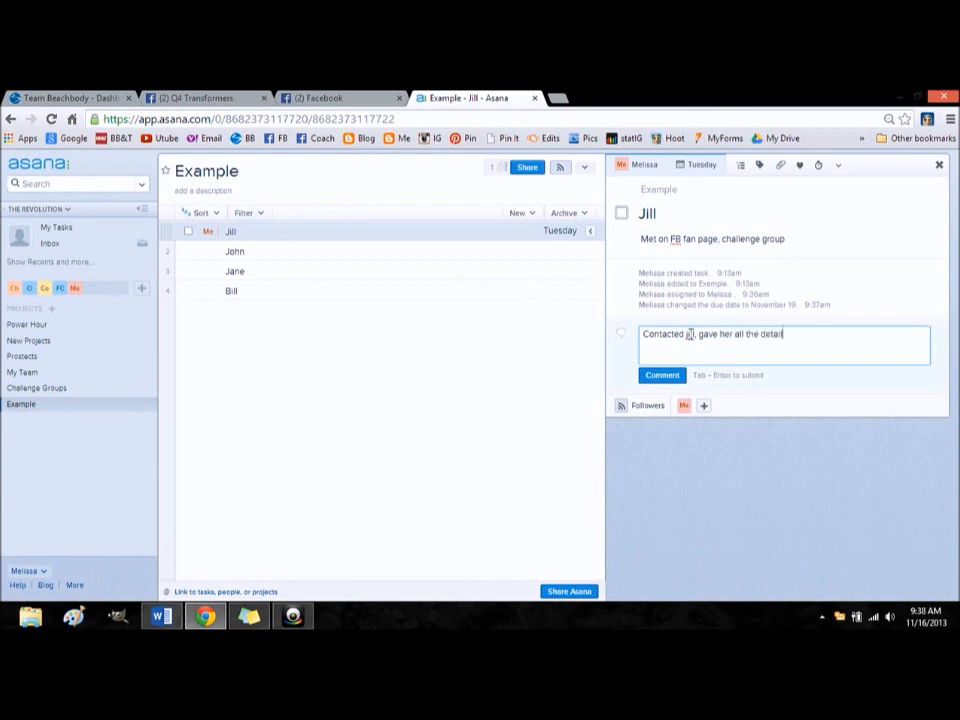
pyautogui.write('.')
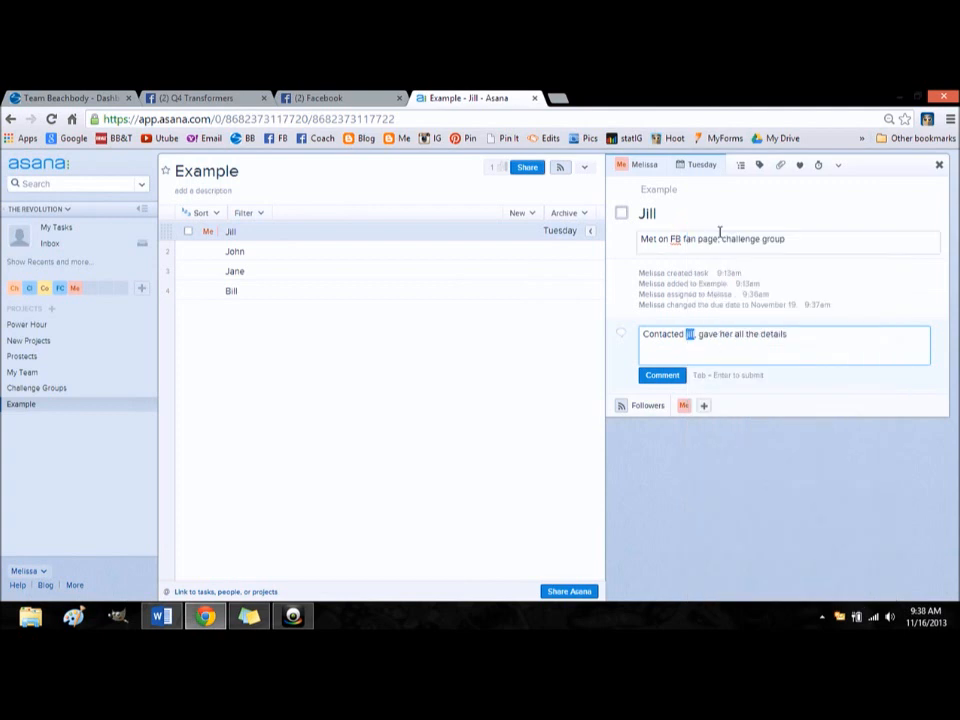
pyautogui.click(661, 375)
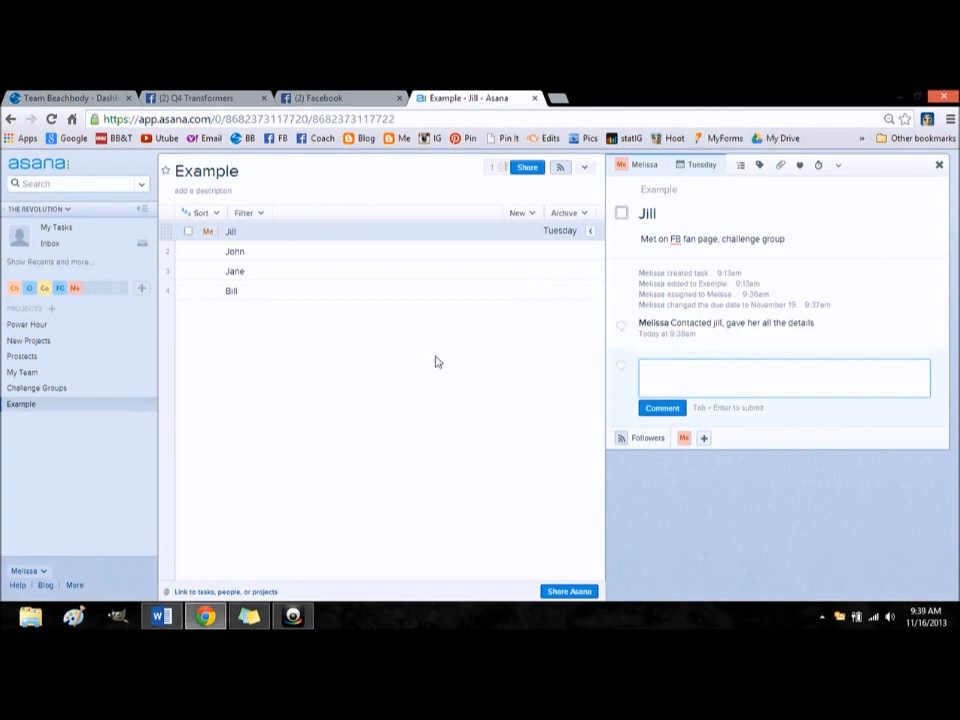
pyautogui.moveTo(415, 290)
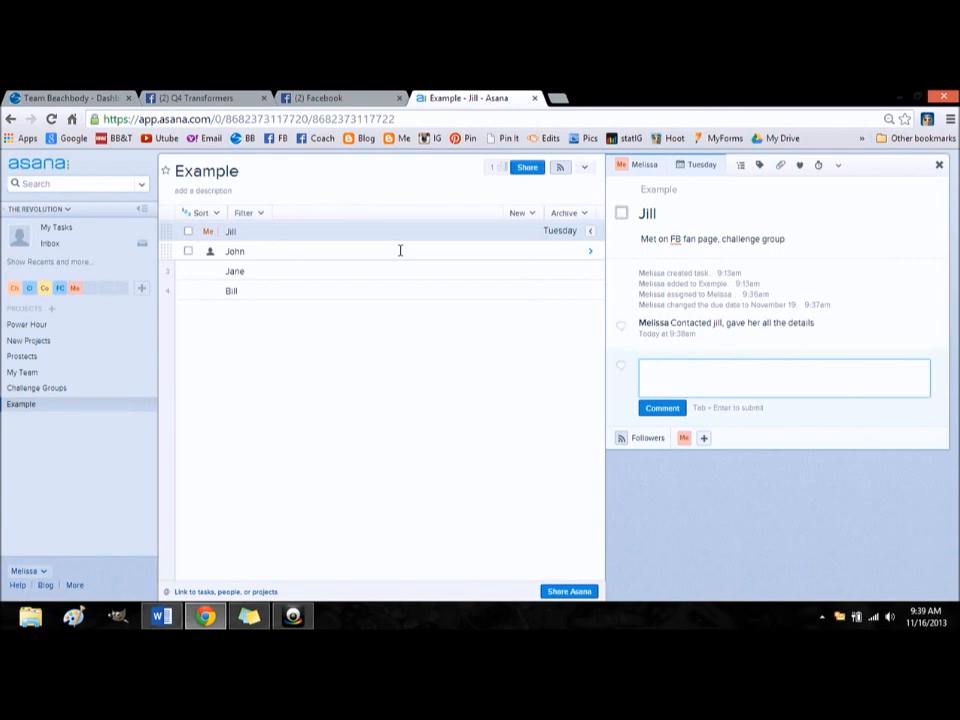
# Assign John's Example task to Melissa (myself) with a due date of today.
pyautogui.click(234, 251)
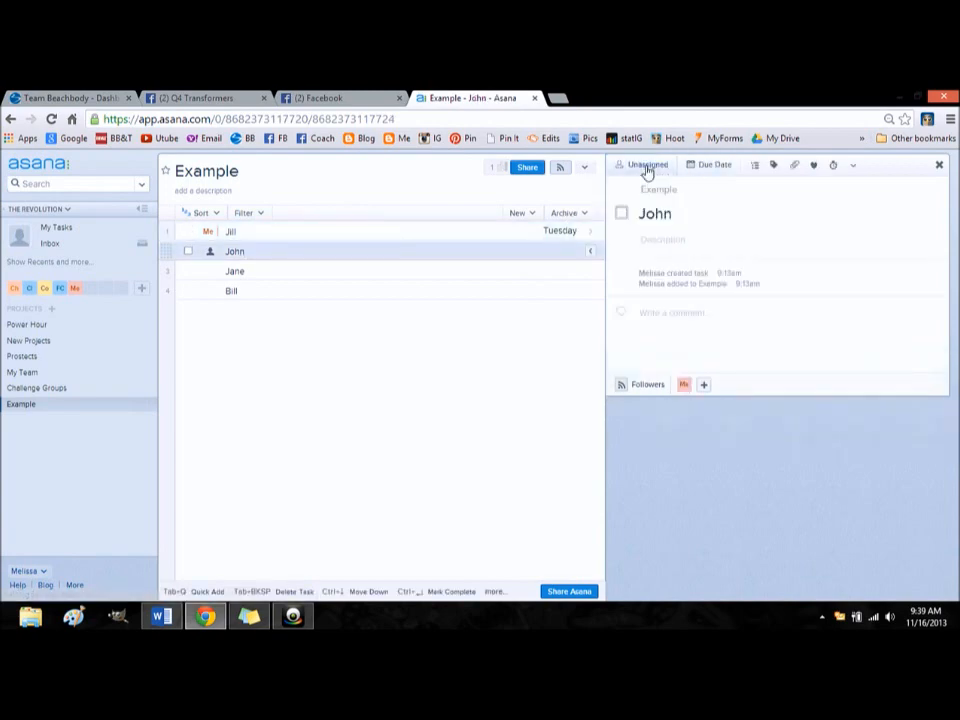
pyautogui.click(646, 165)
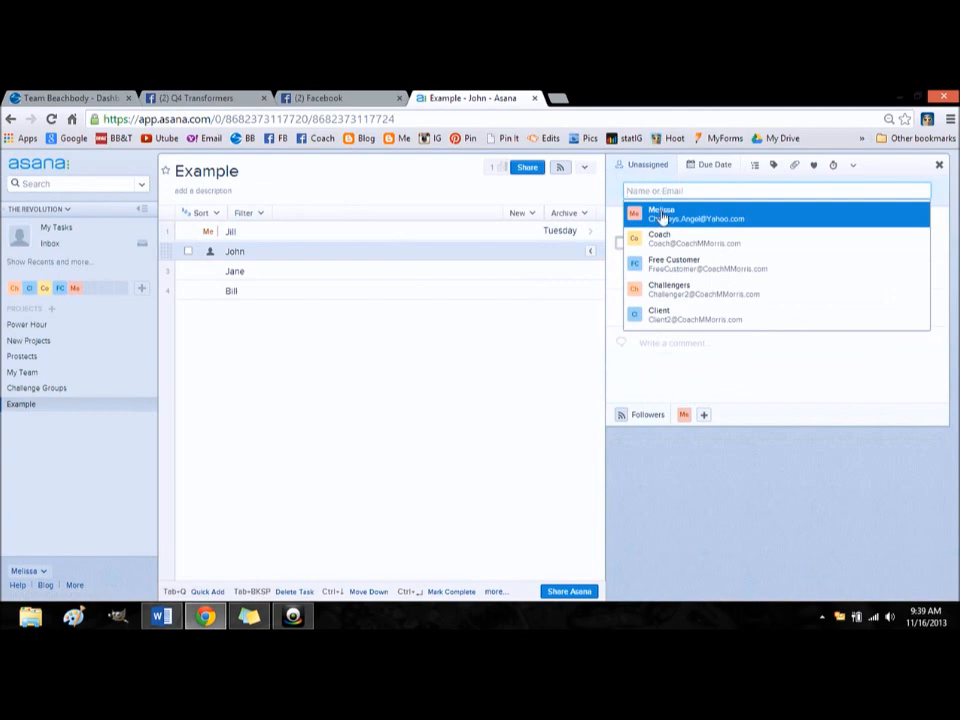
pyautogui.click(661, 214)
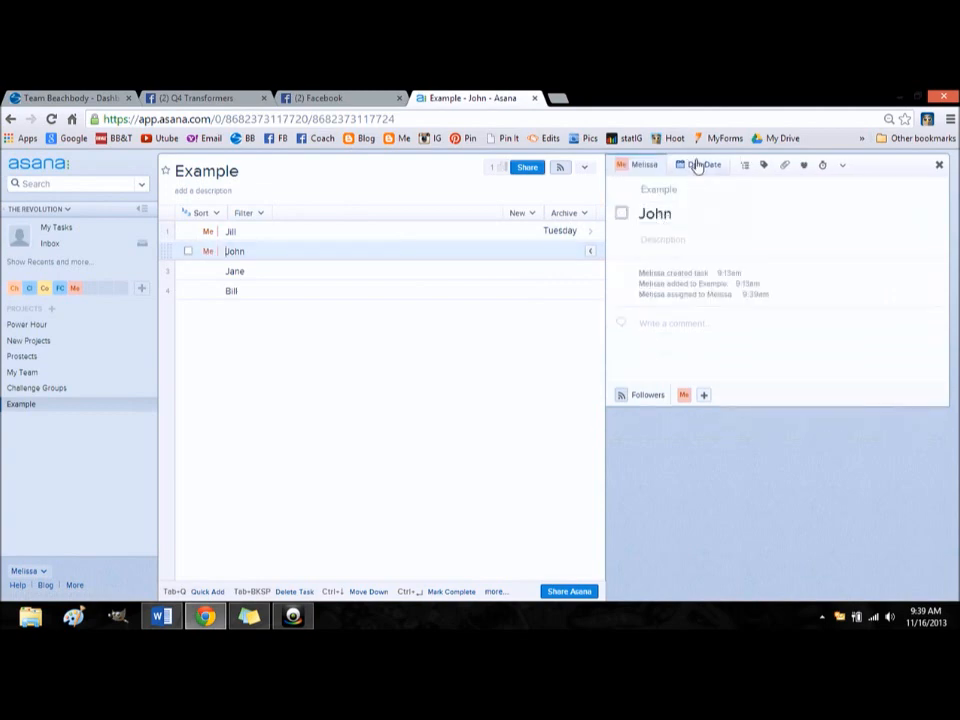
pyautogui.click(703, 165)
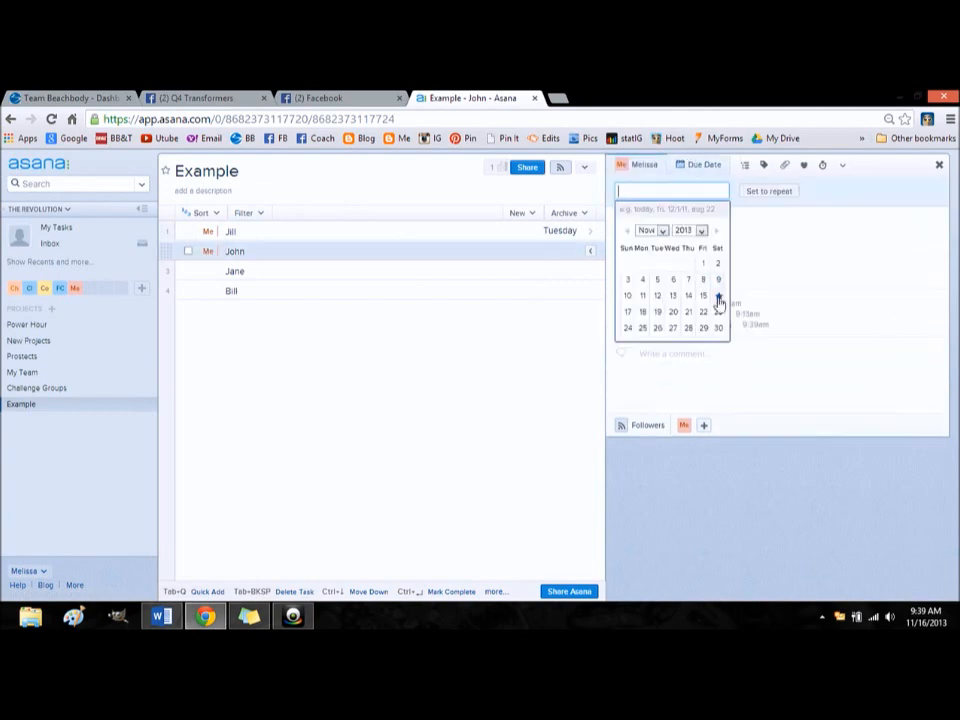
pyautogui.click(701, 296)
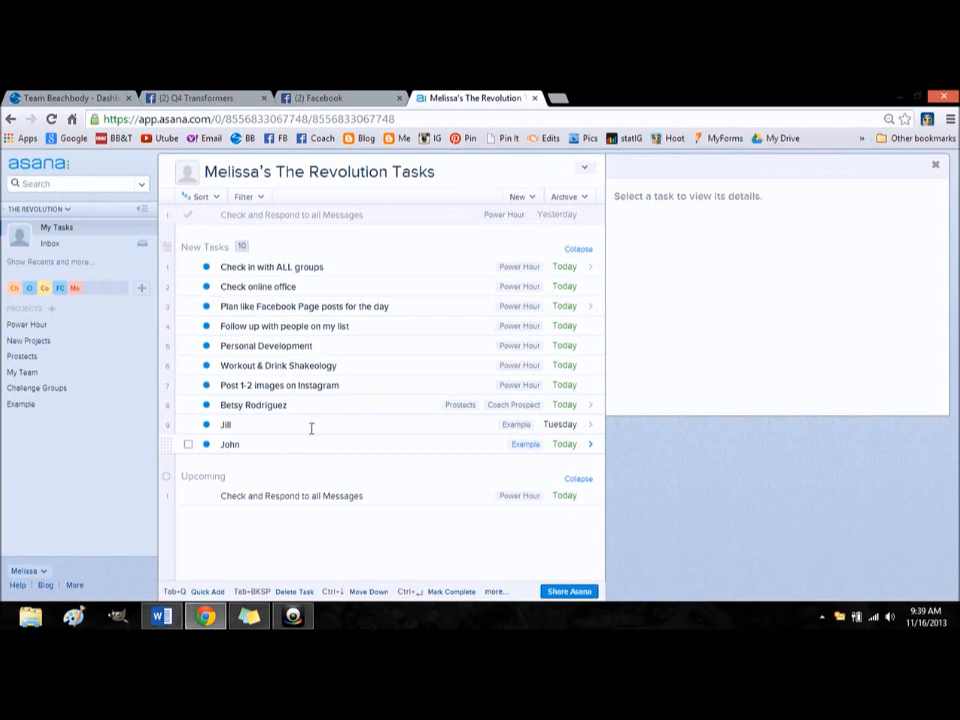
# Sort My Tasks by date so John (due today) precedes Jill (due Tuesday).
pyautogui.click(200, 196)
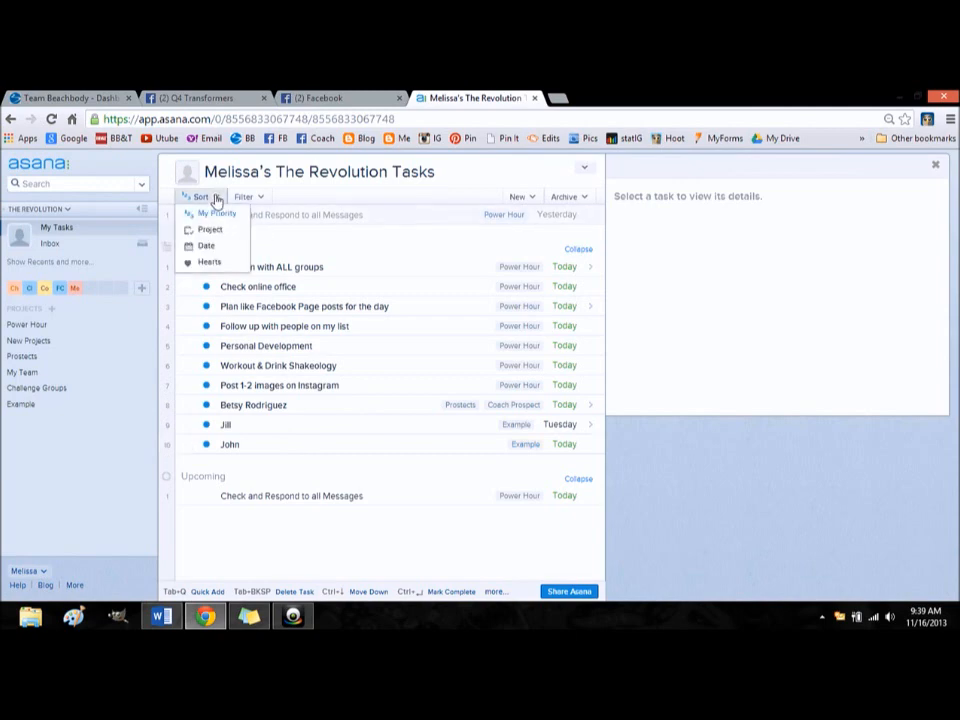
pyautogui.moveTo(205, 246)
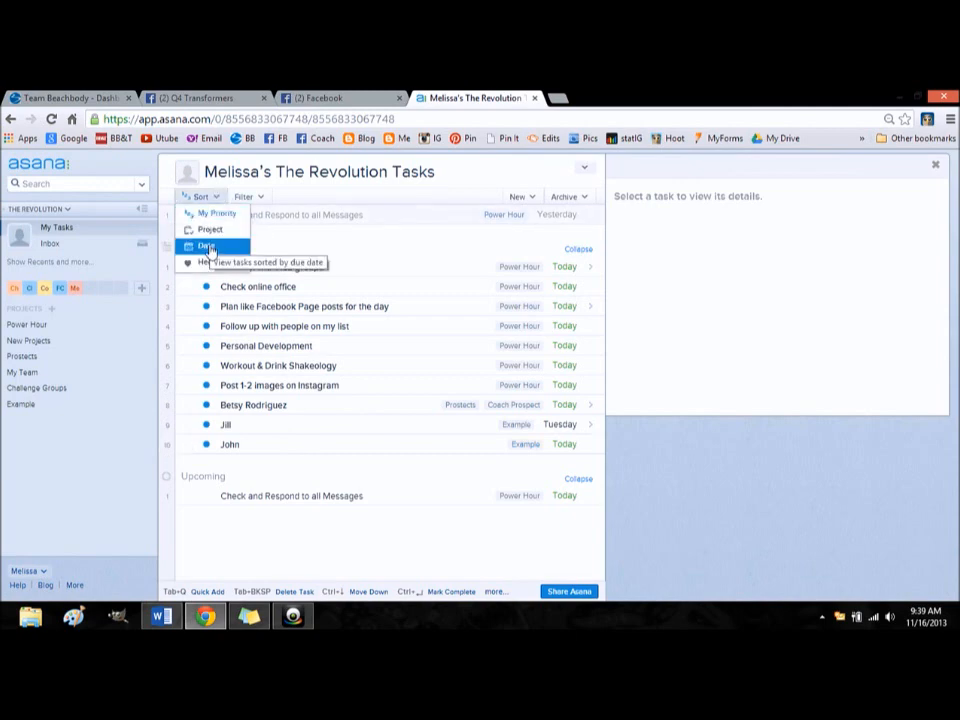
pyautogui.click(206, 246)
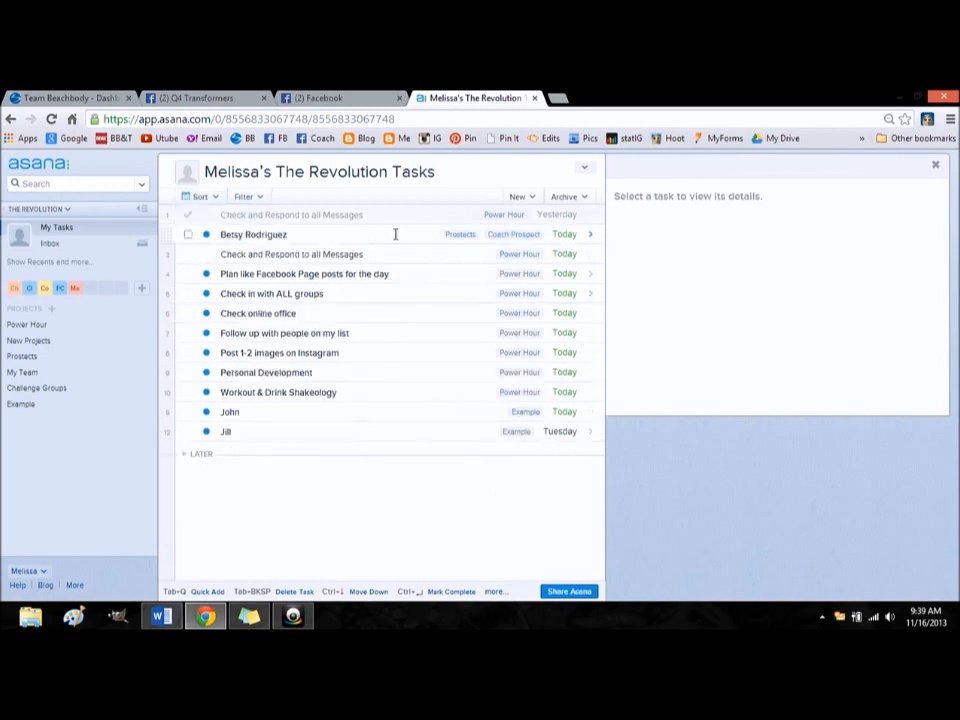
pyautogui.moveTo(367, 249)
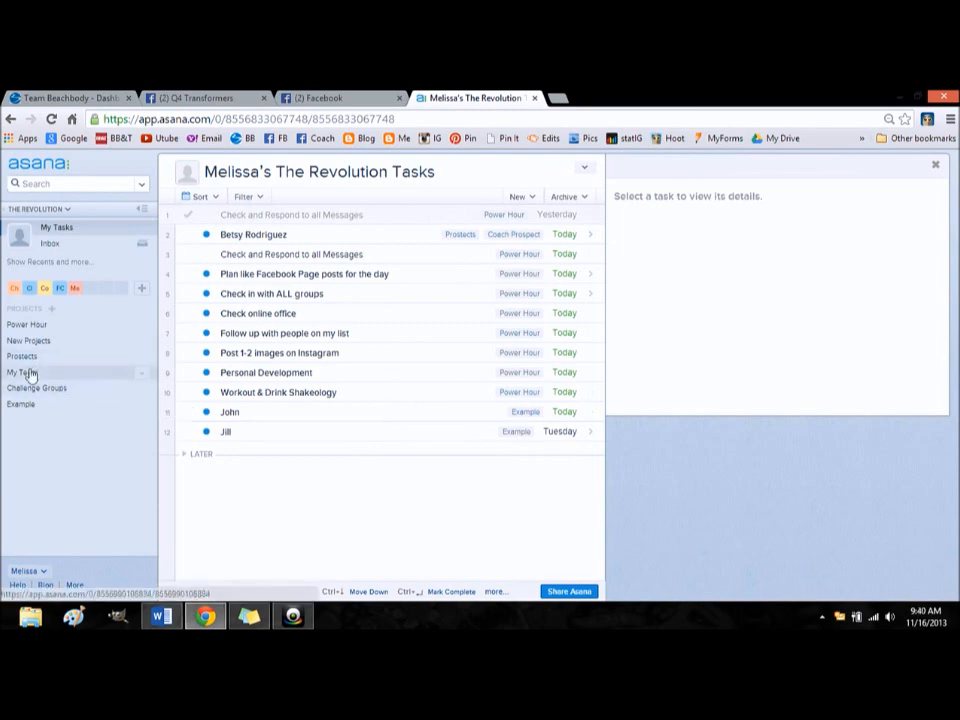
pyautogui.click(22, 372)
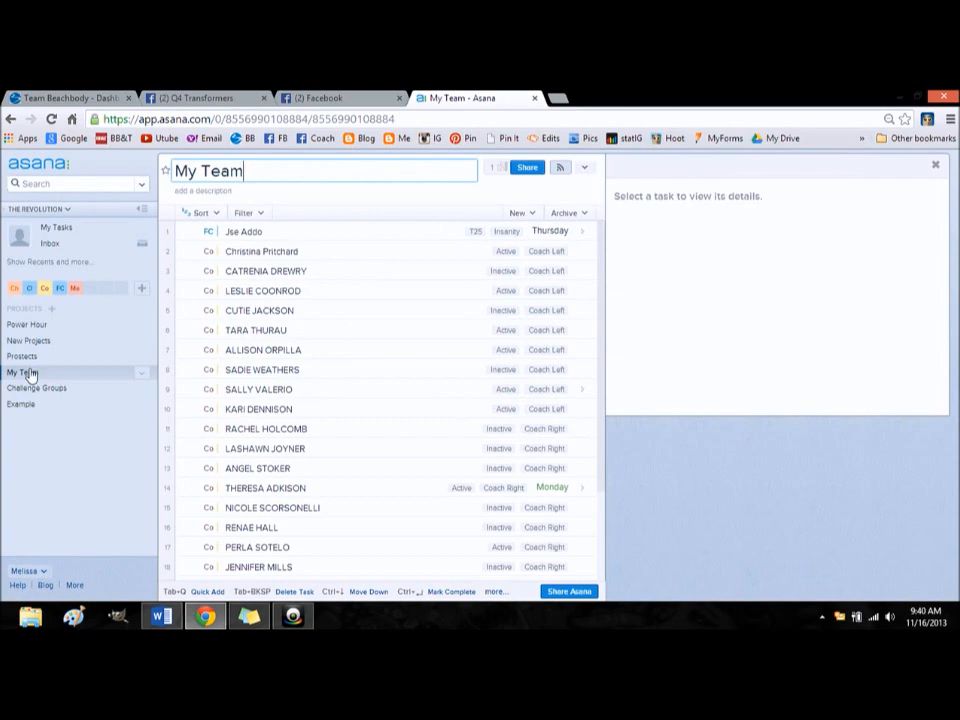
pyautogui.moveTo(85, 436)
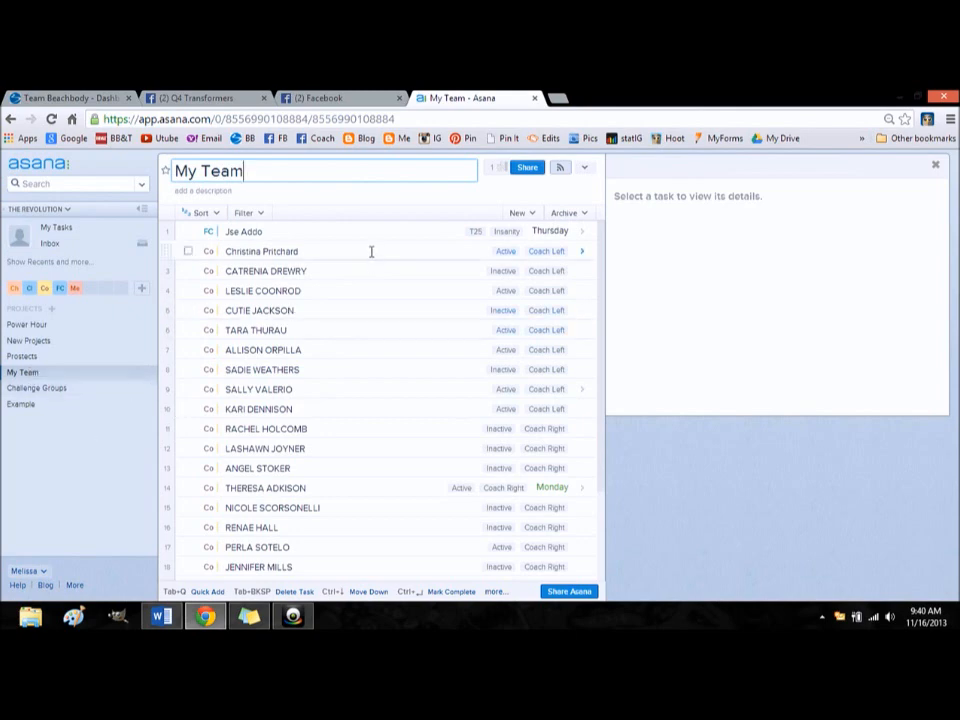
pyautogui.click(262, 251)
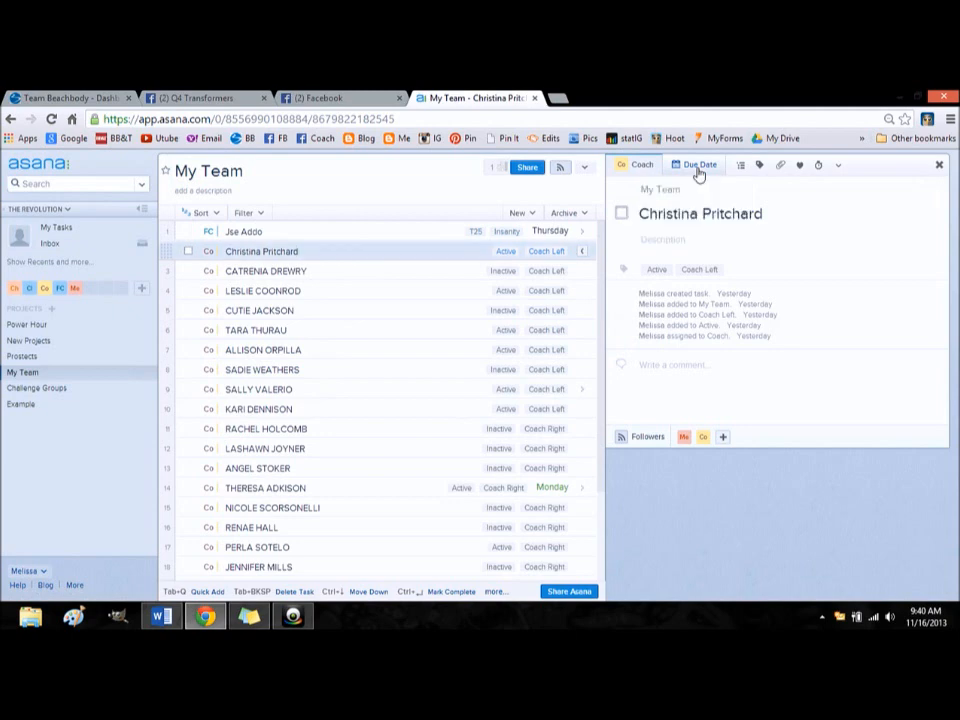
pyautogui.click(694, 164)
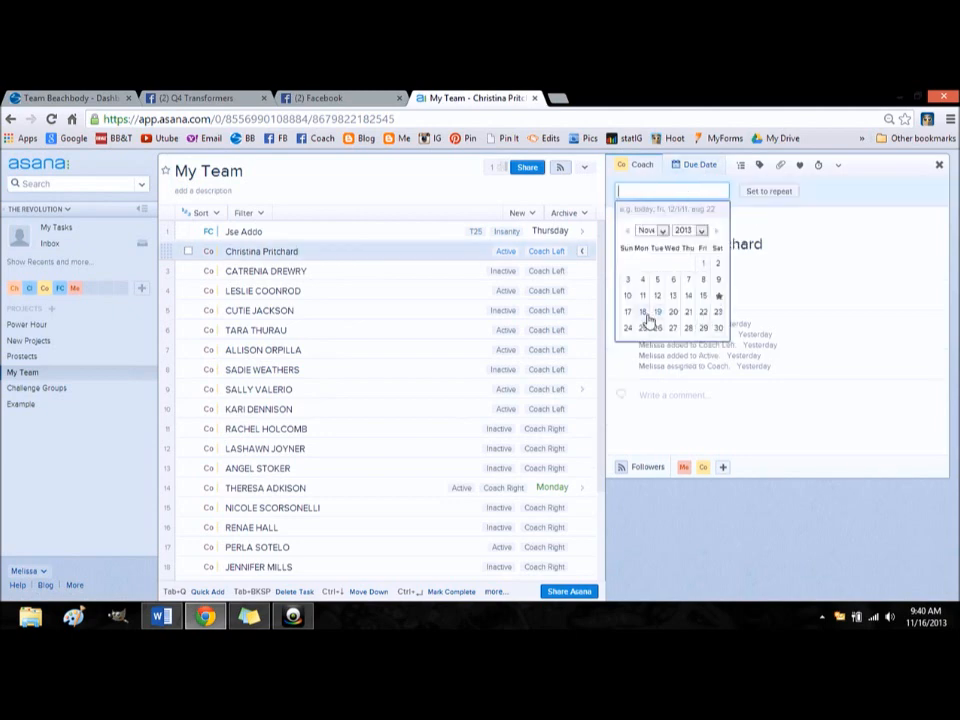
pyautogui.click(643, 312)
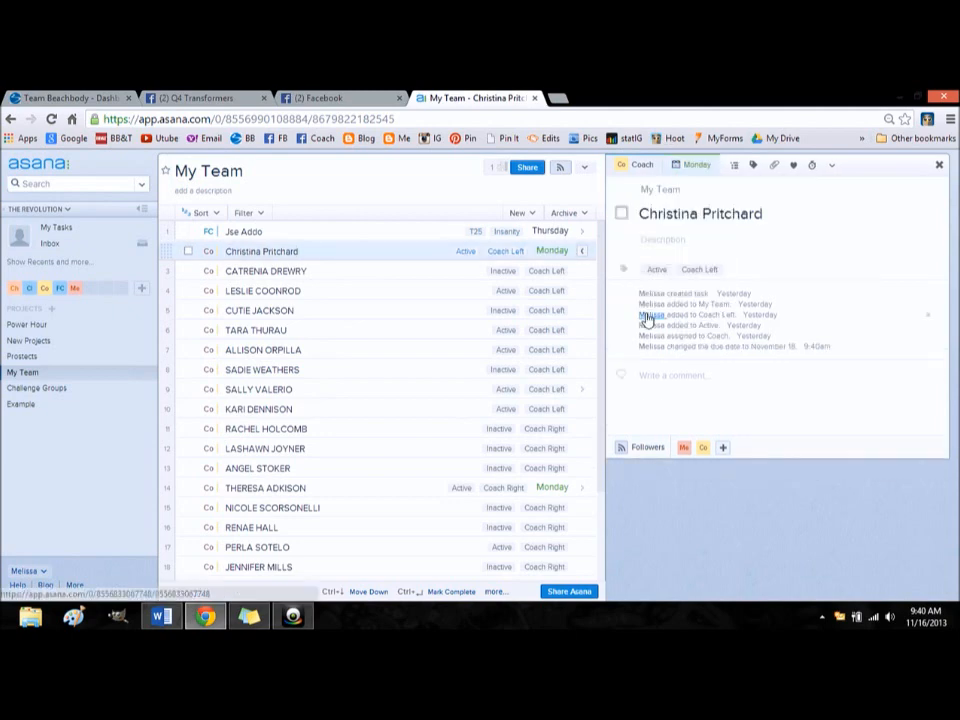
# Sort the My Team task list by due date, leaving undated members below.
pyautogui.click(788, 239)
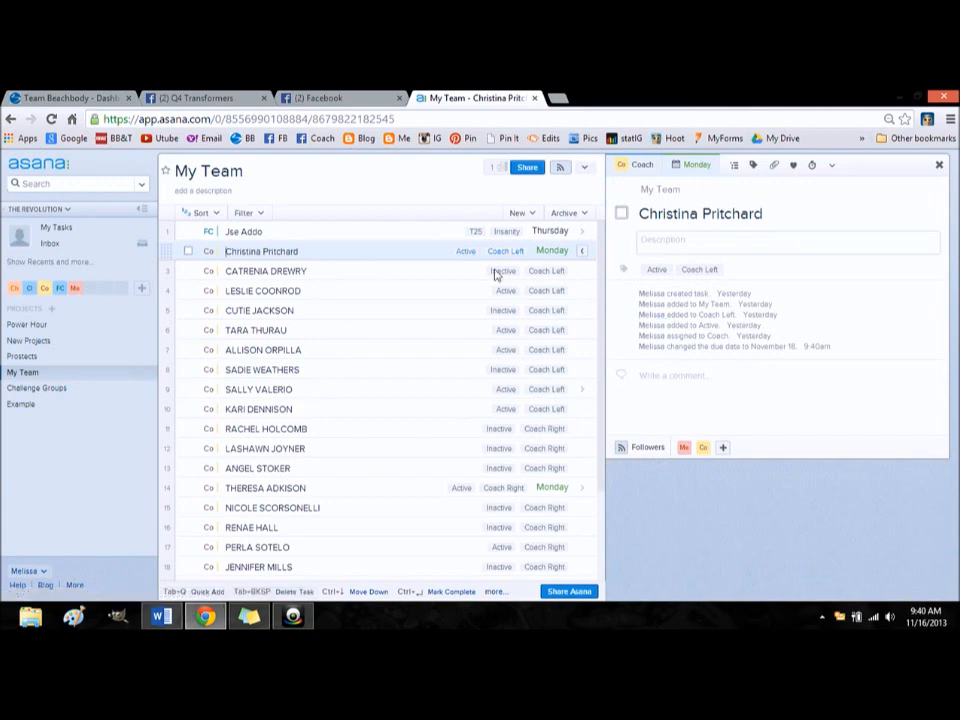
pyautogui.click(200, 212)
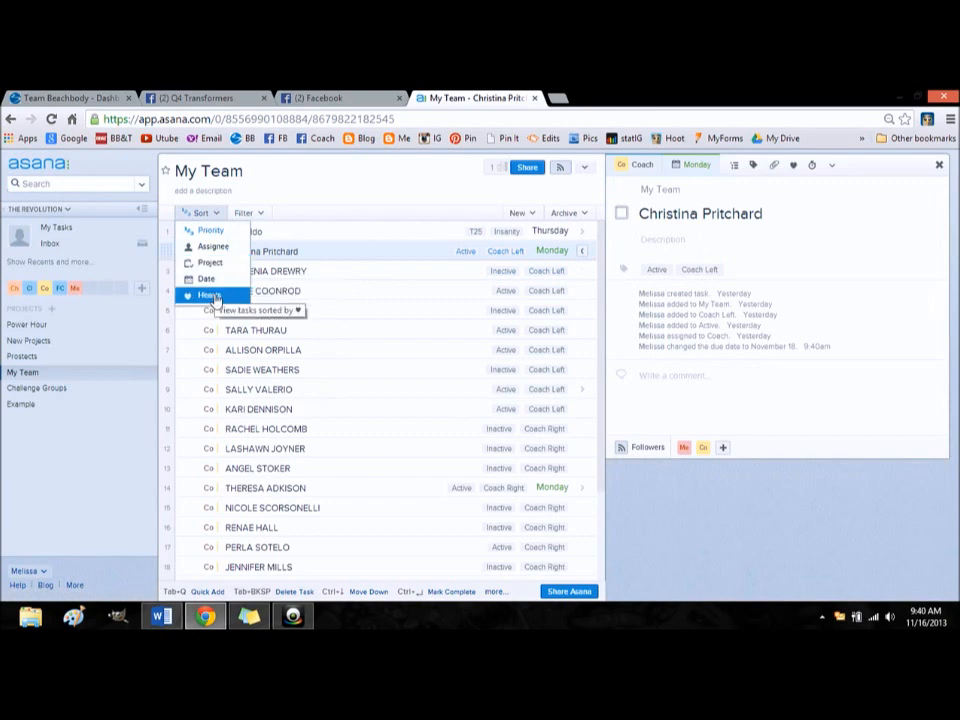
pyautogui.moveTo(206, 278)
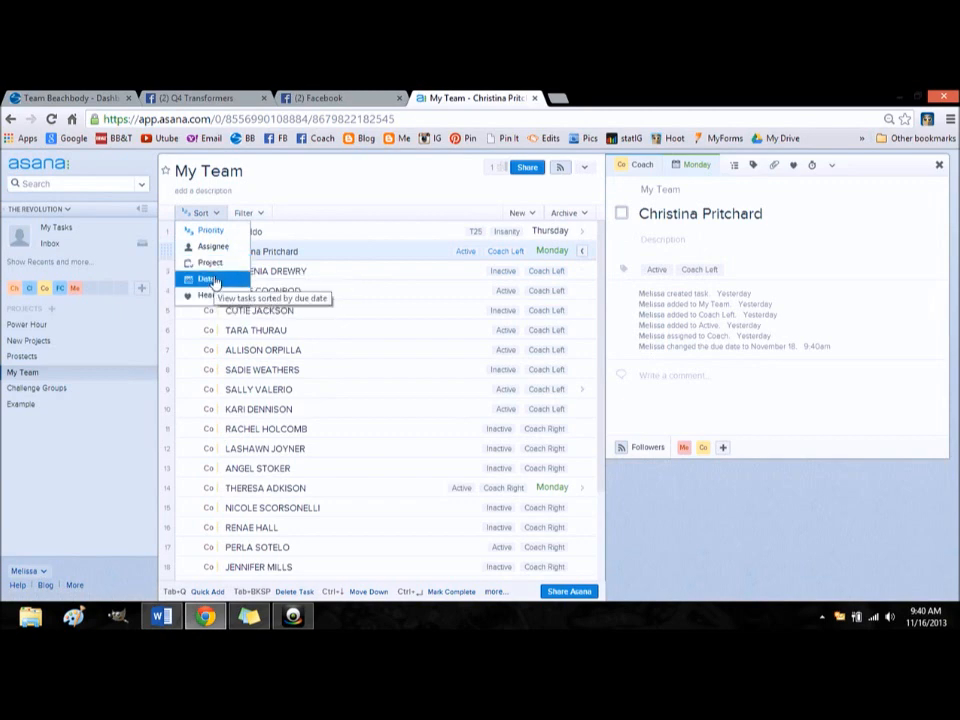
pyautogui.click(208, 278)
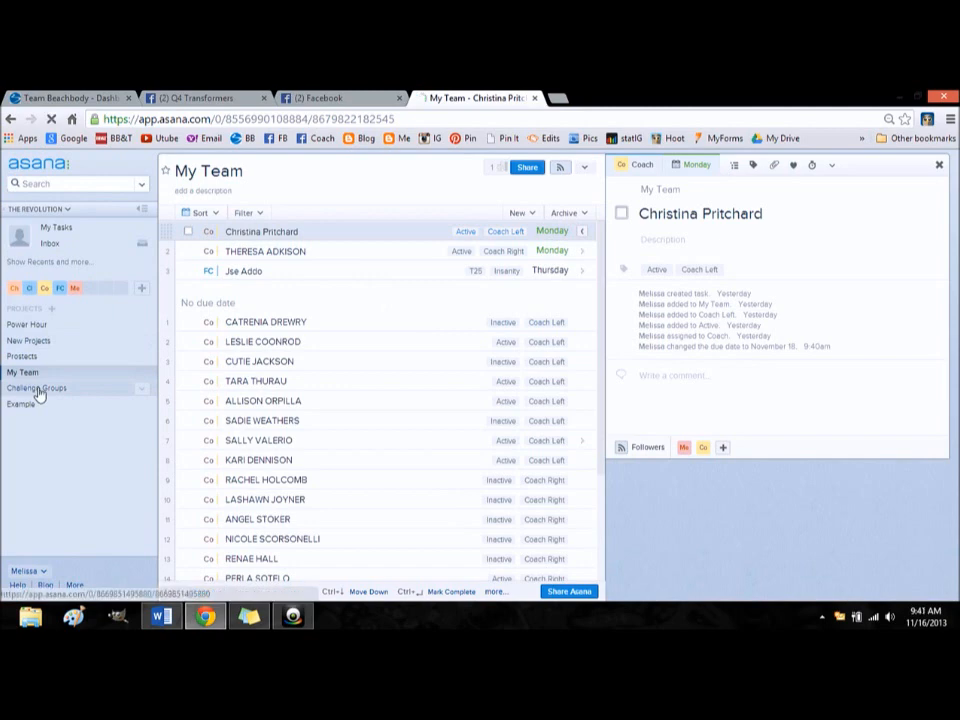
# In Challenge Groups, select The Challenge: and open its more-actions menu to un-make the section.
pyautogui.click(37, 388)
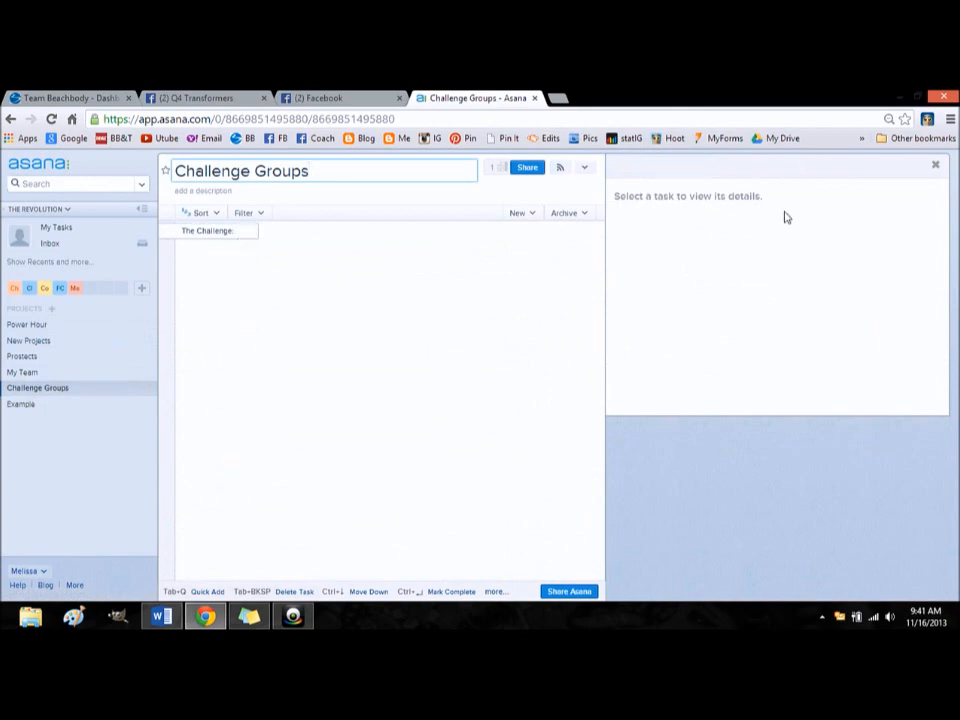
pyautogui.moveTo(468, 320)
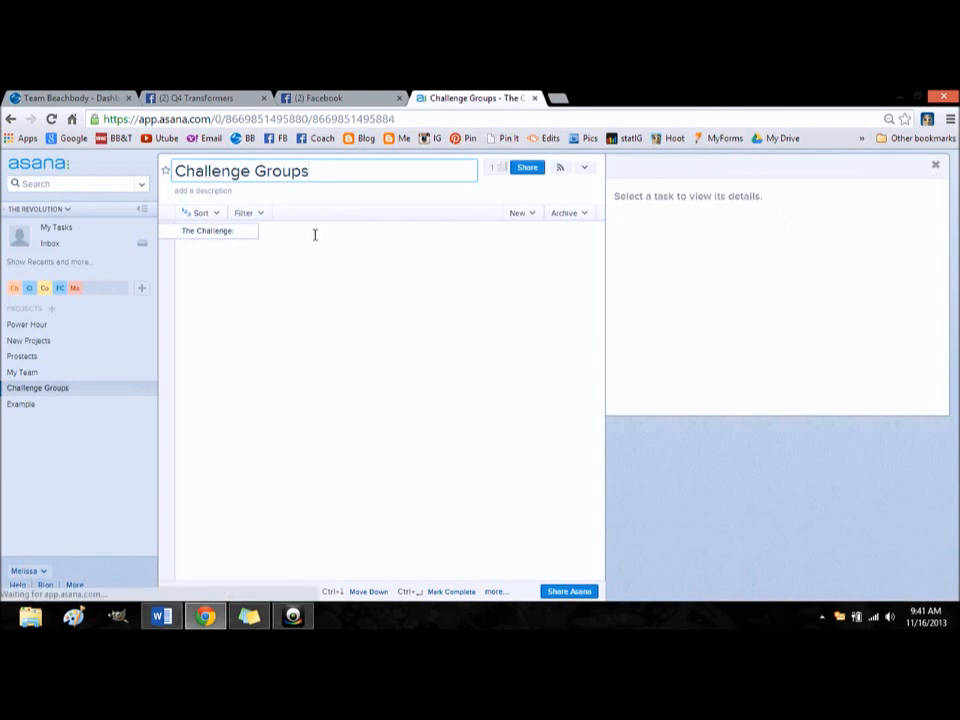
pyautogui.click(208, 231)
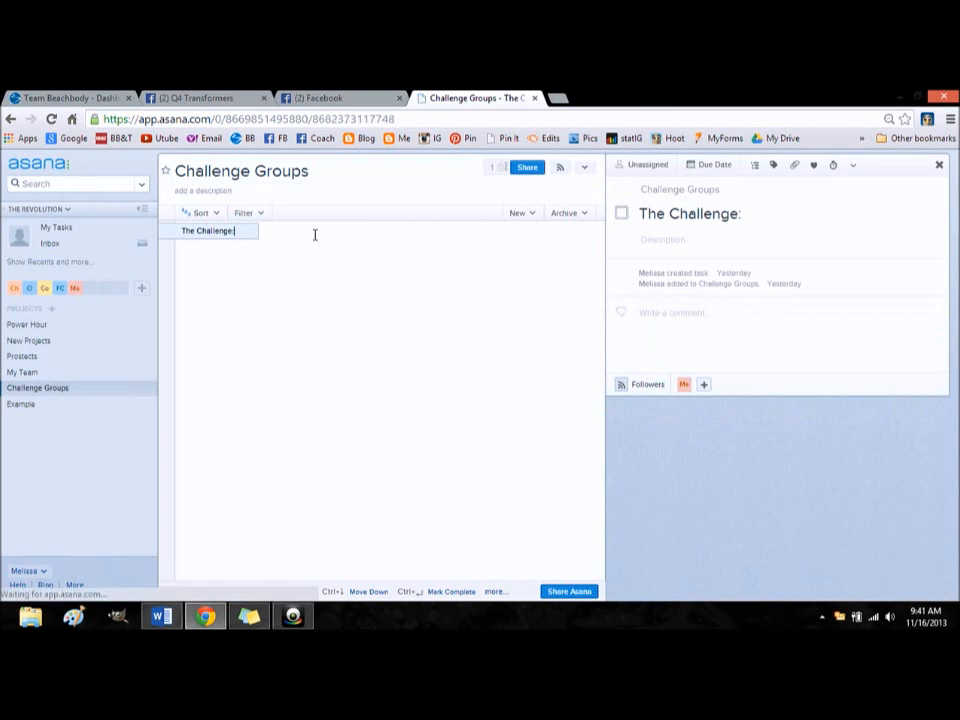
pyautogui.press('enter')
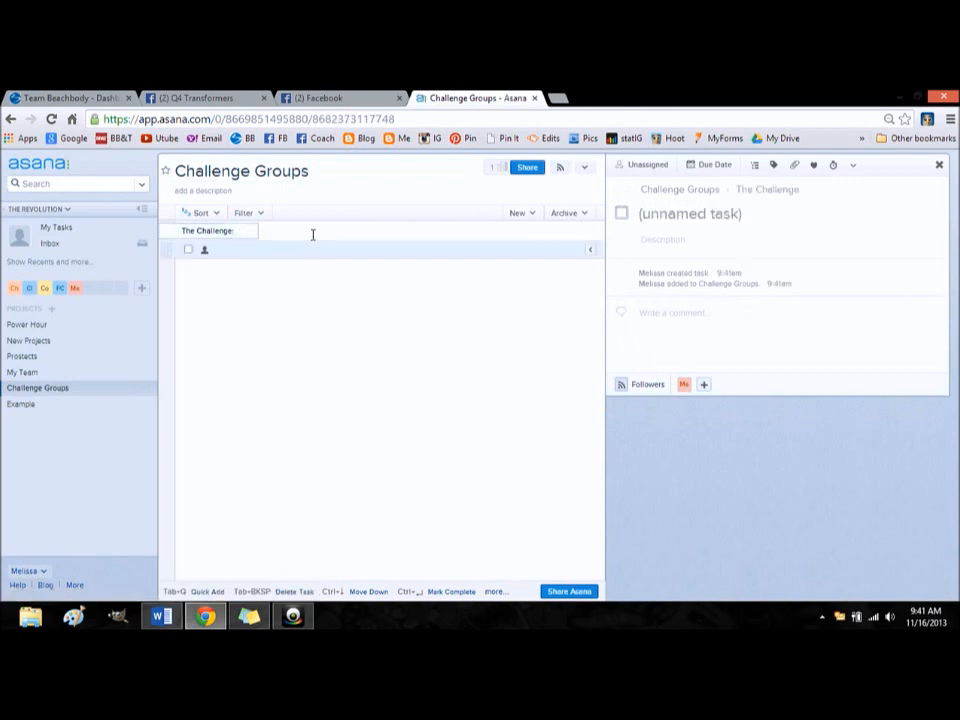
pyautogui.write('The Challenge:')
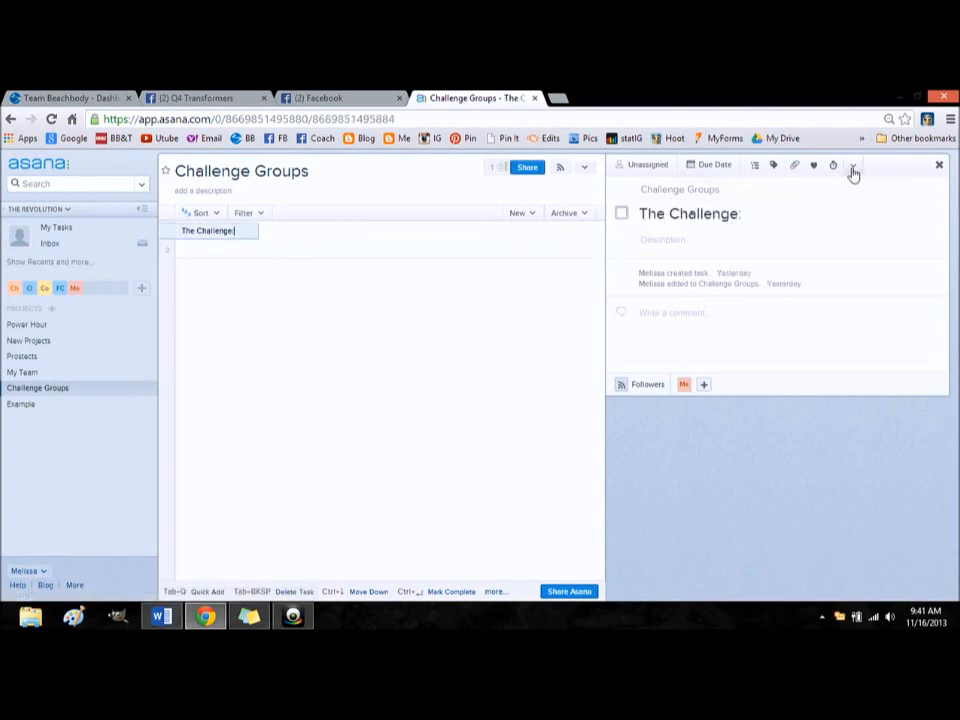
pyautogui.click(853, 165)
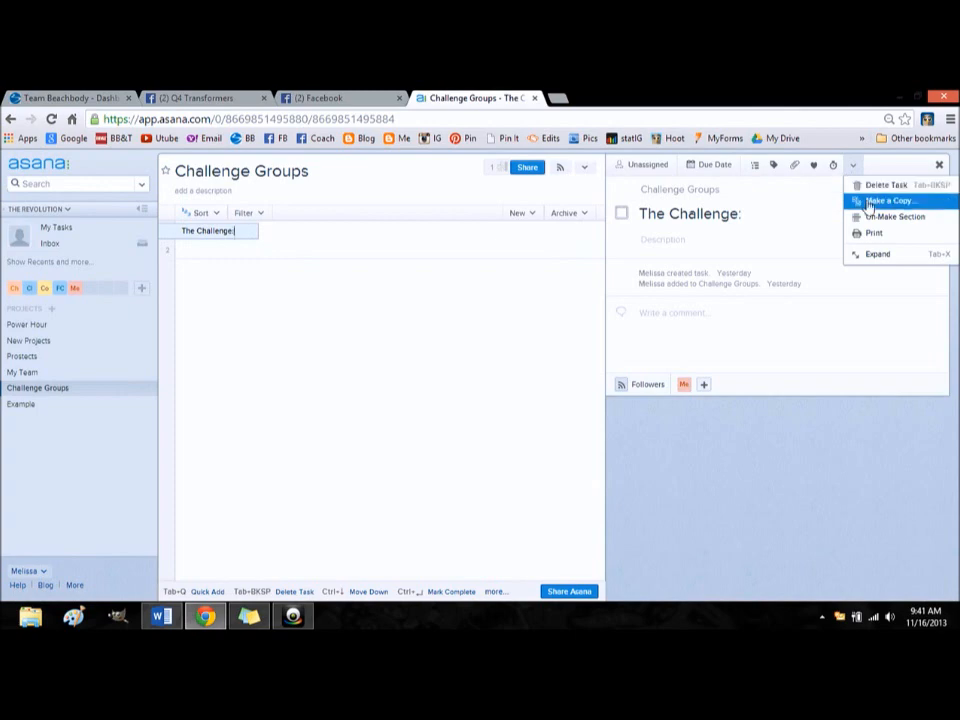
pyautogui.moveTo(843, 161)
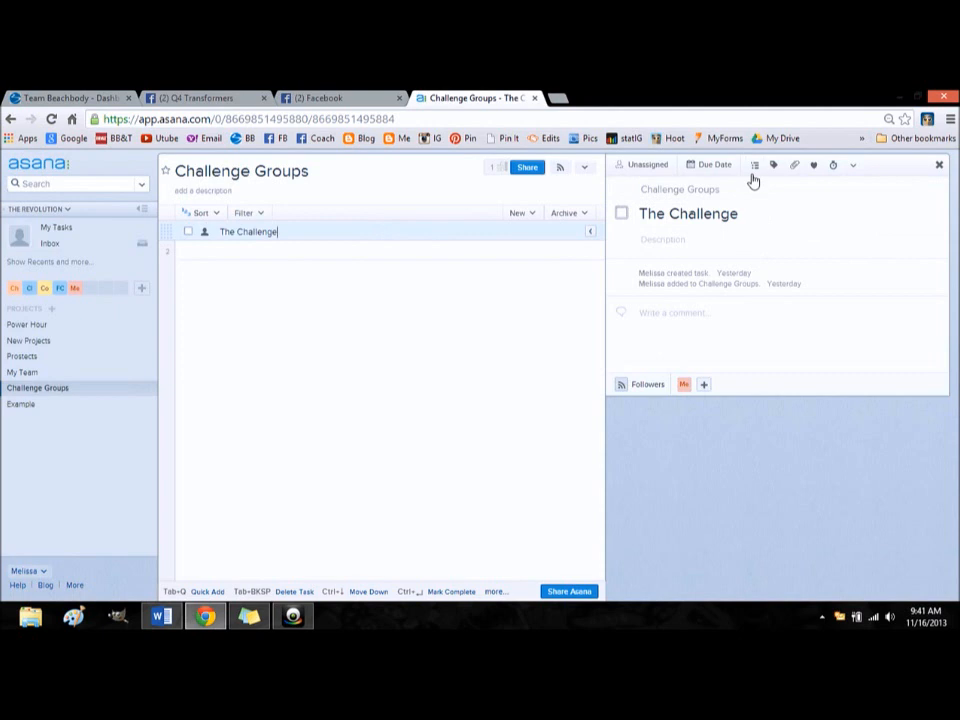
# Create subtasks Bill, Jane, Bob, kathy and susan under The Challenge, then complete Bill.
pyautogui.click(755, 165)
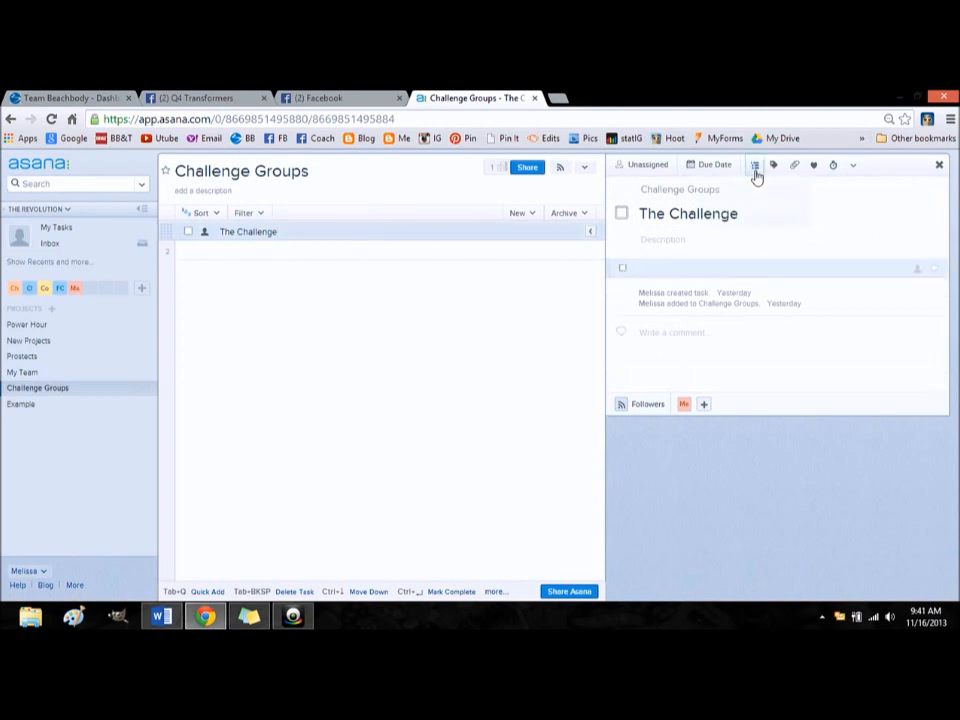
pyautogui.click(754, 165)
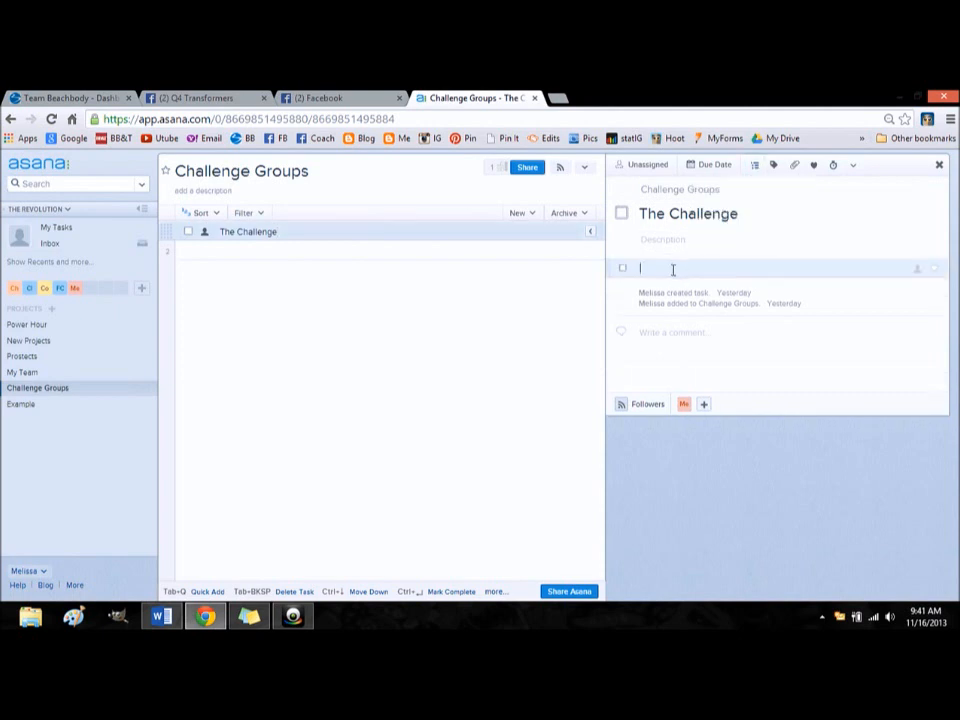
pyautogui.write('B')
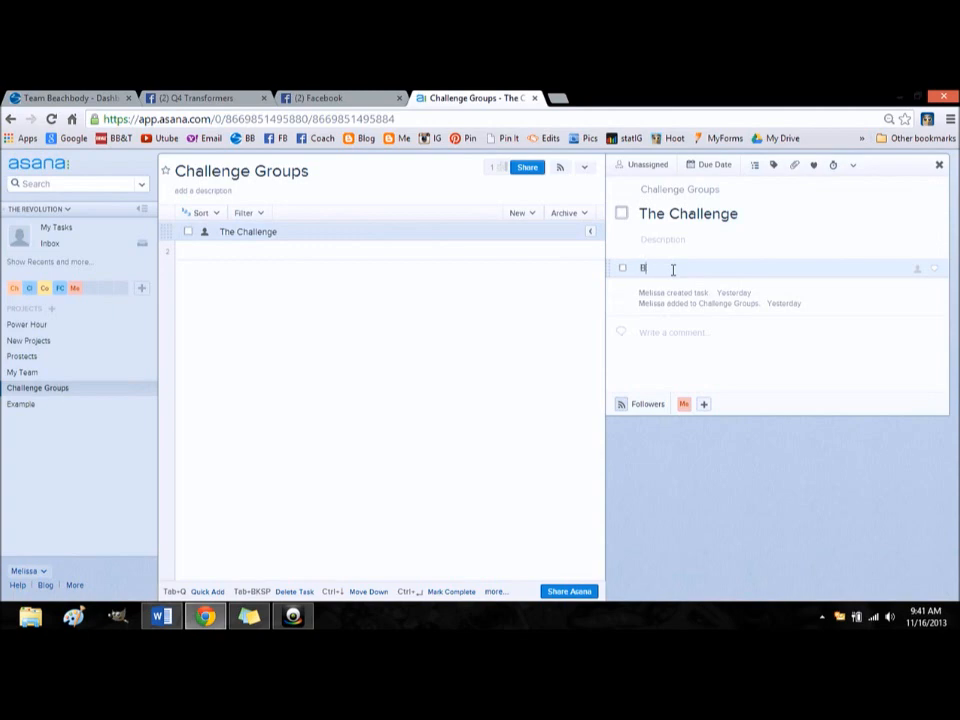
pyautogui.write('ill')
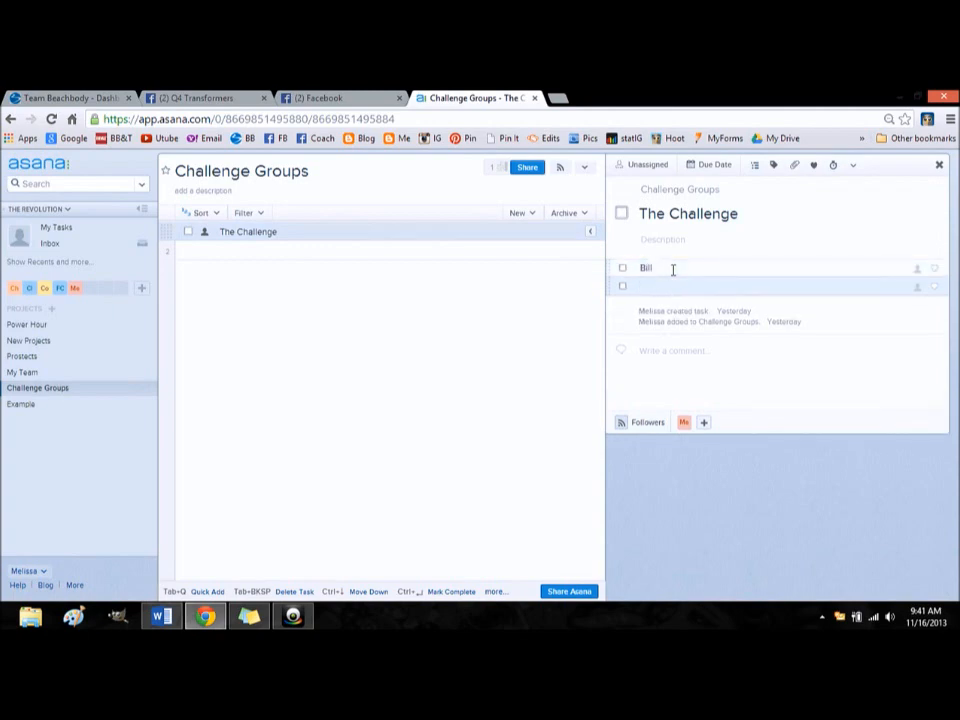
pyautogui.write('Jane')
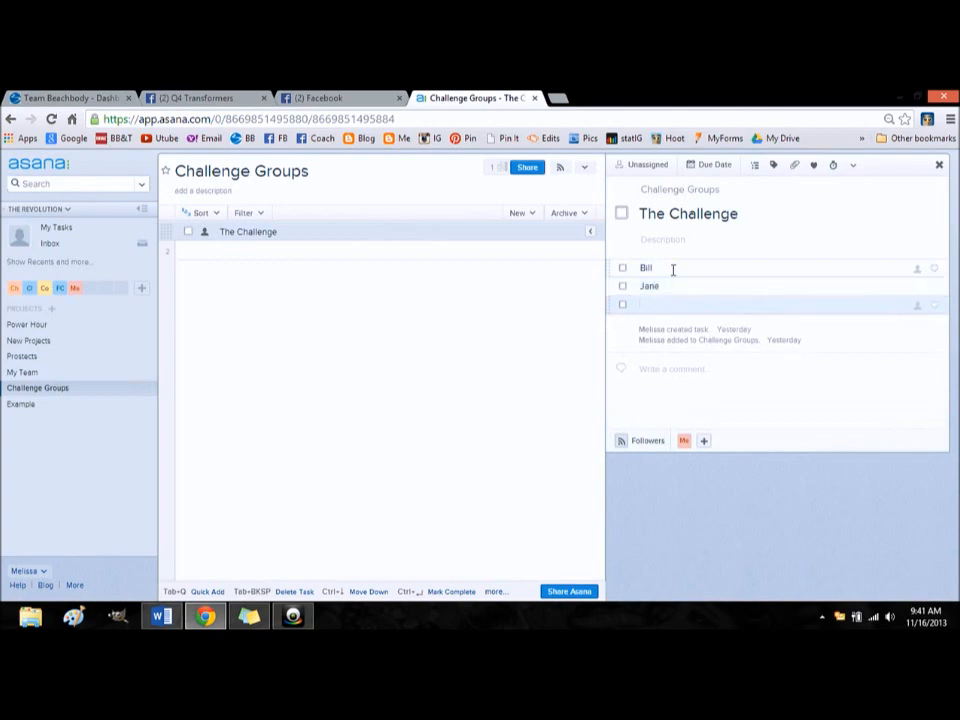
pyautogui.write('Bob')
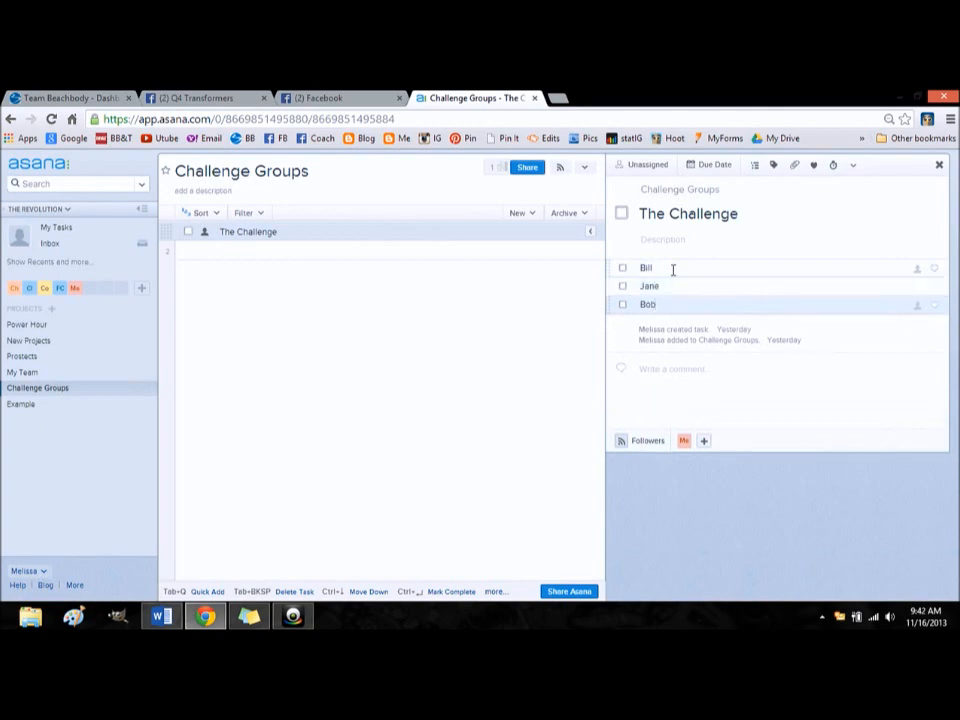
pyautogui.write('kai')
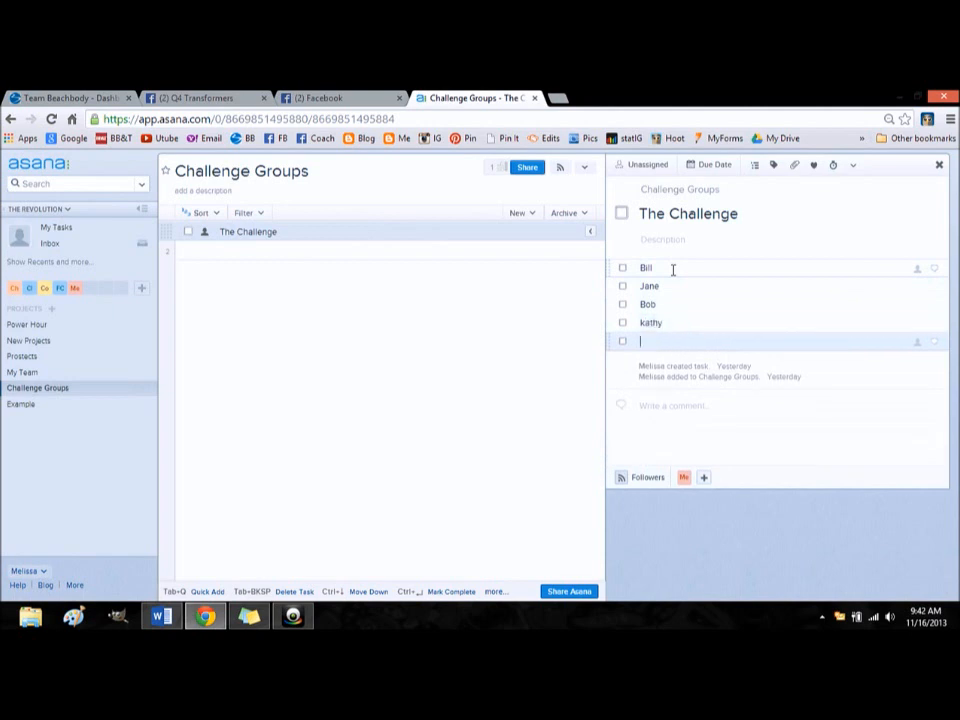
pyautogui.write('suan')
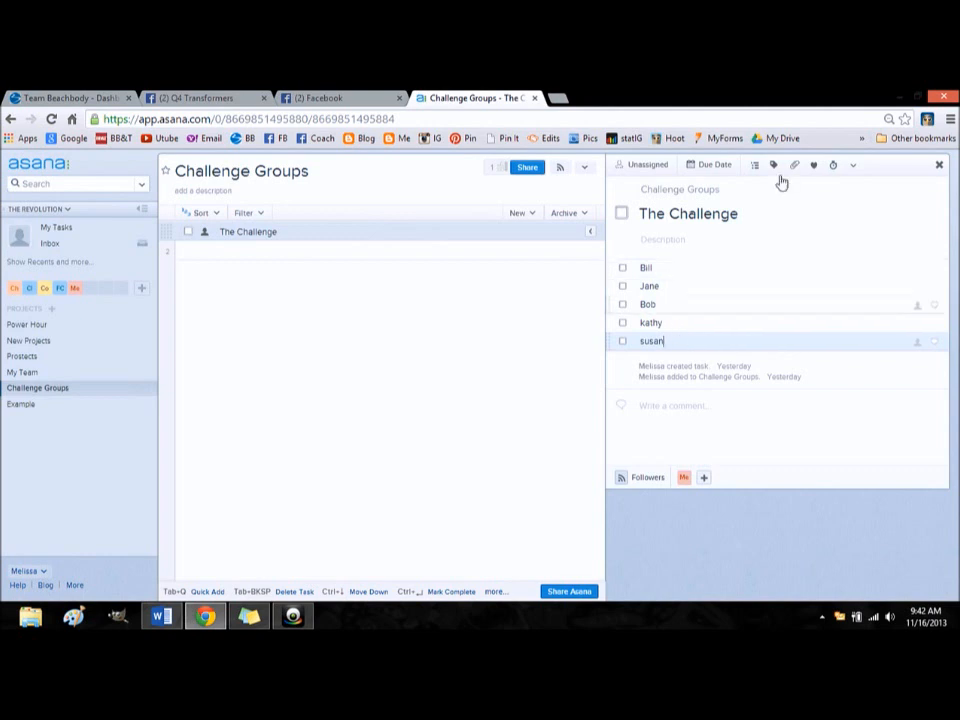
pyautogui.click(788, 239)
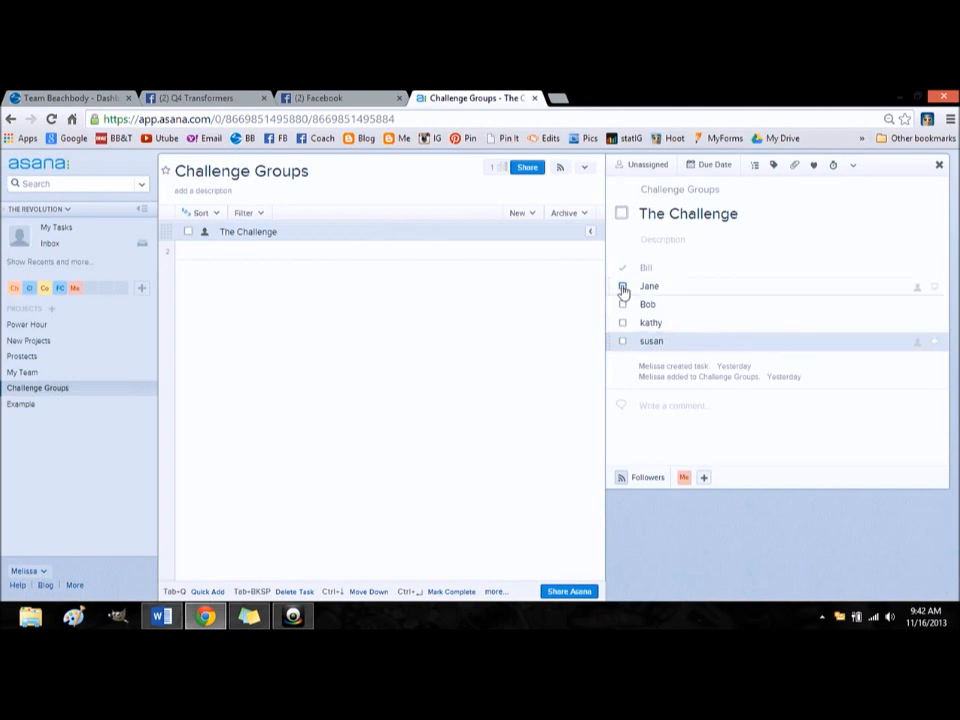
# Tick the Jane, Bob, kathy and susan subtask checkboxes so all five are complete.
pyautogui.click(622, 287)
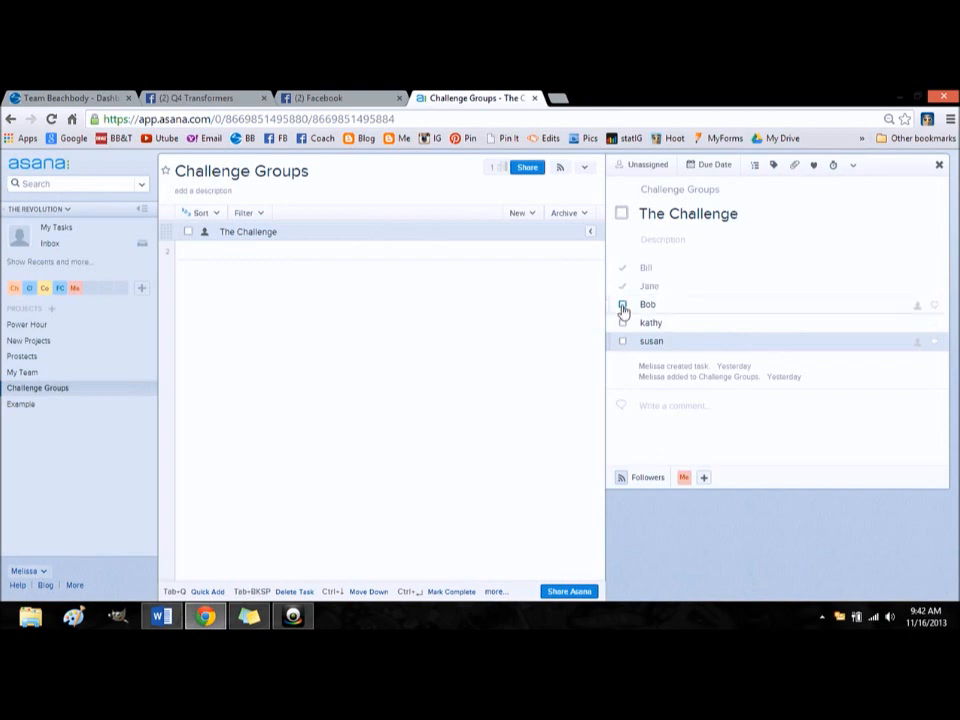
pyautogui.click(622, 304)
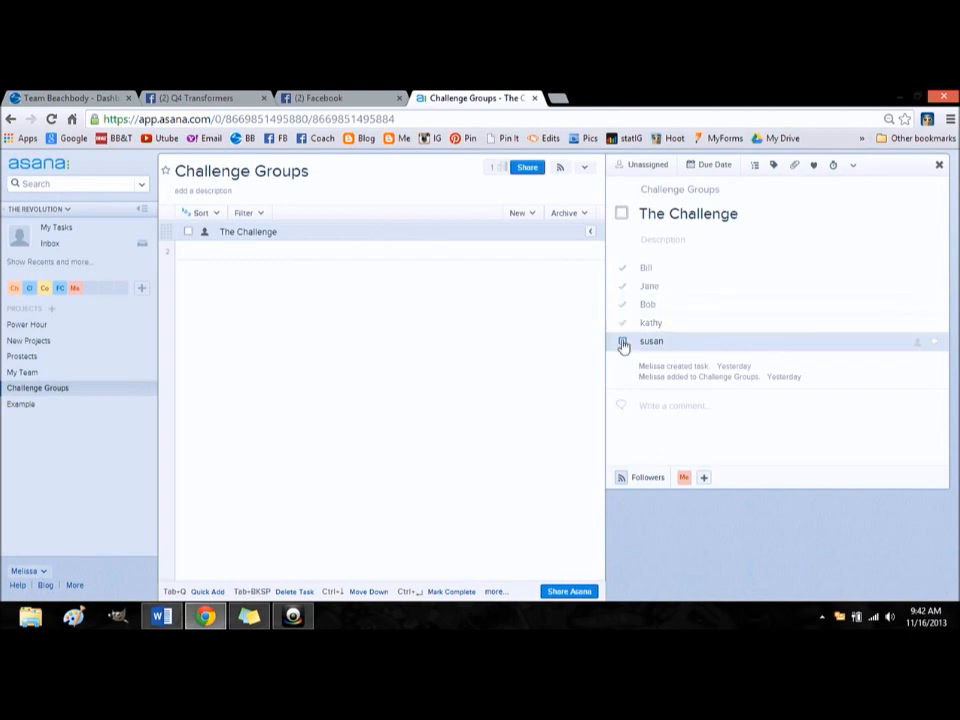
pyautogui.click(623, 341)
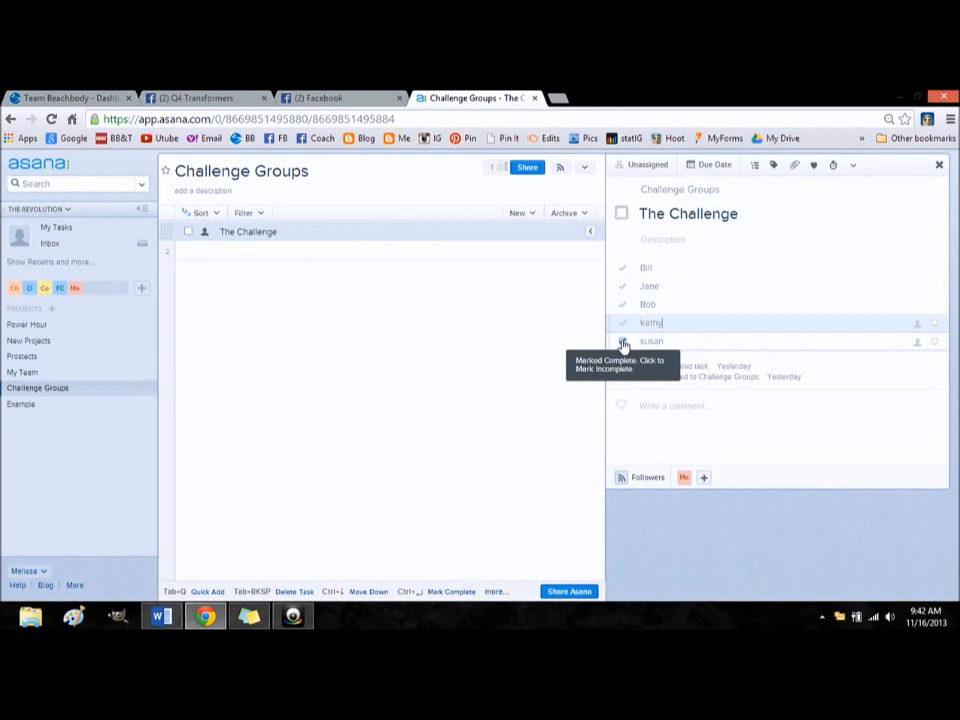
pyautogui.moveTo(270, 462)
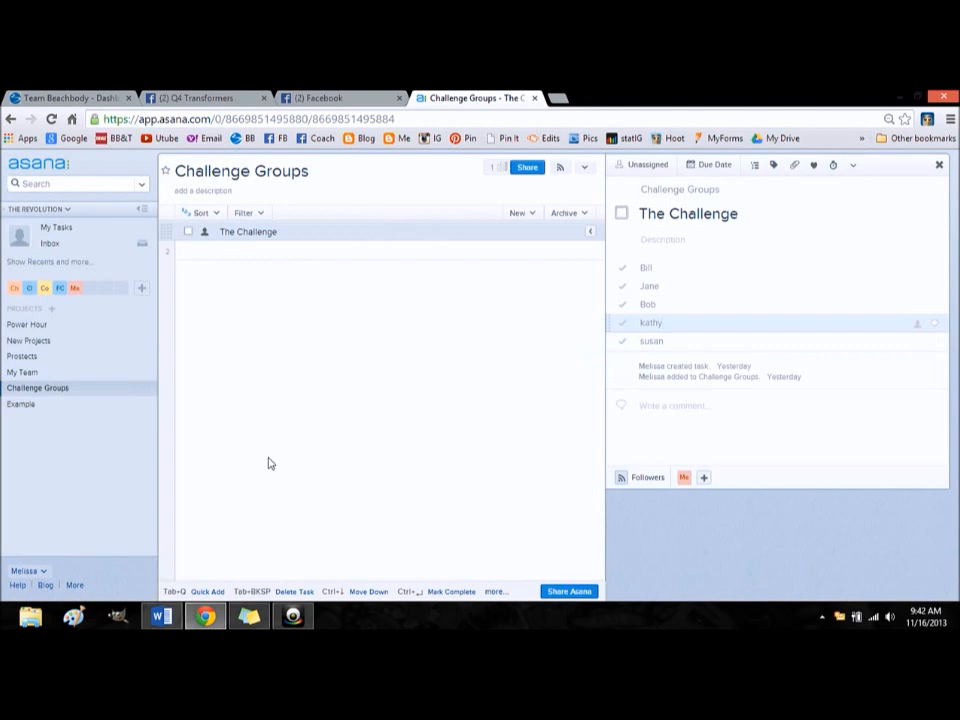
pyautogui.click(664, 322)
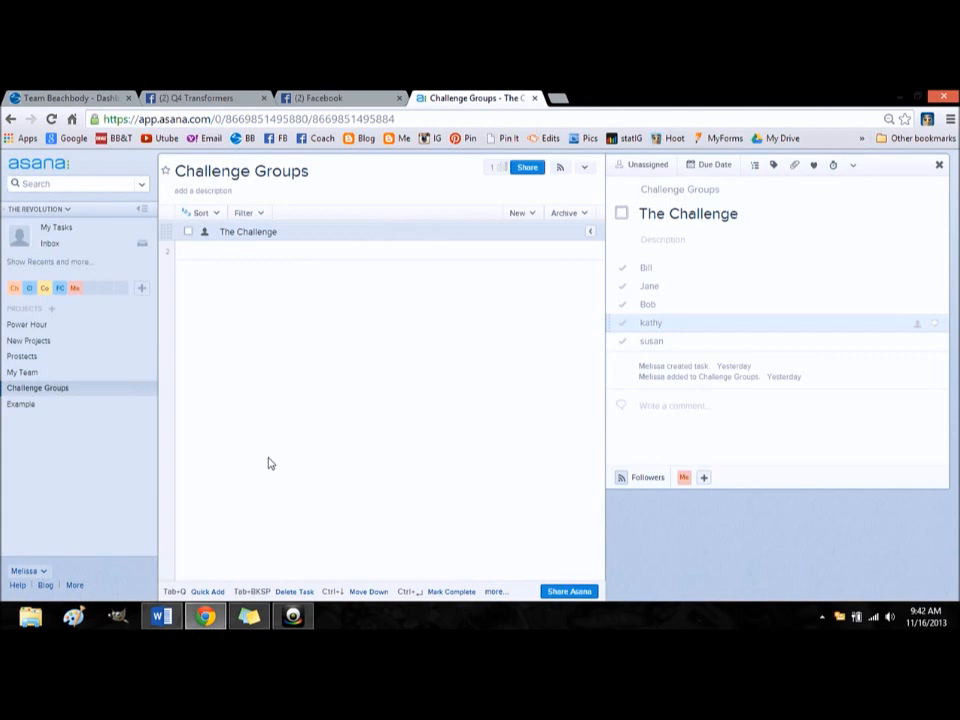
pyautogui.click(660, 322)
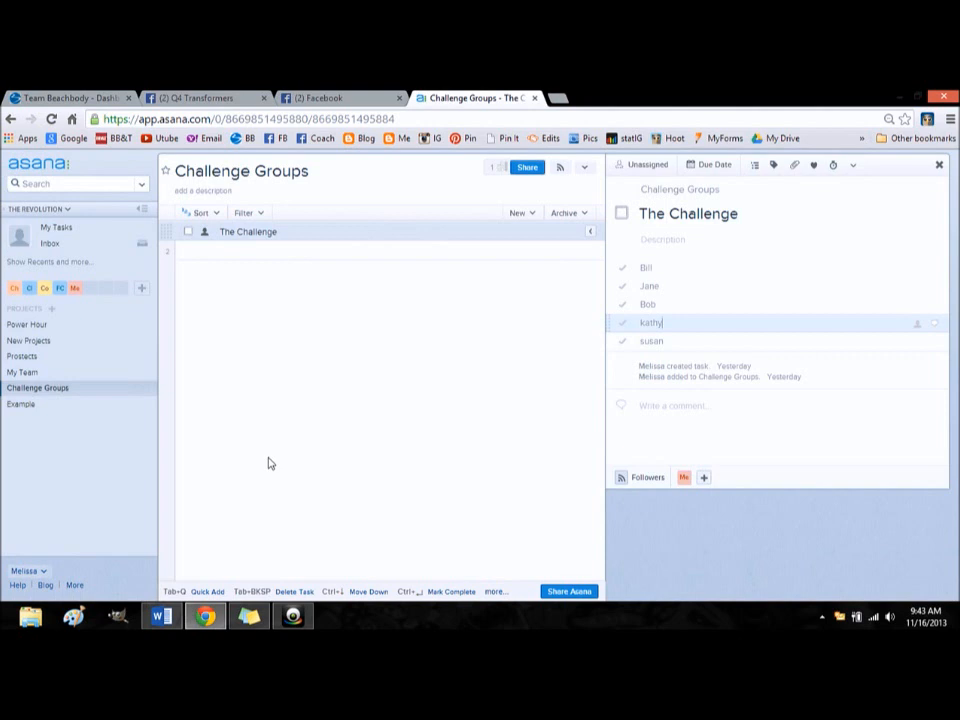